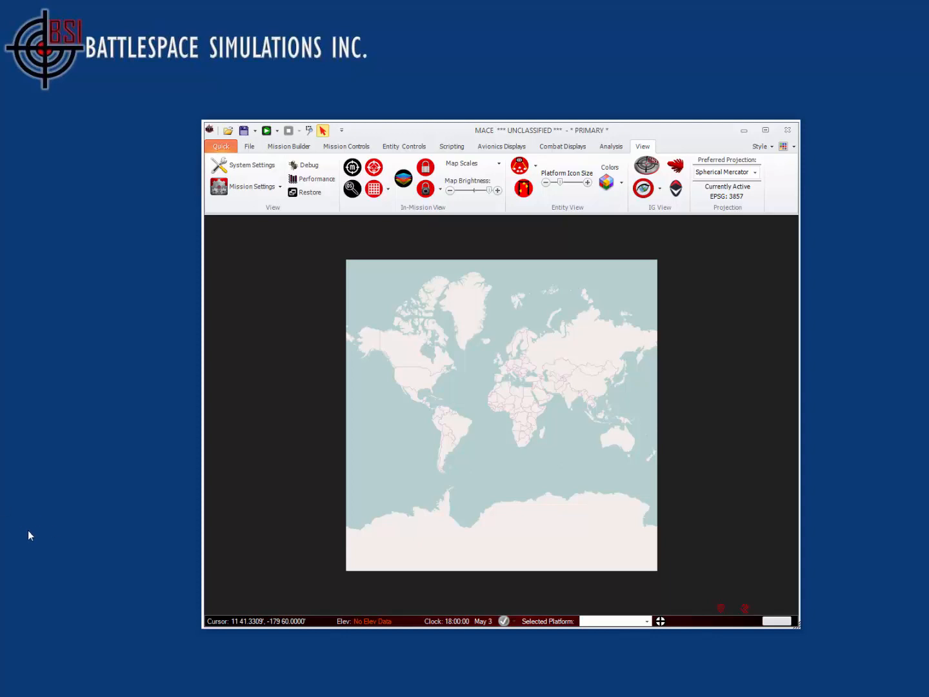
Open the full Mission Objects Configuration Tool and load its 865-item equipment list
{"action": "left_click", "coordinate": [288, 146]}
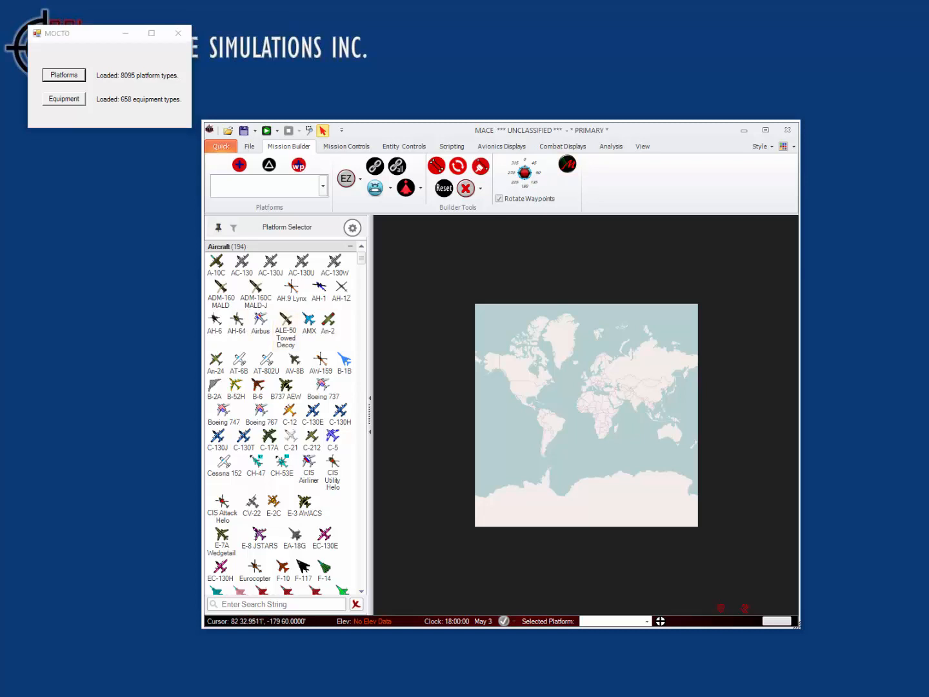
{"action": "left_click", "coordinate": [63, 75]}
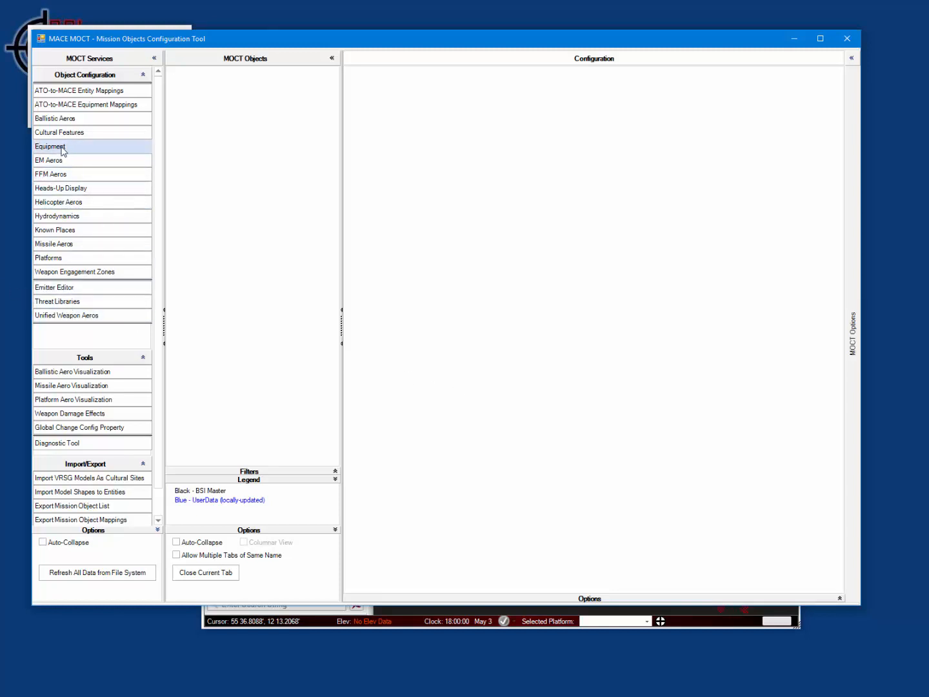
{"action": "left_click", "coordinate": [51, 146]}
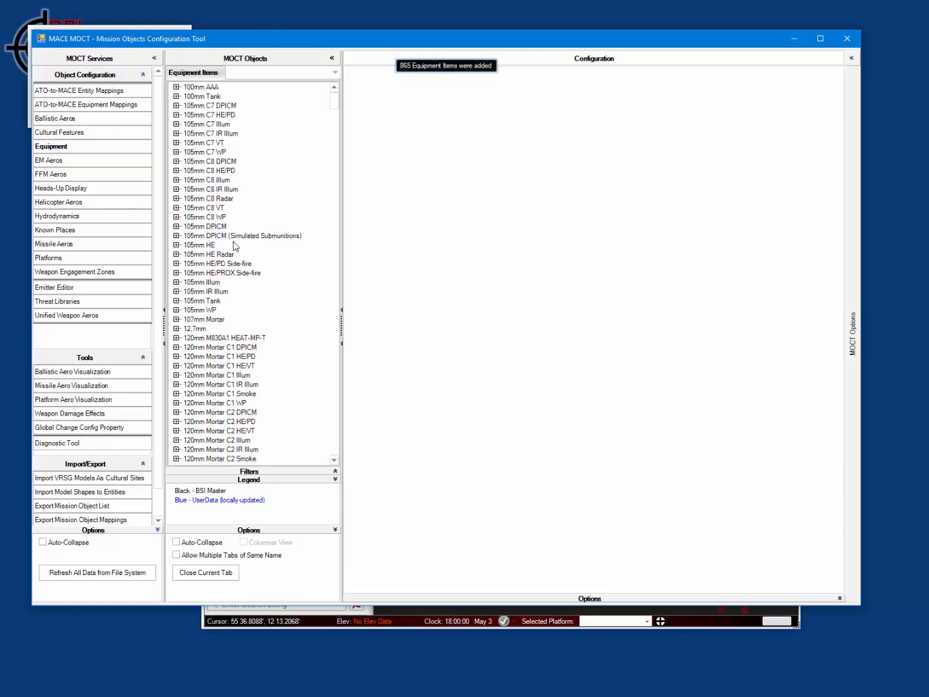
{"action": "right_click", "coordinate": [207, 254]}
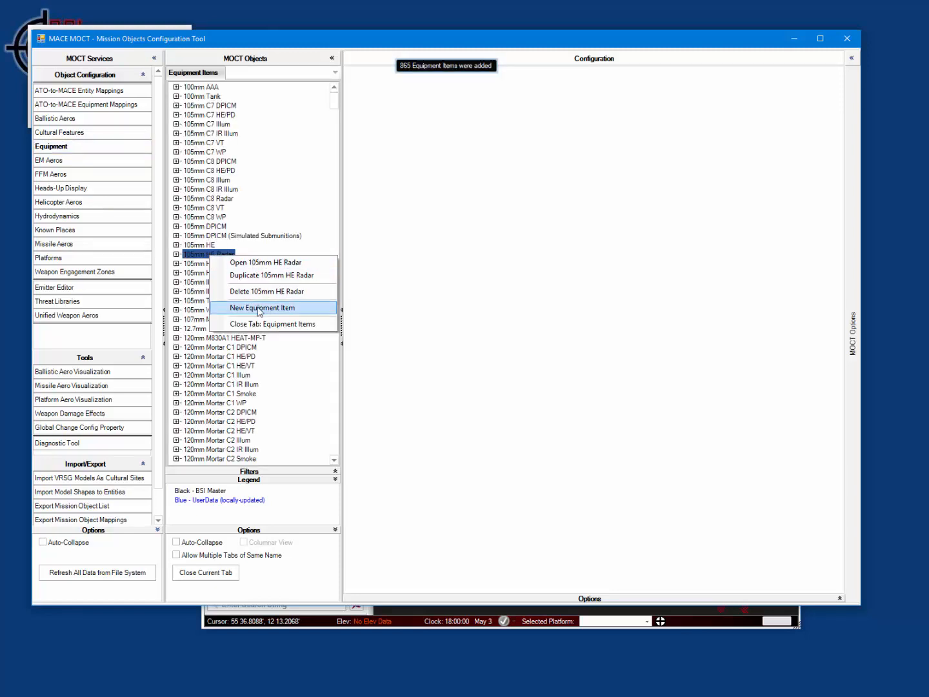
Create and save equipment item MyNewRADAR with function type RADAR, leaving Auto Fire False
{"action": "left_click", "coordinate": [262, 307]}
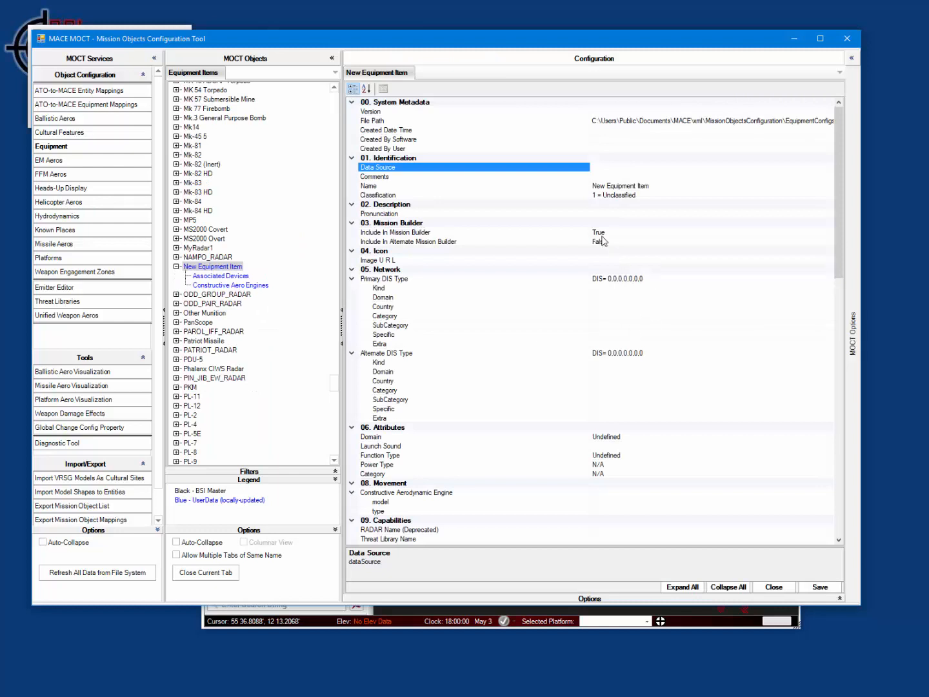
{"action": "left_click", "coordinate": [369, 186]}
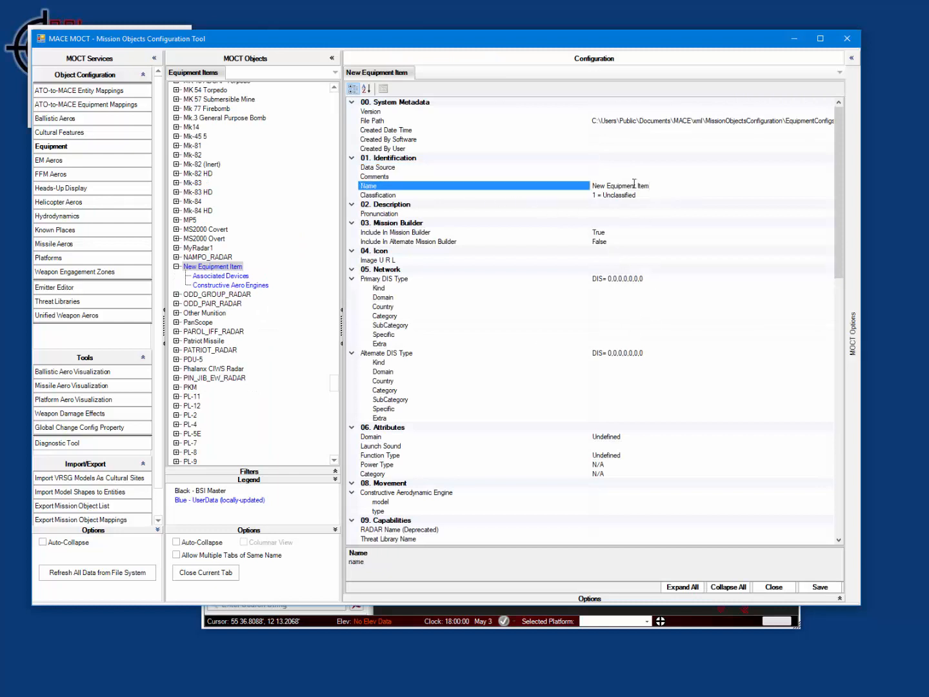
{"action": "type", "text": "MyNewRADAR"}
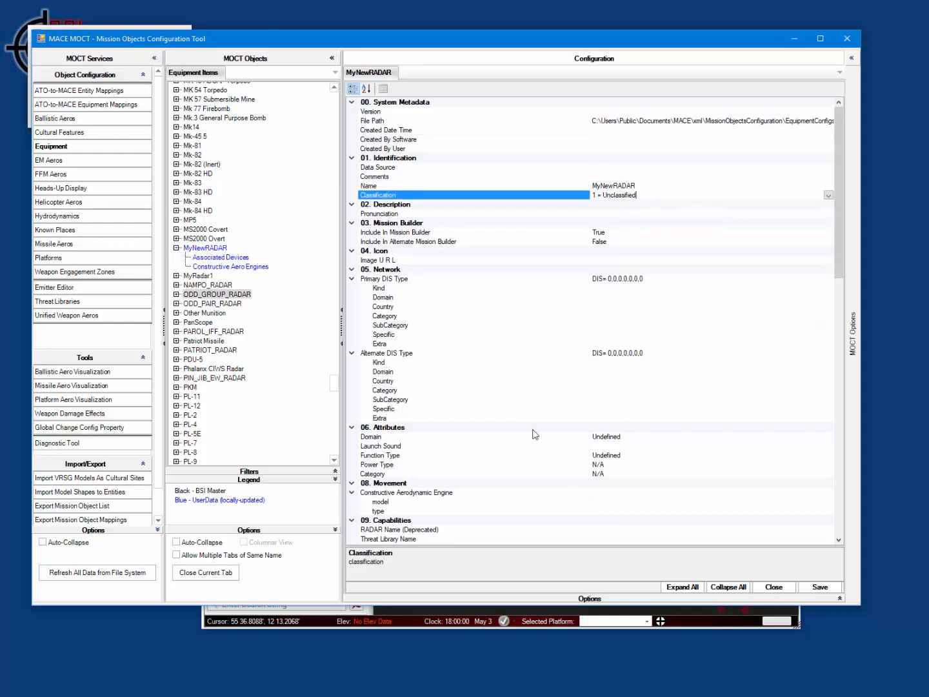
{"action": "mouse_move", "coordinate": [655, 530]}
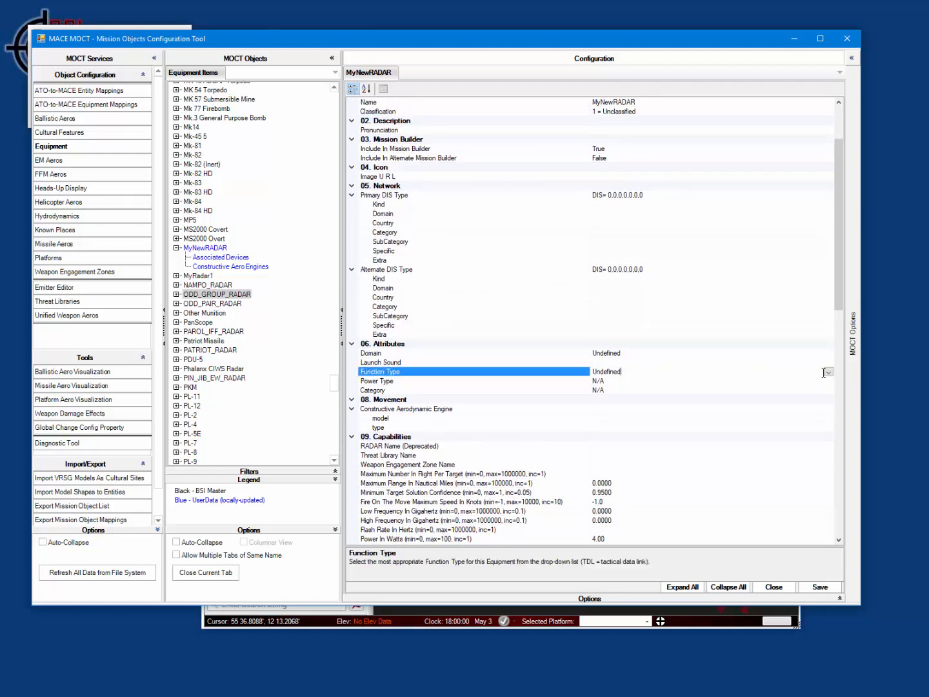
{"action": "left_click", "coordinate": [828, 372]}
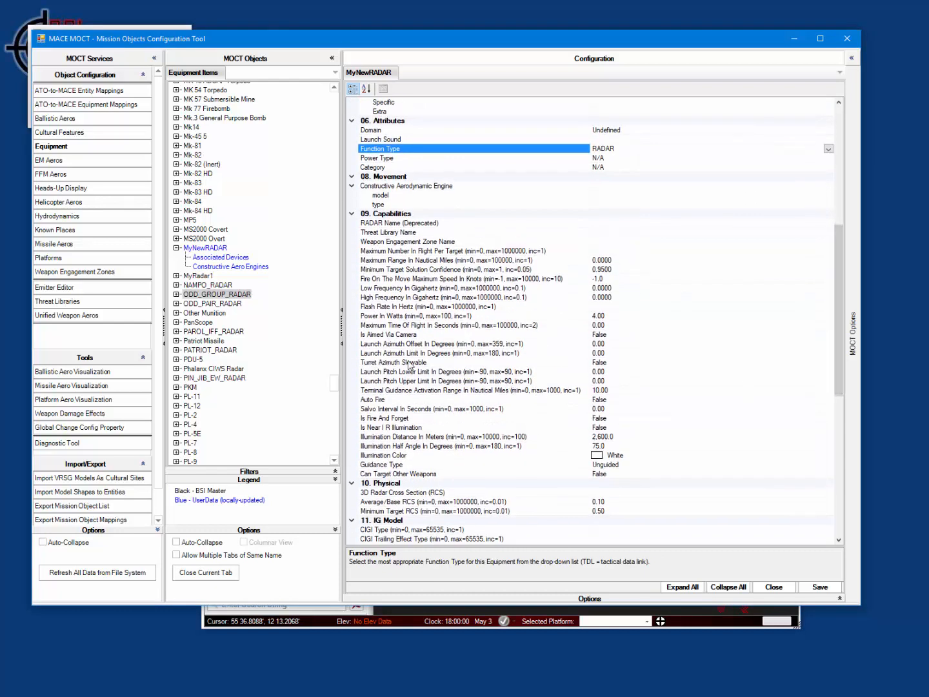
{"action": "mouse_move", "coordinate": [639, 405]}
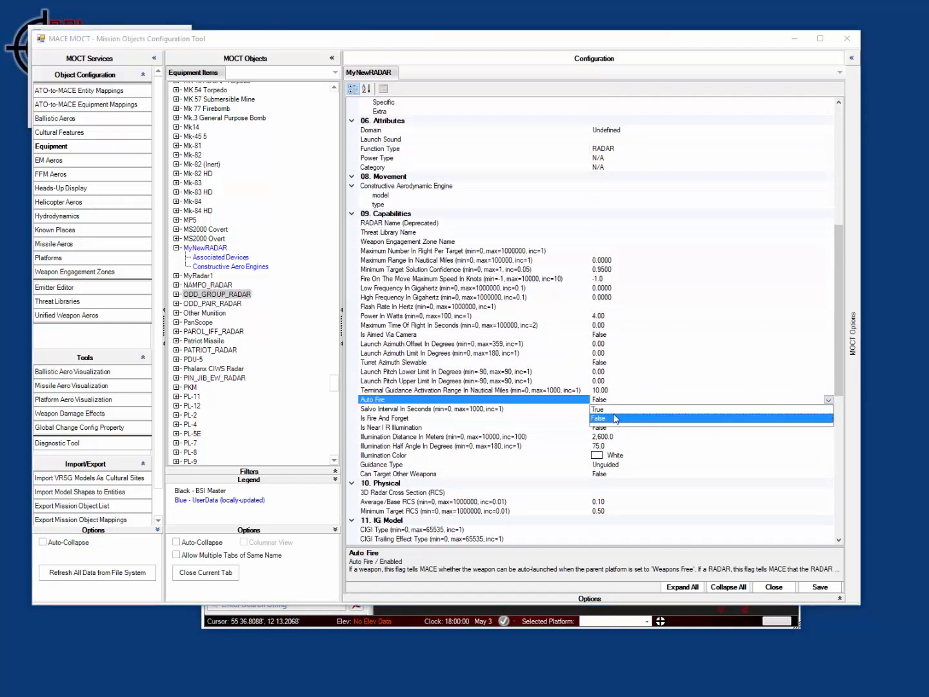
{"action": "left_click", "coordinate": [599, 409]}
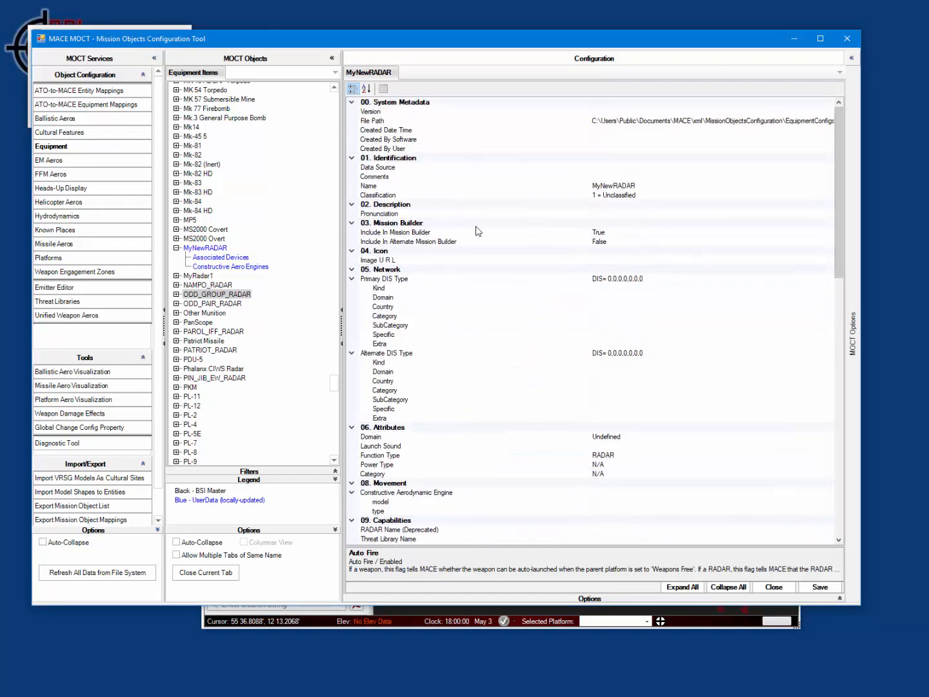
{"action": "mouse_move", "coordinate": [600, 295]}
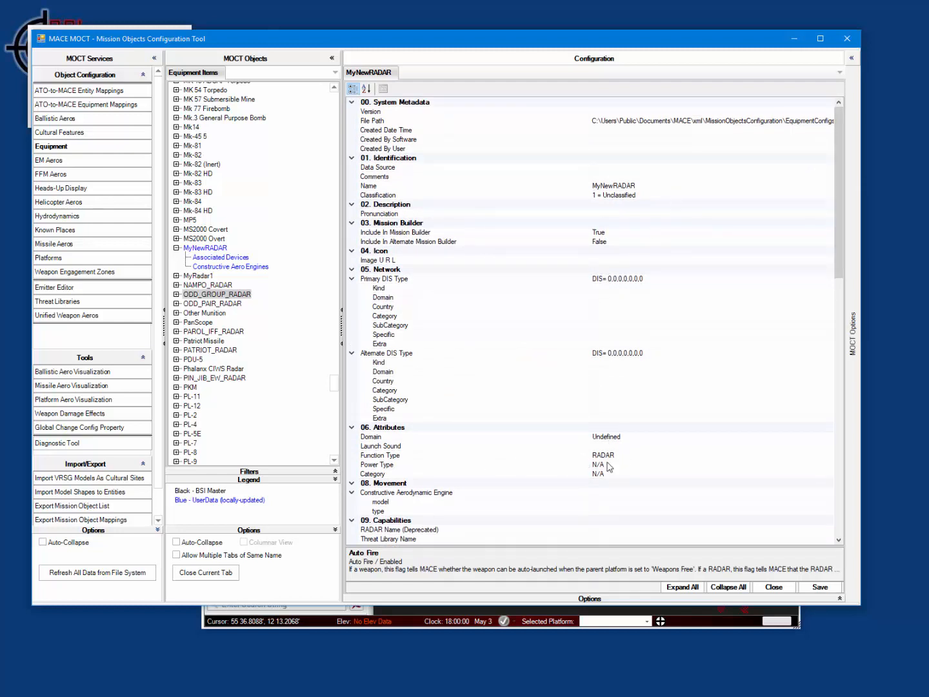
{"action": "left_click", "coordinate": [820, 587]}
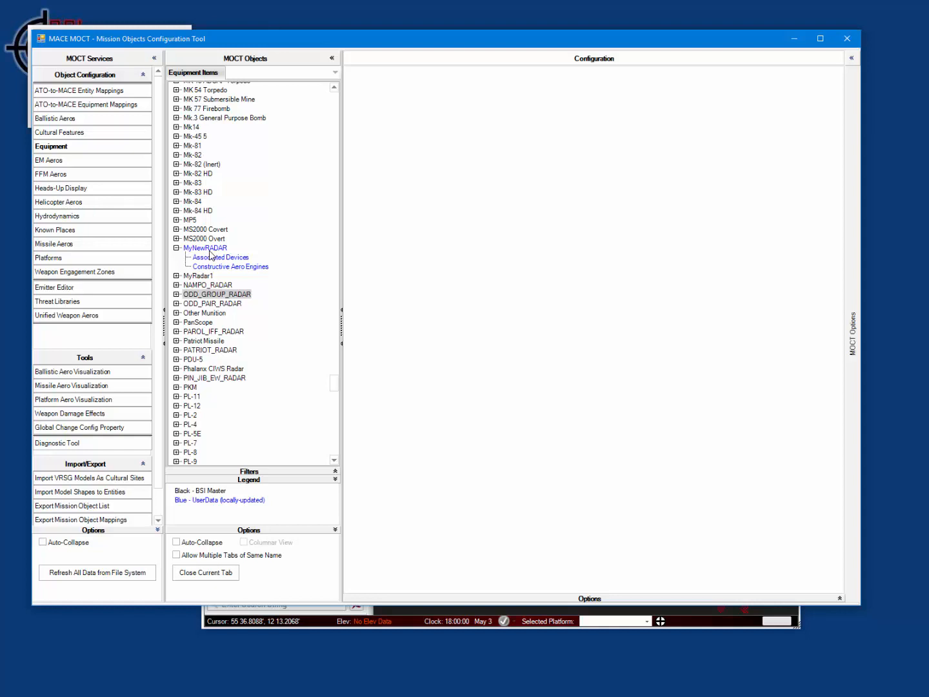
{"action": "mouse_move", "coordinate": [320, 298]}
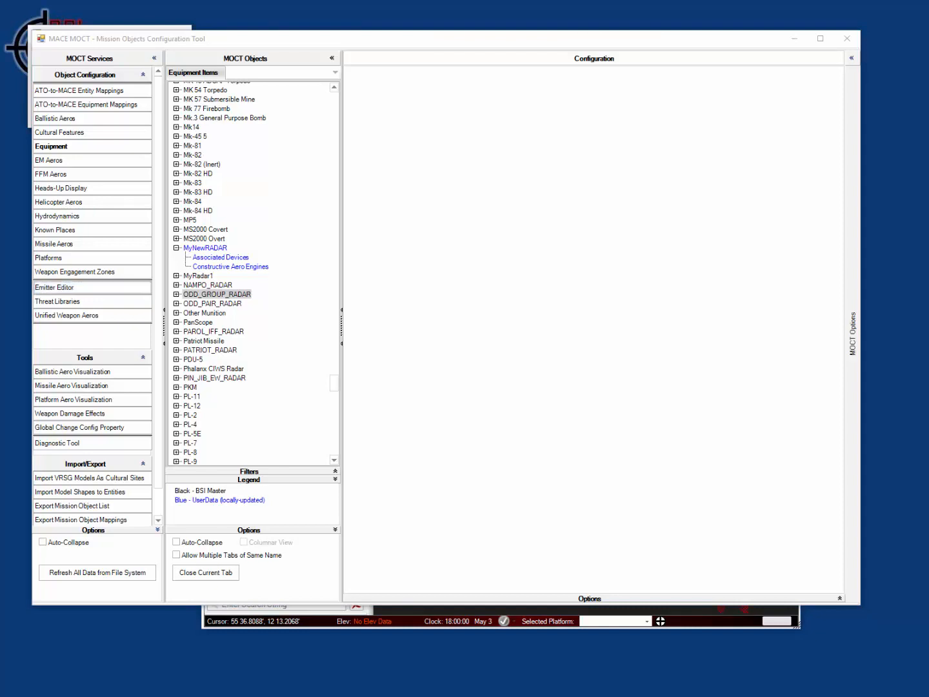
Create a Triton G radar device in the EW Editor library with Multifunction emitter function
{"action": "left_click", "coordinate": [54, 287]}
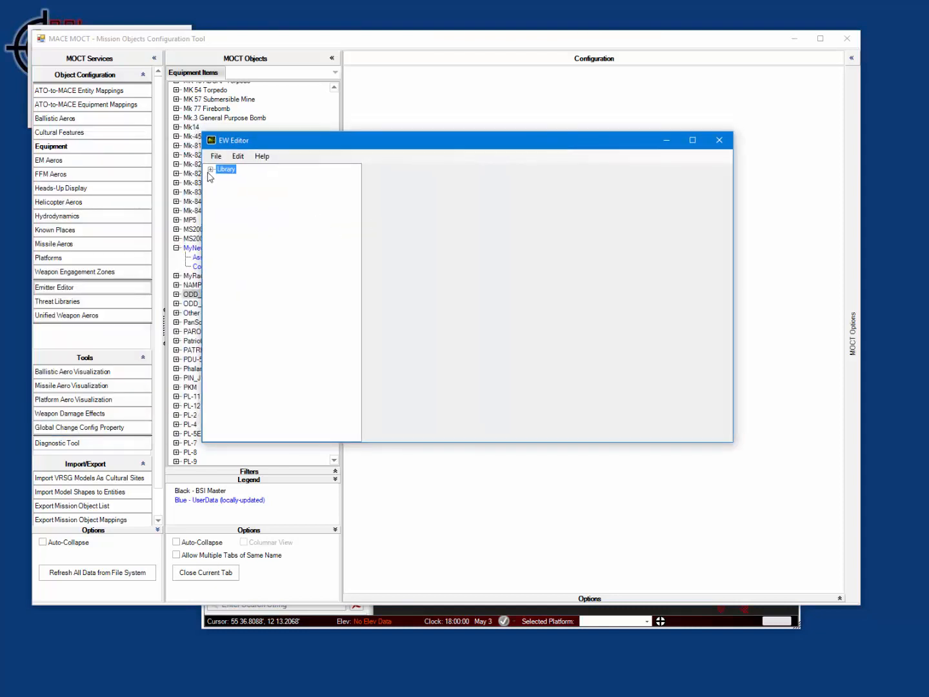
{"action": "right_click", "coordinate": [236, 188]}
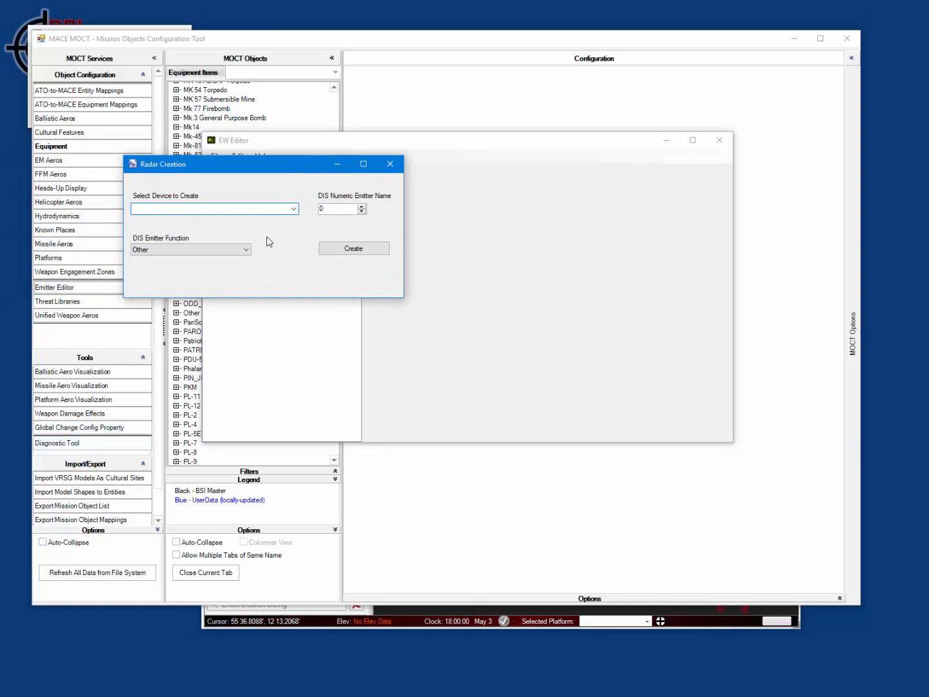
{"action": "left_click", "coordinate": [293, 208]}
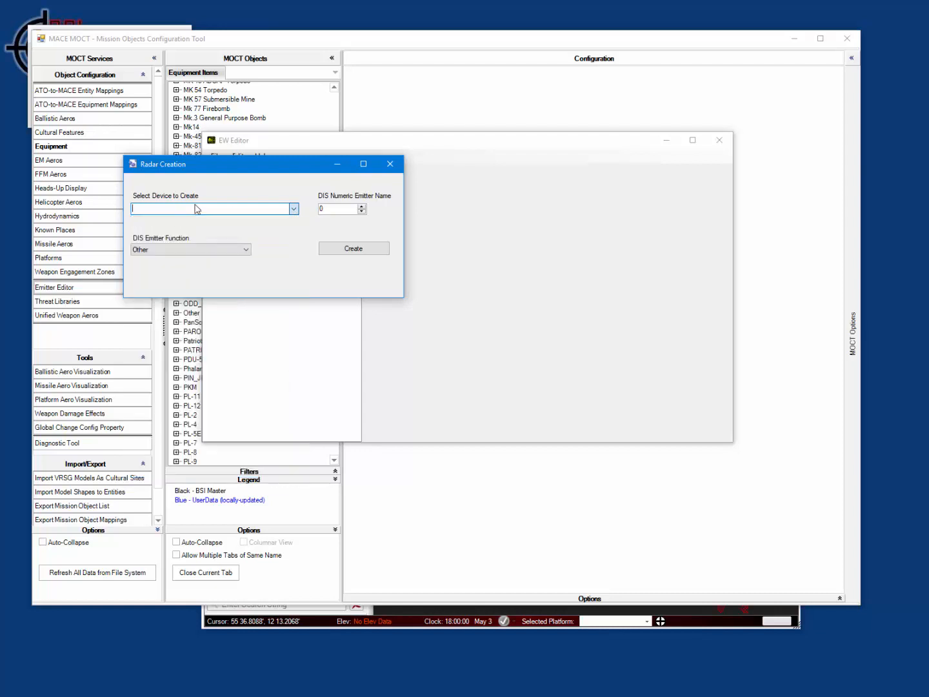
{"action": "left_click", "coordinate": [293, 209]}
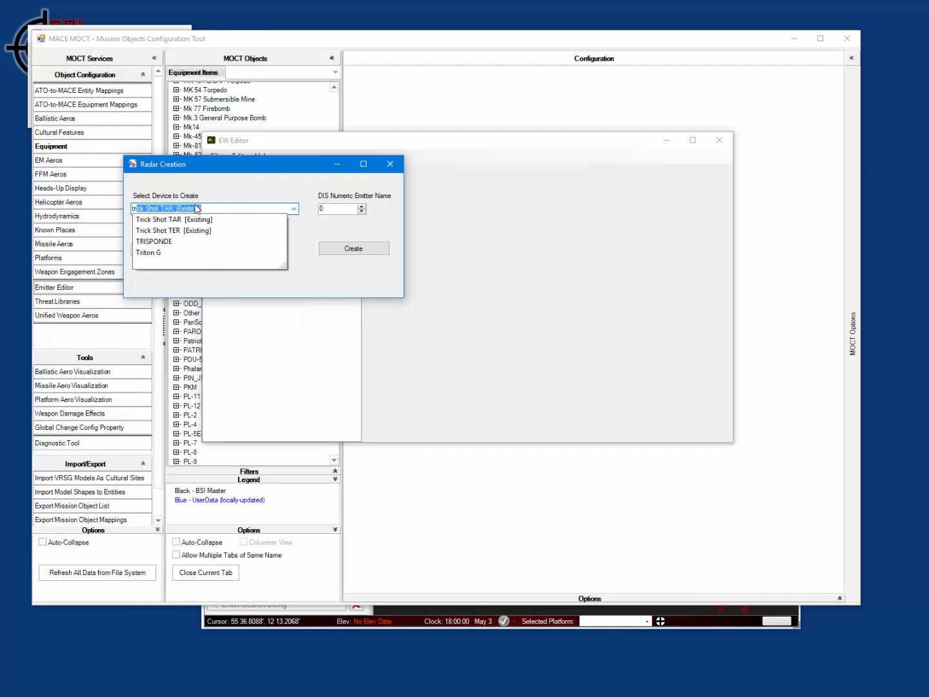
{"action": "mouse_move", "coordinate": [149, 253]}
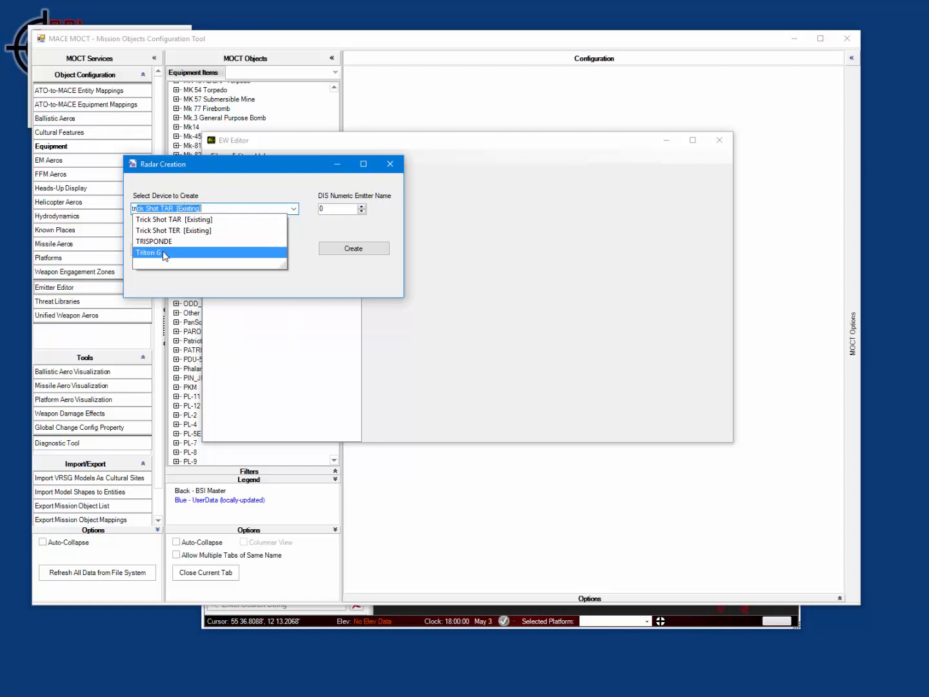
{"action": "left_click", "coordinate": [148, 252]}
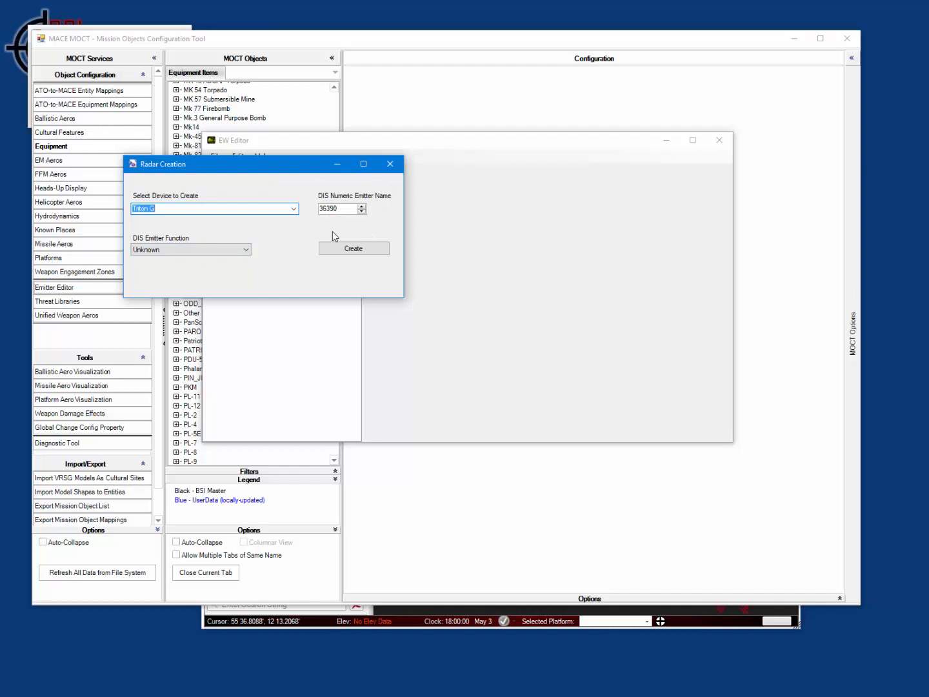
{"action": "mouse_move", "coordinate": [180, 208]}
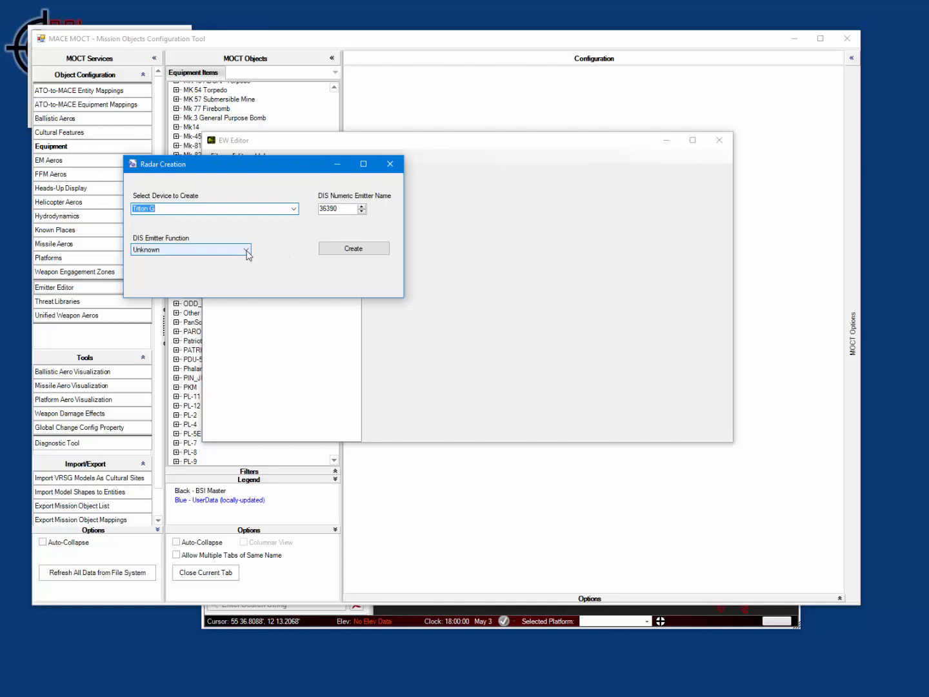
{"action": "left_click", "coordinate": [245, 250]}
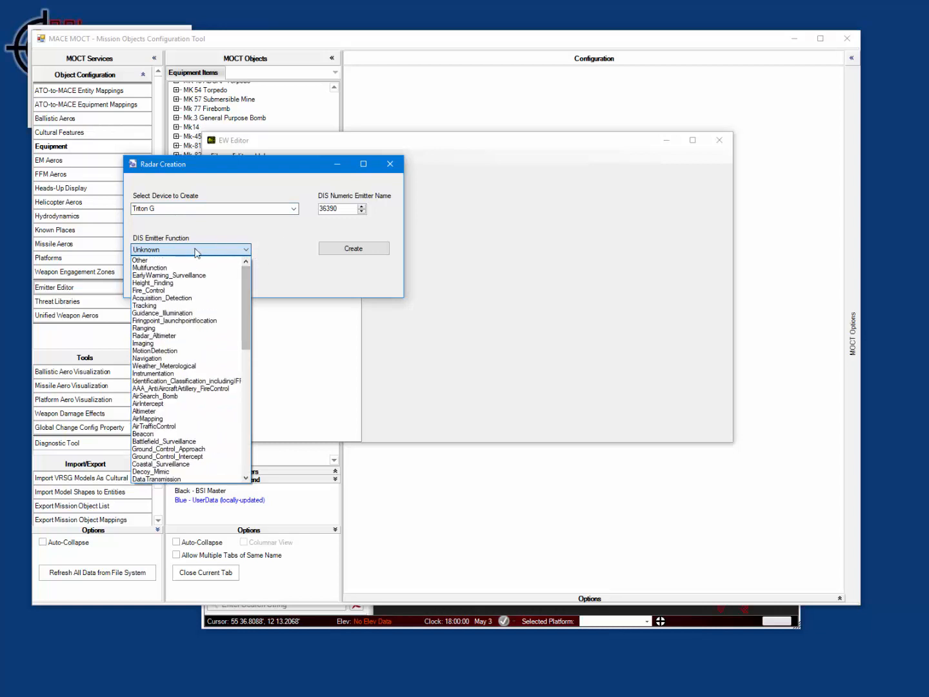
{"action": "left_click", "coordinate": [168, 275]}
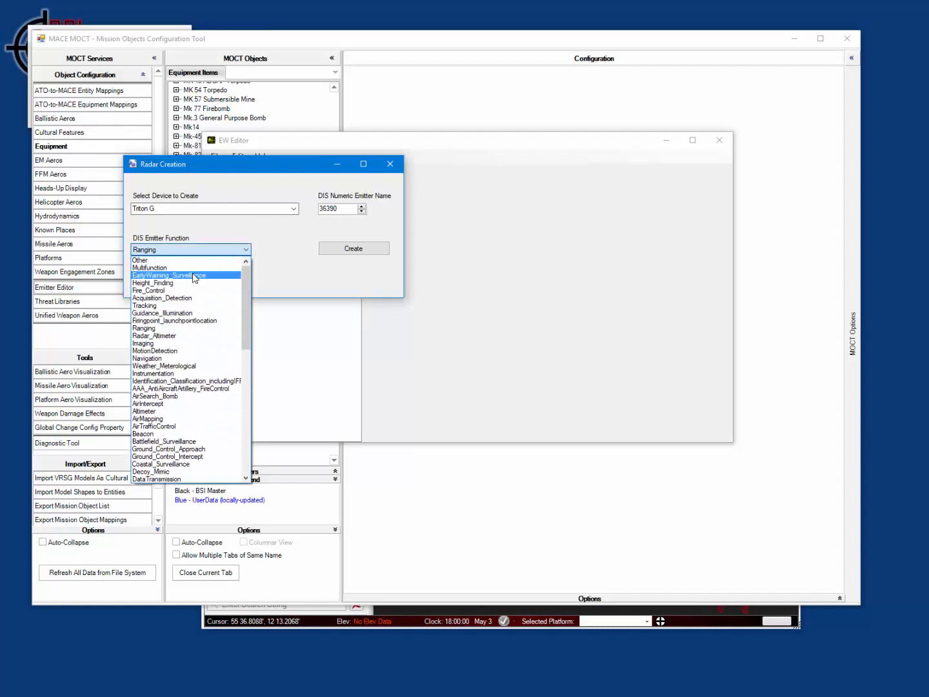
{"action": "left_click", "coordinate": [150, 267]}
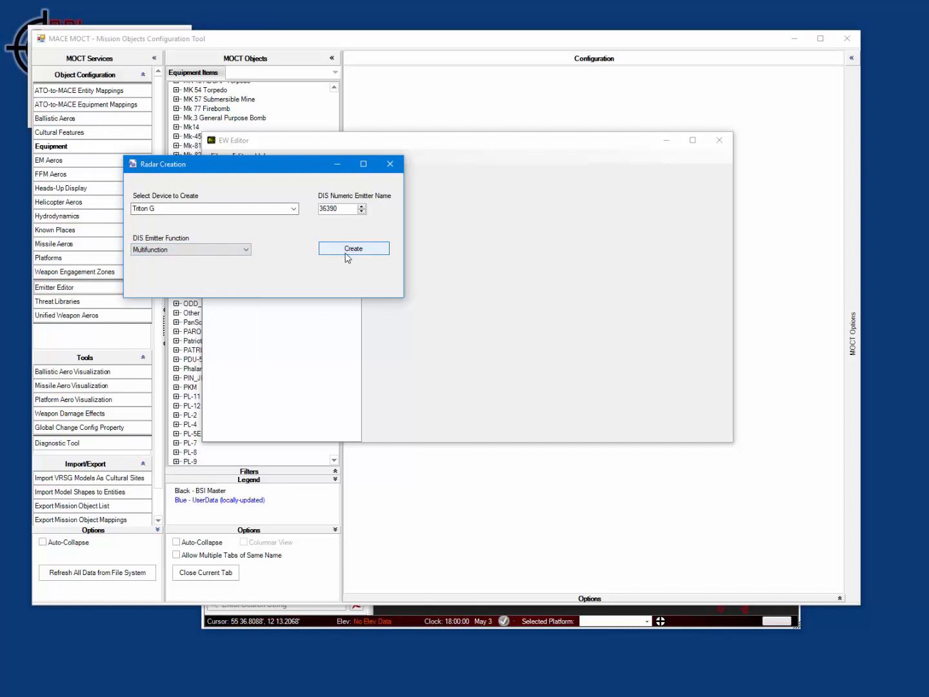
{"action": "left_click", "coordinate": [354, 249]}
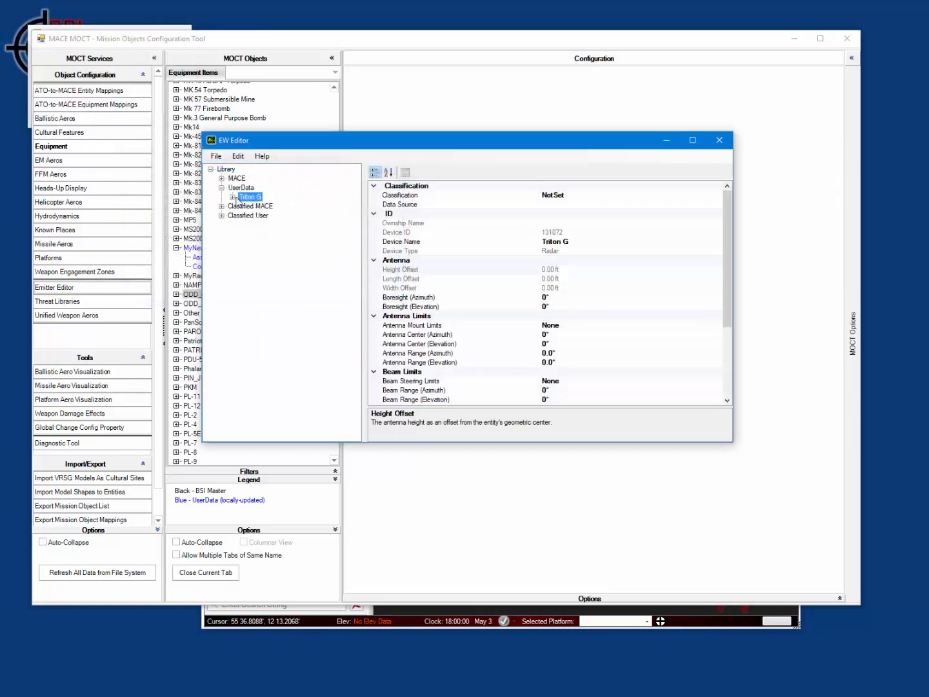
Set the Triton G device classification to Unclassified
{"action": "left_click", "coordinate": [234, 197]}
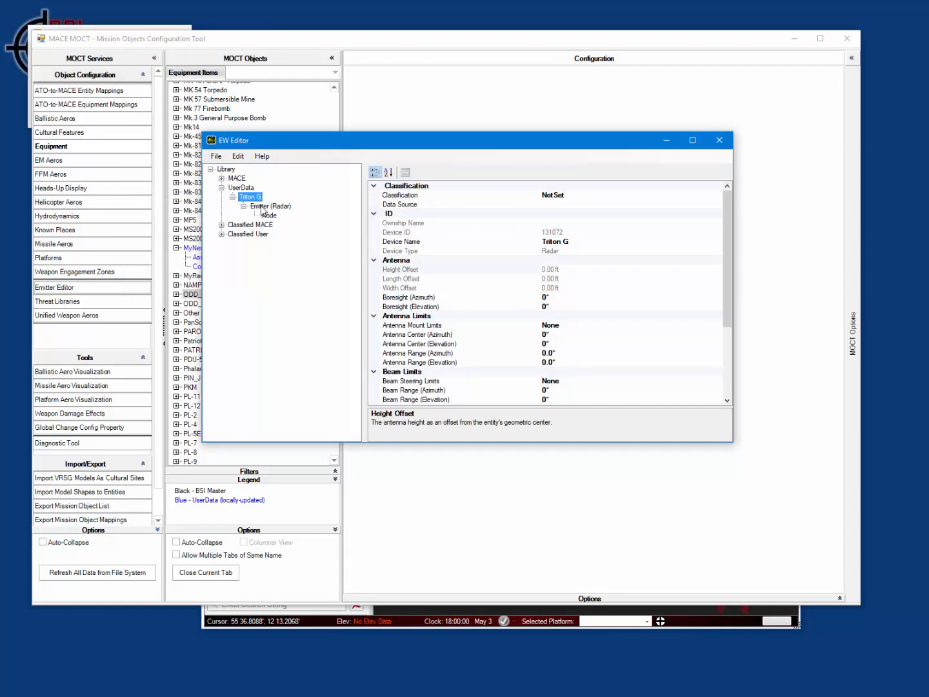
{"action": "left_click", "coordinate": [270, 206]}
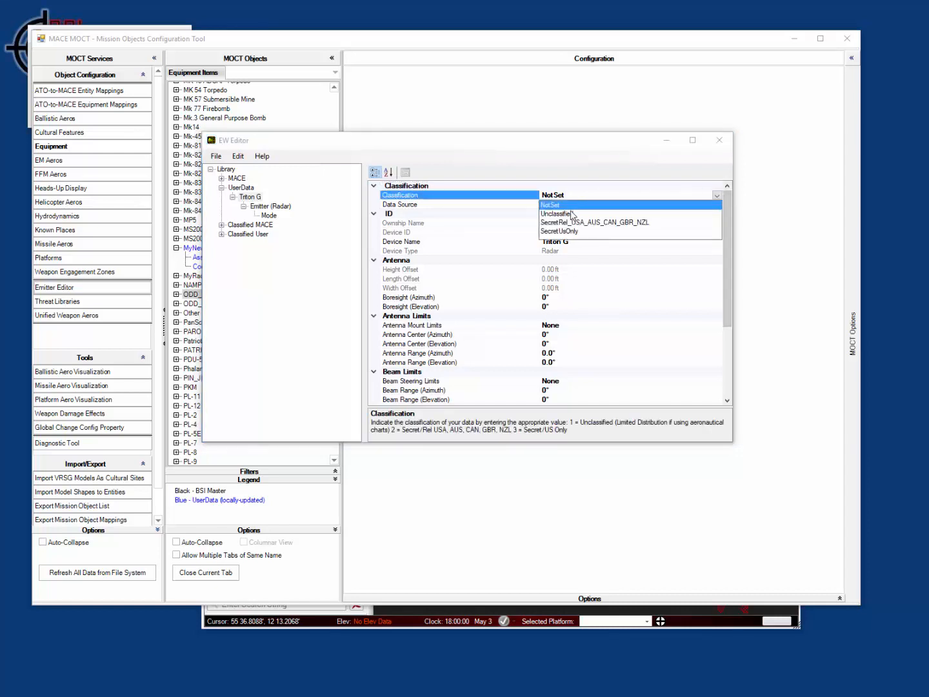
{"action": "left_click", "coordinate": [570, 214]}
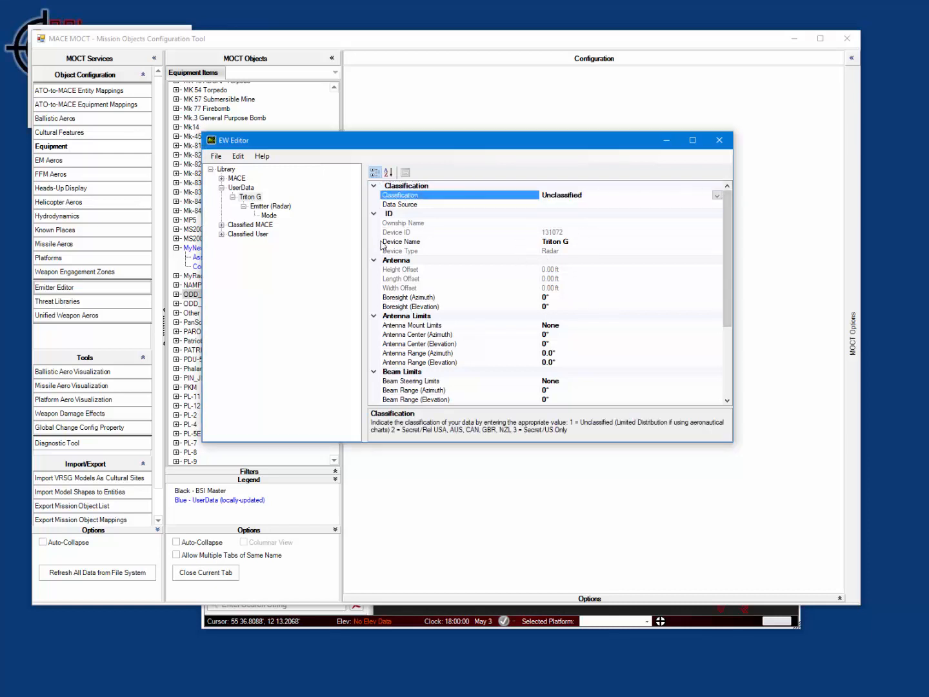
{"action": "left_click", "coordinate": [268, 205]}
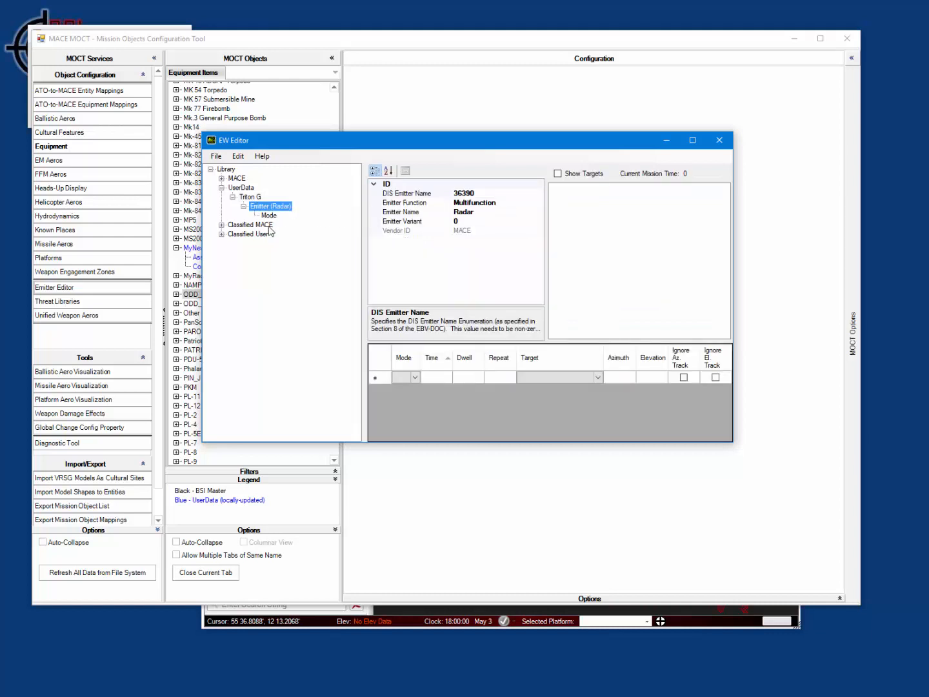
Review the radar mode's settings, pulse data and scan pattern
{"action": "left_click", "coordinate": [268, 215]}
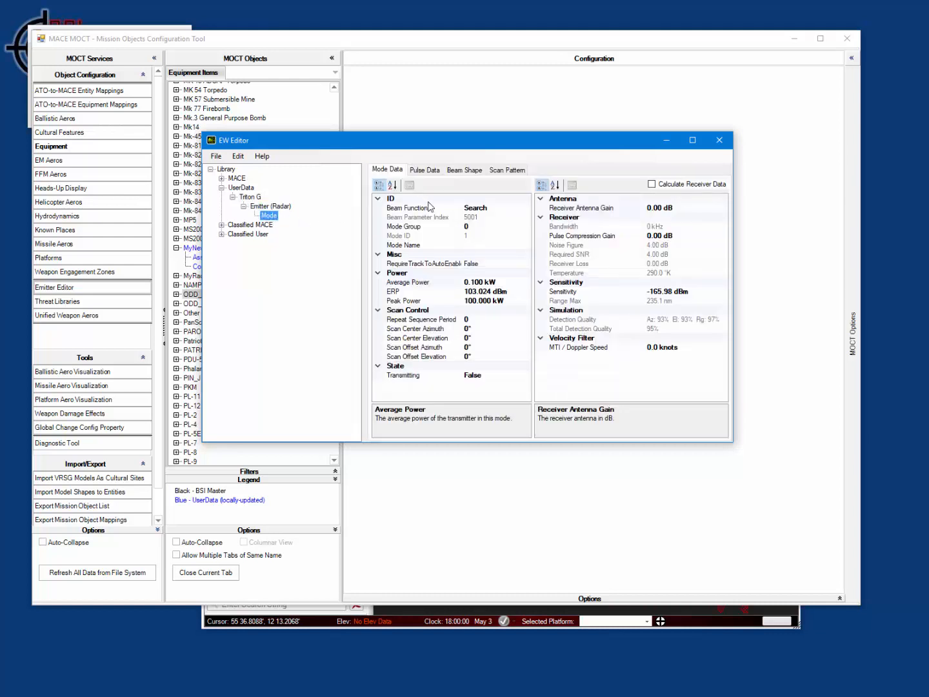
{"action": "left_click", "coordinate": [424, 170]}
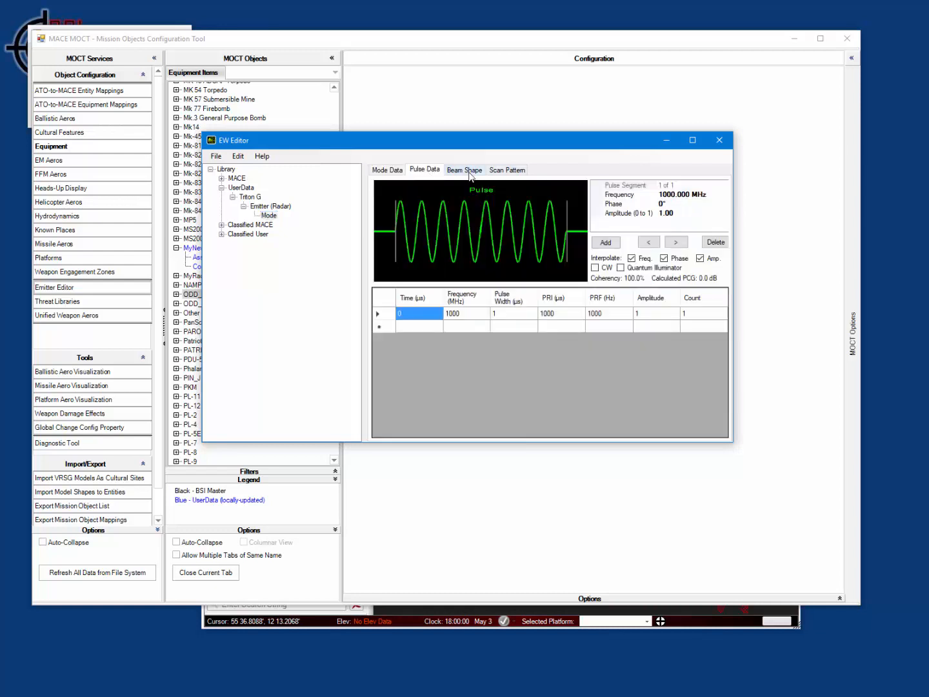
{"action": "left_click", "coordinate": [507, 169]}
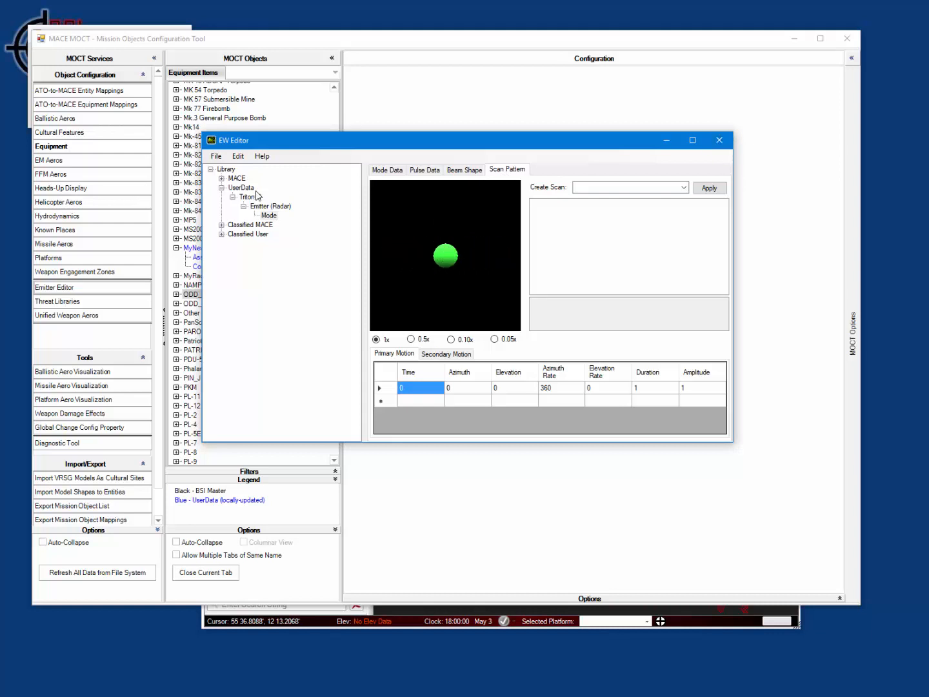
Save Triton G as Triton G.xml in UserData and close the EW Editor
{"action": "right_click", "coordinate": [247, 197]}
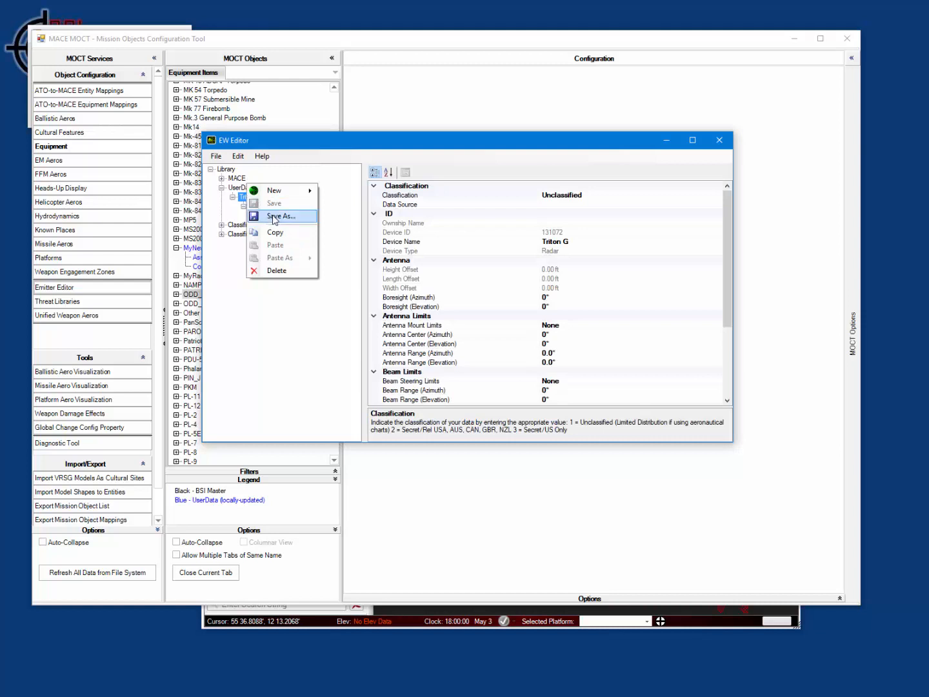
{"action": "left_click", "coordinate": [279, 216]}
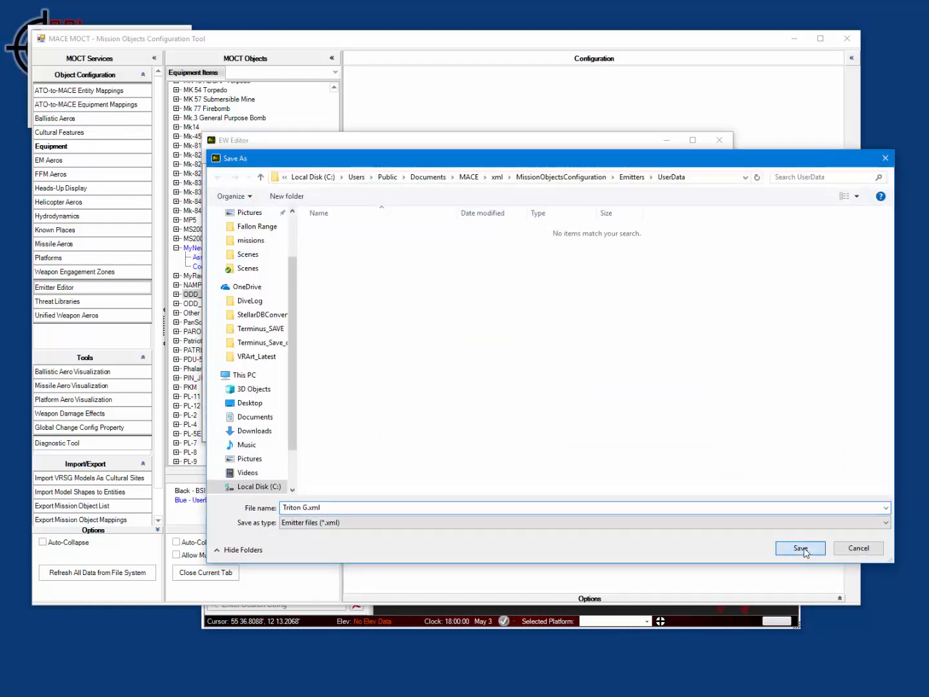
{"action": "left_click", "coordinate": [799, 548]}
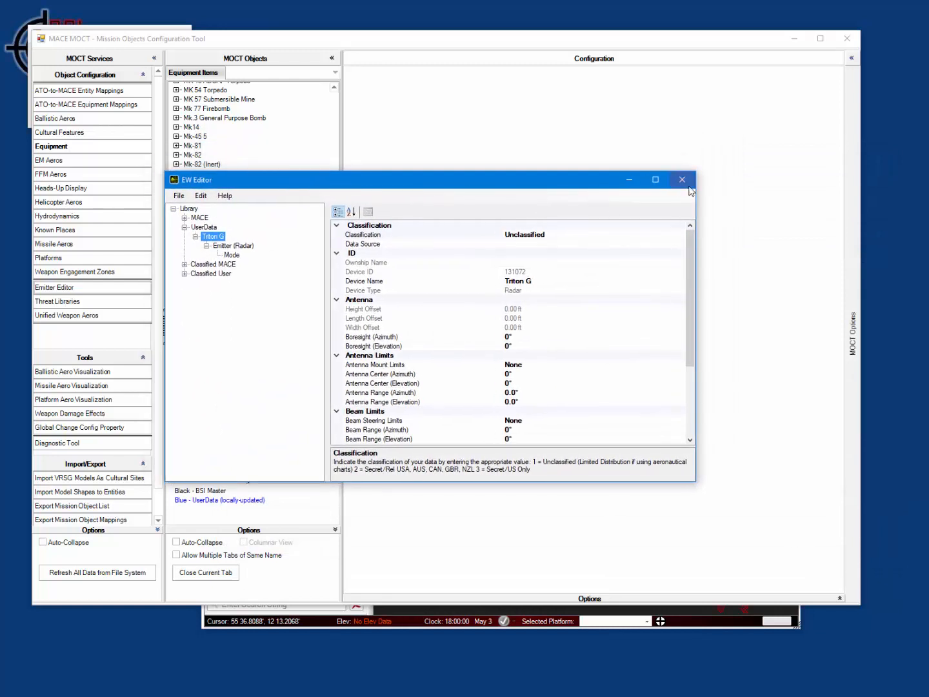
{"action": "left_click", "coordinate": [683, 180]}
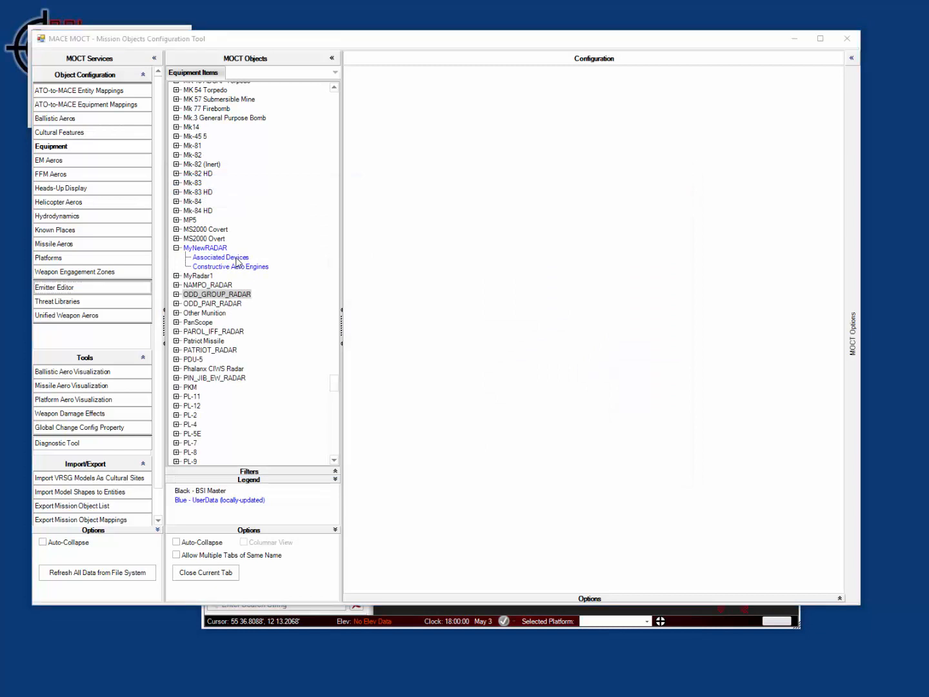
Add Triton G as MyNewRADAR's associated SGE RADAR device and save
{"action": "left_click", "coordinate": [220, 257]}
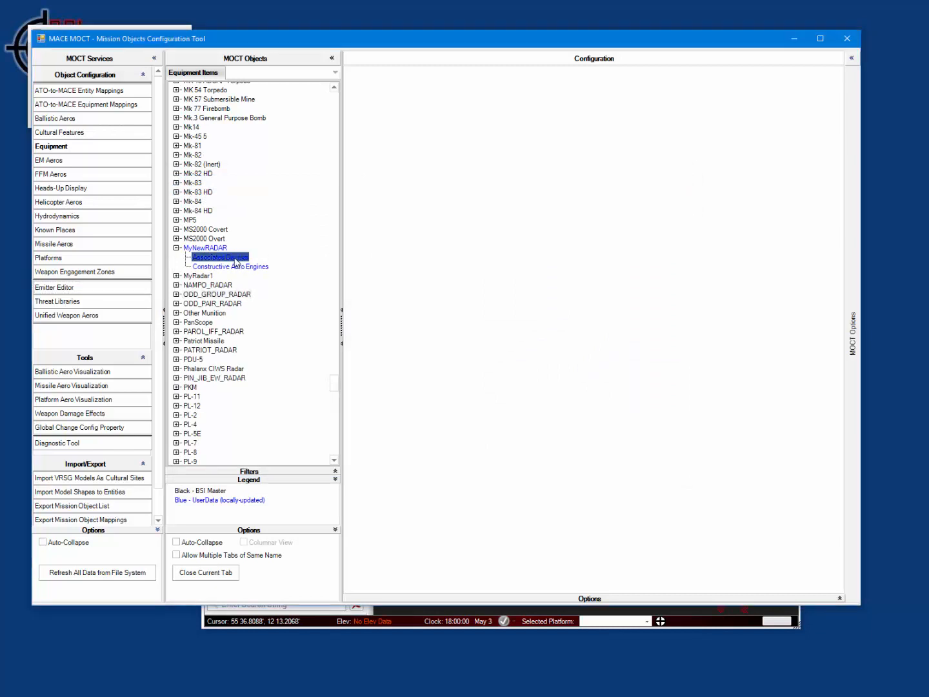
{"action": "right_click", "coordinate": [220, 257]}
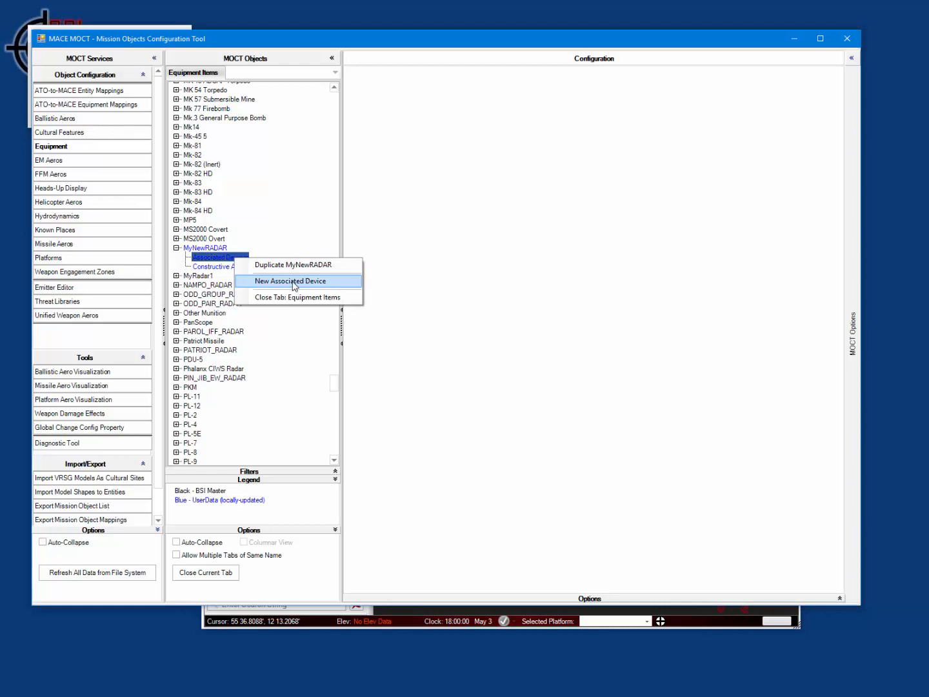
{"action": "left_click", "coordinate": [292, 281]}
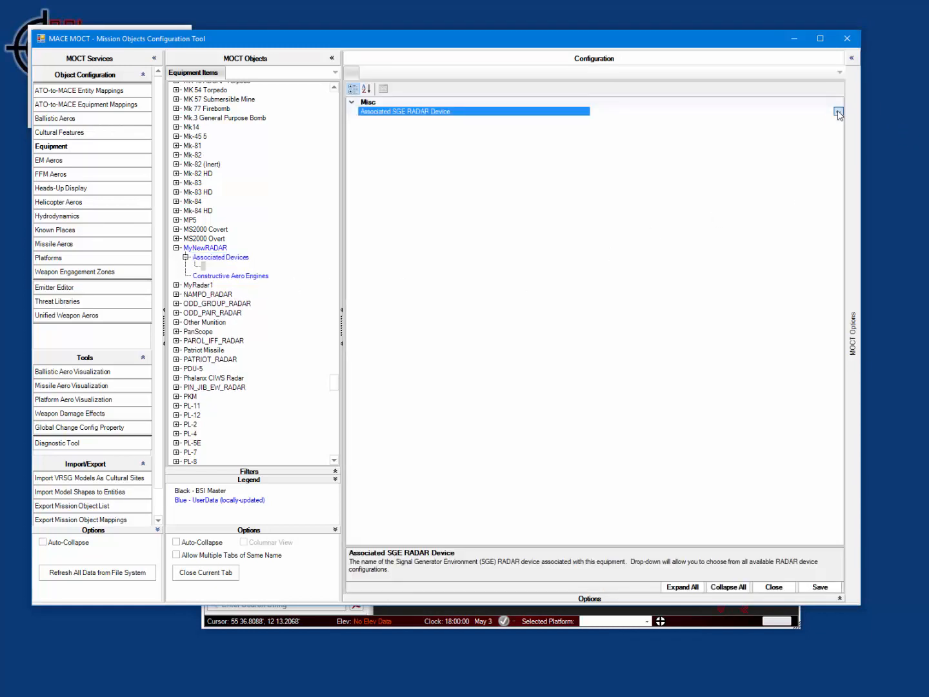
{"action": "left_click", "coordinate": [839, 111]}
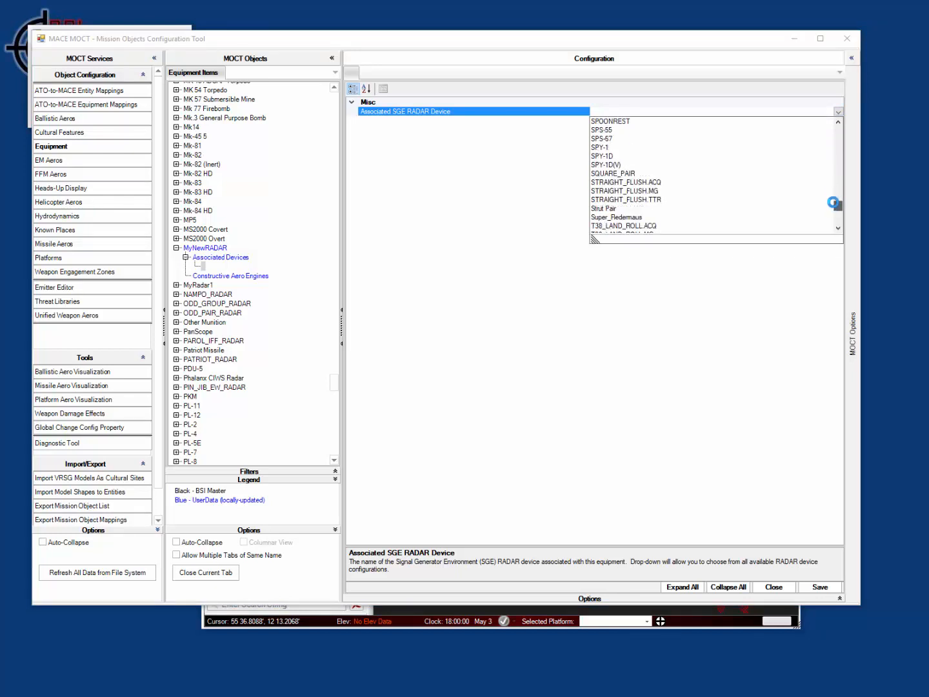
{"action": "scroll", "scroll_direction": "down", "scroll_amount": 3}
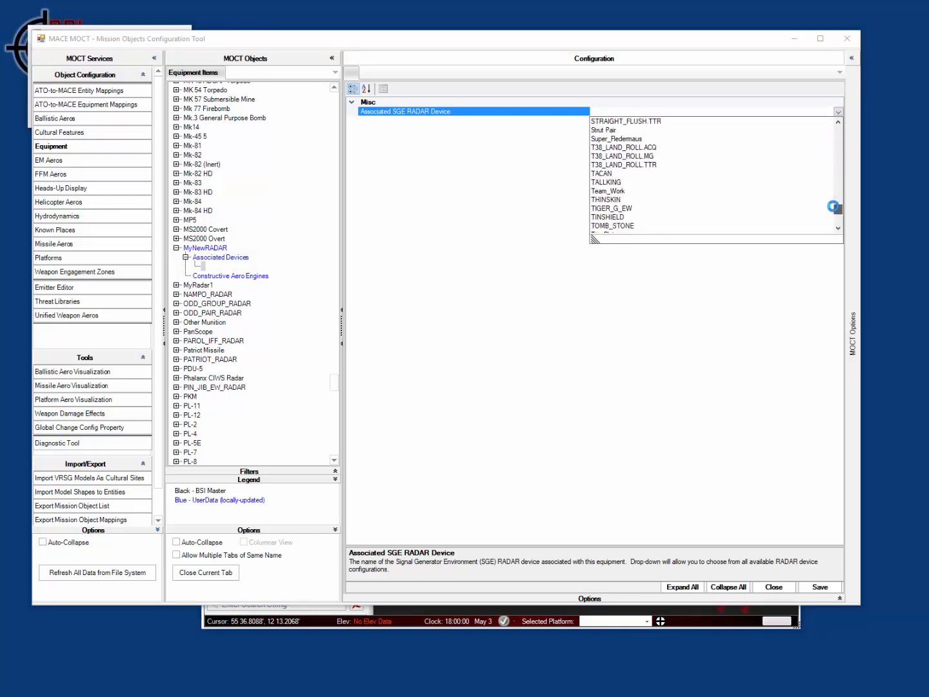
{"action": "scroll", "scroll_direction": "down", "scroll_amount": 3}
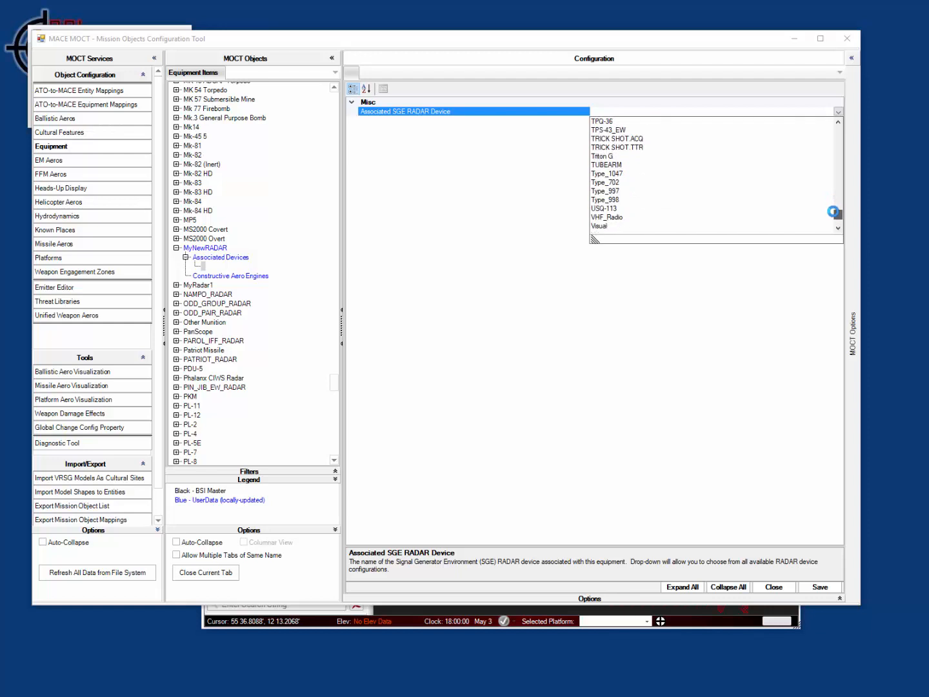
{"action": "scroll", "scroll_direction": "down", "scroll_amount": 3}
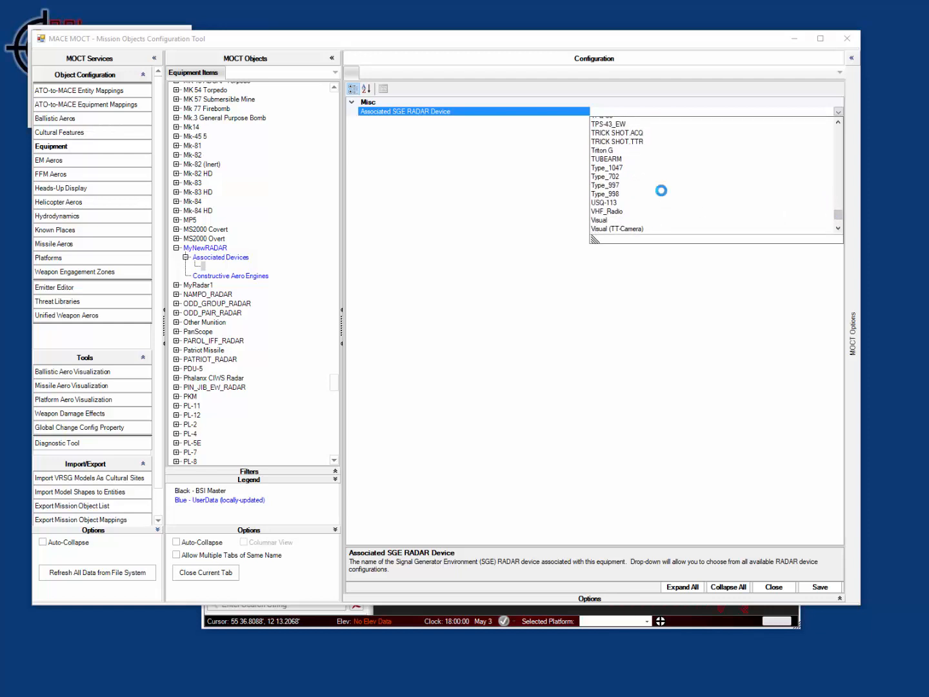
{"action": "left_click", "coordinate": [602, 151]}
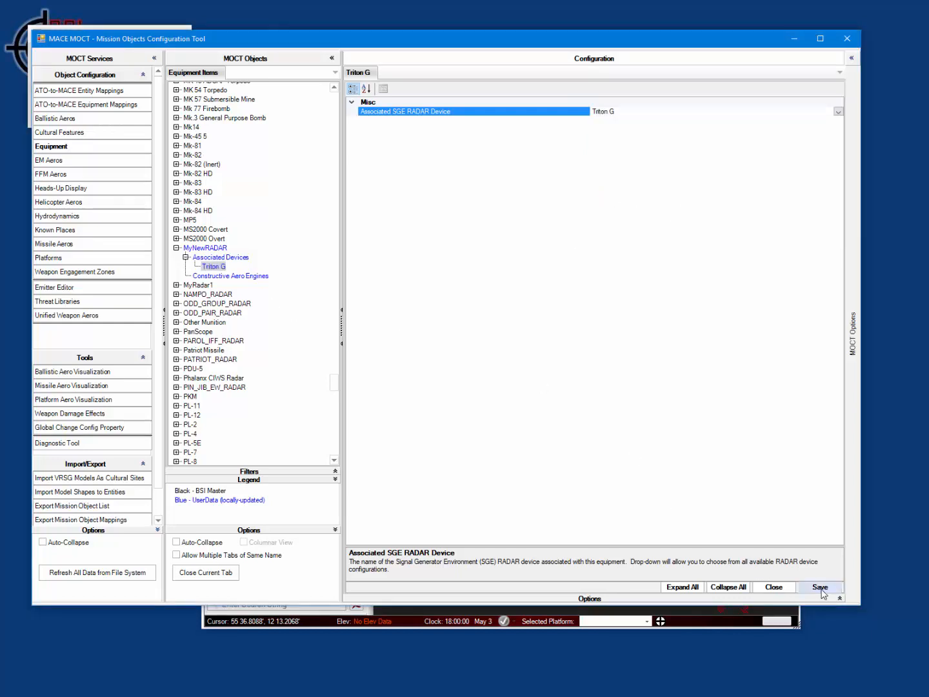
{"action": "left_click", "coordinate": [819, 588]}
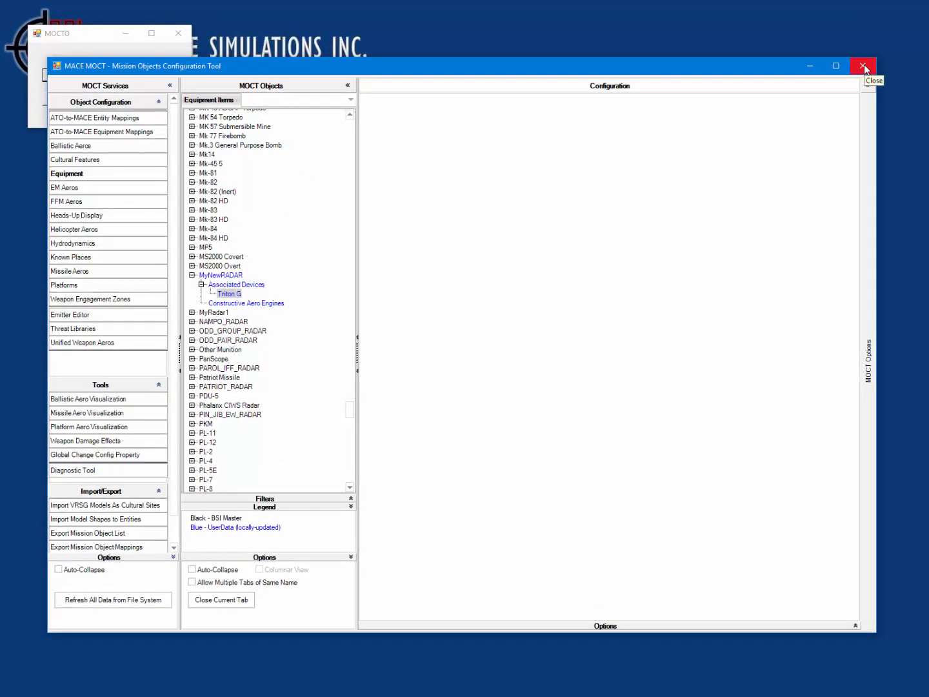
Close MOCT and reload equipment types so 659 are loaded
{"action": "left_click", "coordinate": [863, 66]}
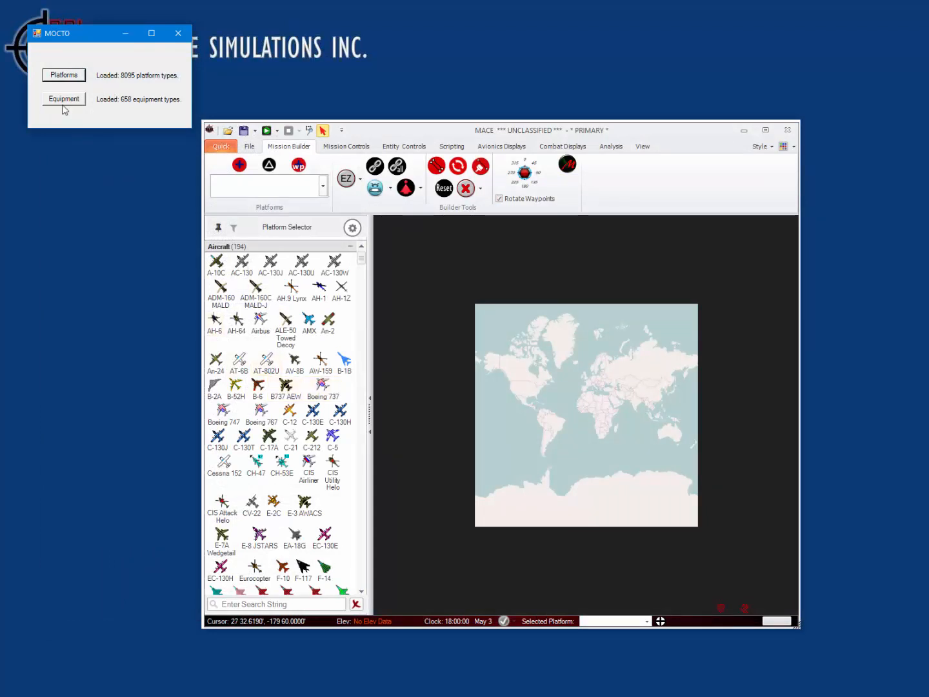
{"action": "left_click", "coordinate": [63, 98]}
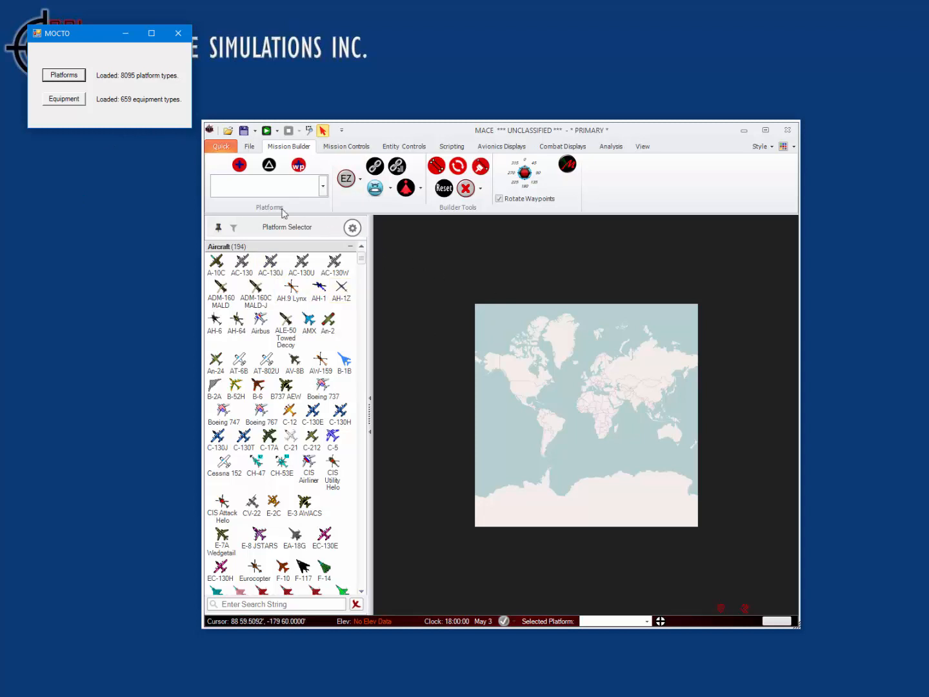
{"action": "mouse_move", "coordinate": [225, 164]}
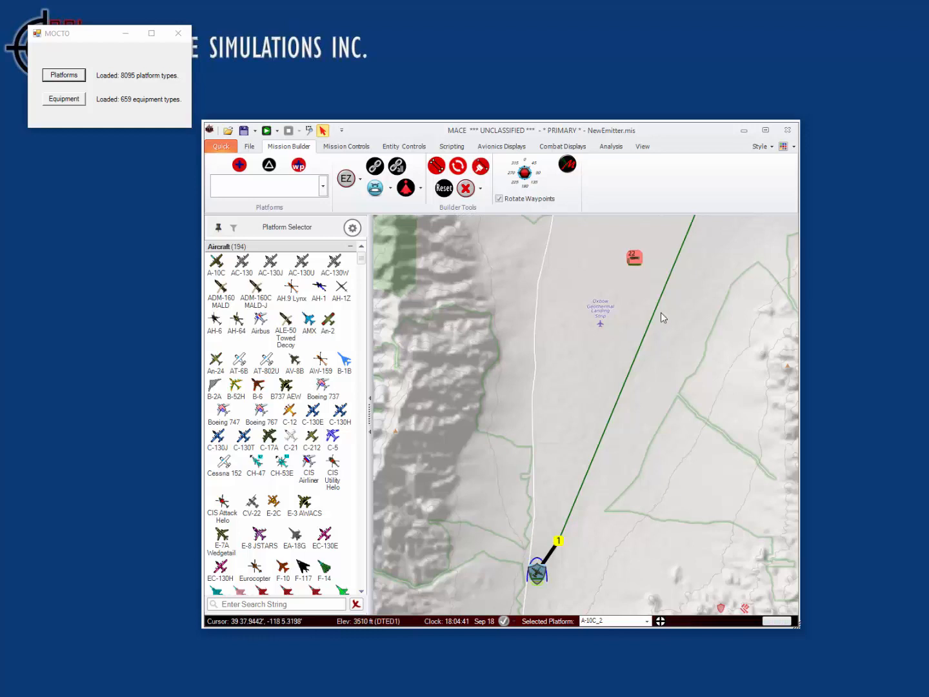
Mount MyNewRADAR (Triton G) on the SAM site, filtering the equipment list to RADARs
{"action": "right_click", "coordinate": [634, 257]}
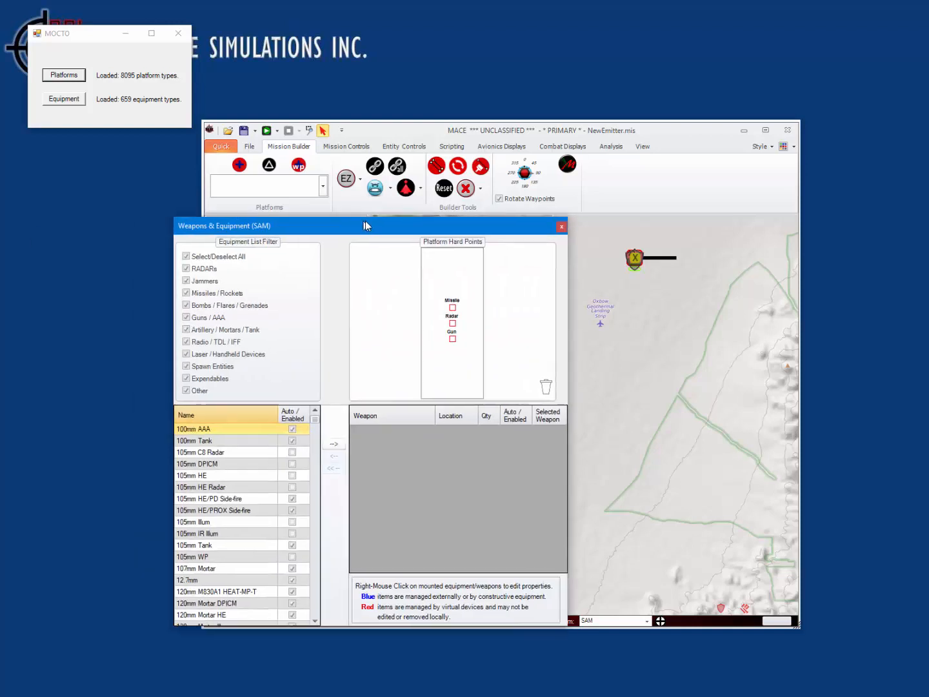
{"action": "left_click", "coordinate": [187, 256]}
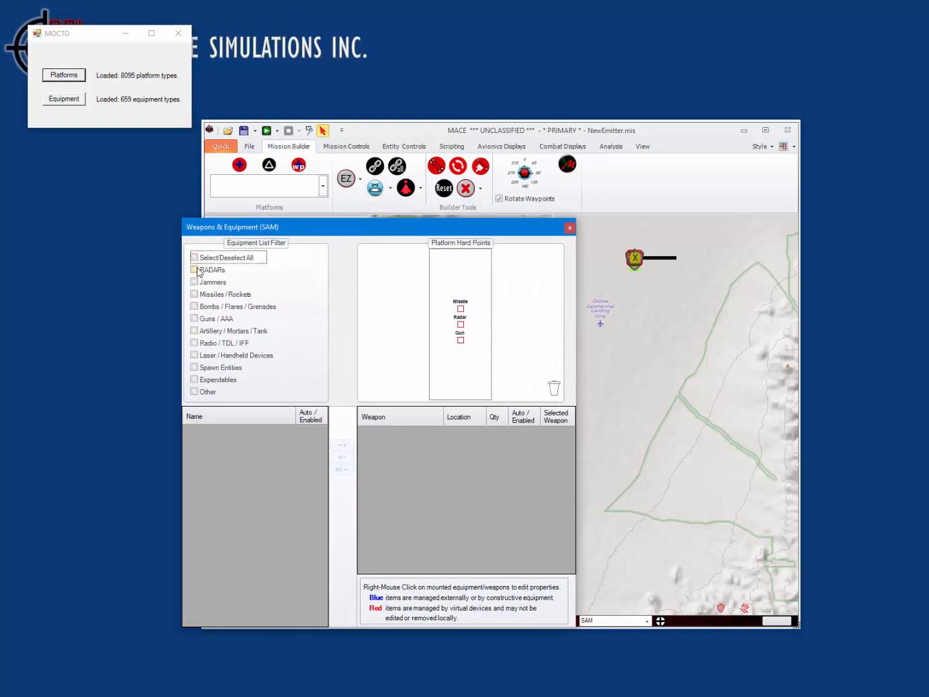
{"action": "left_click", "coordinate": [194, 269]}
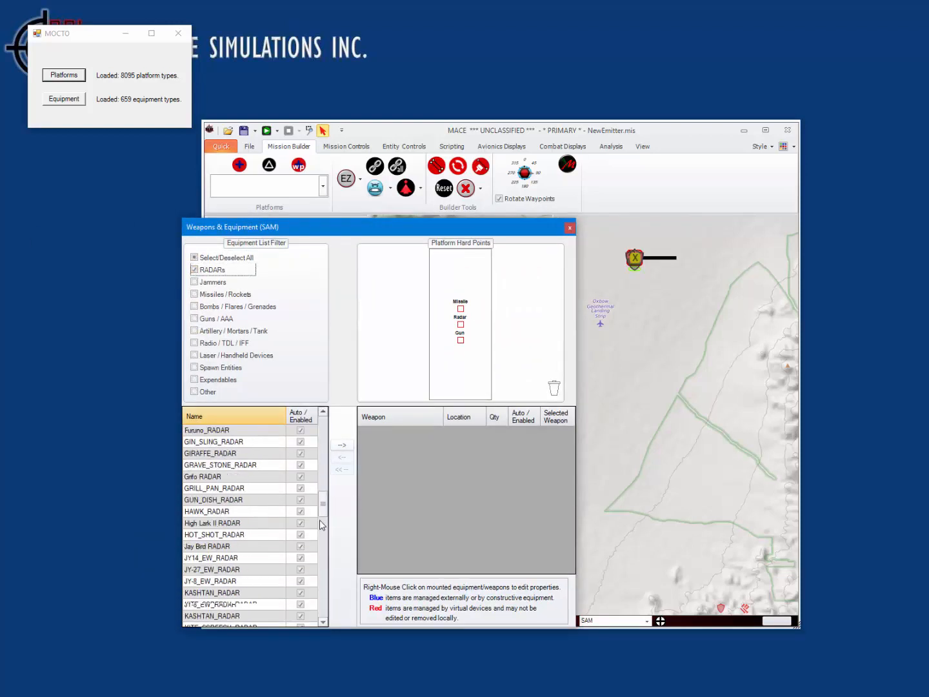
{"action": "scroll", "scroll_direction": "down", "scroll_amount": 3}
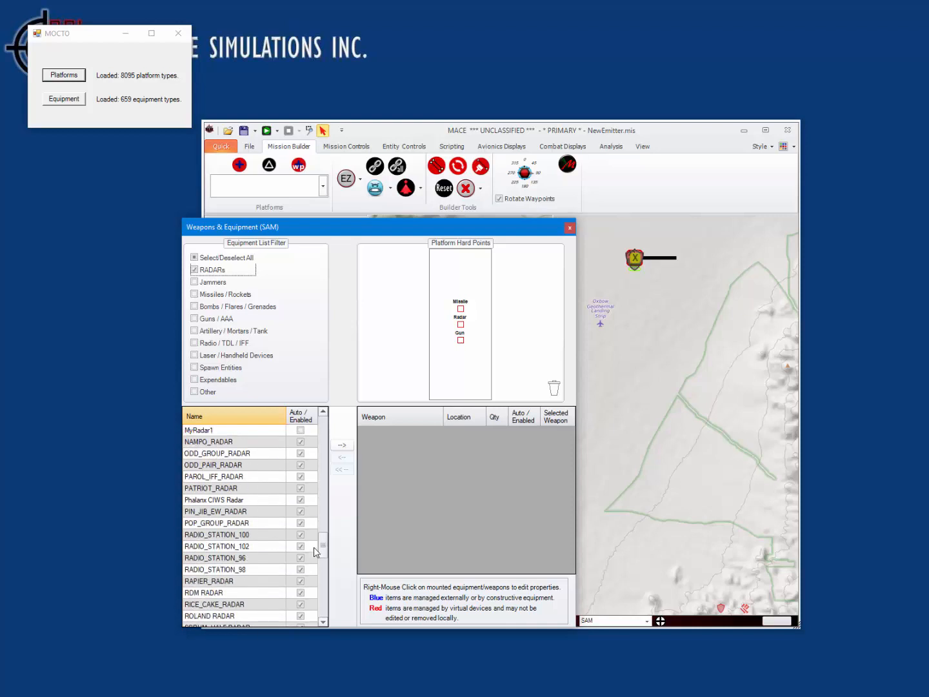
{"action": "scroll", "scroll_direction": "down", "scroll_amount": 3}
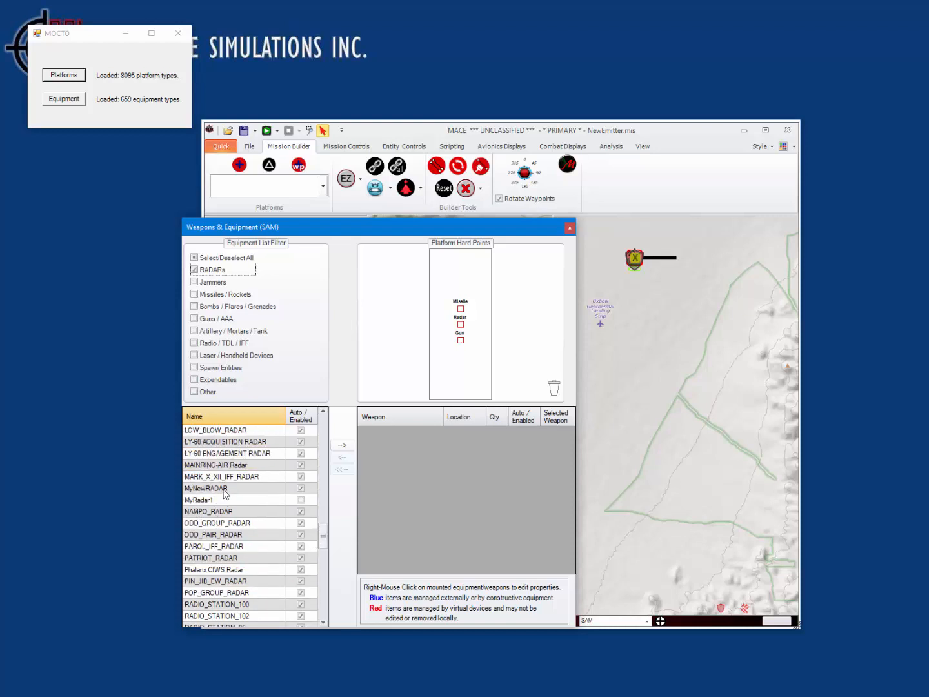
{"action": "left_click", "coordinate": [206, 488]}
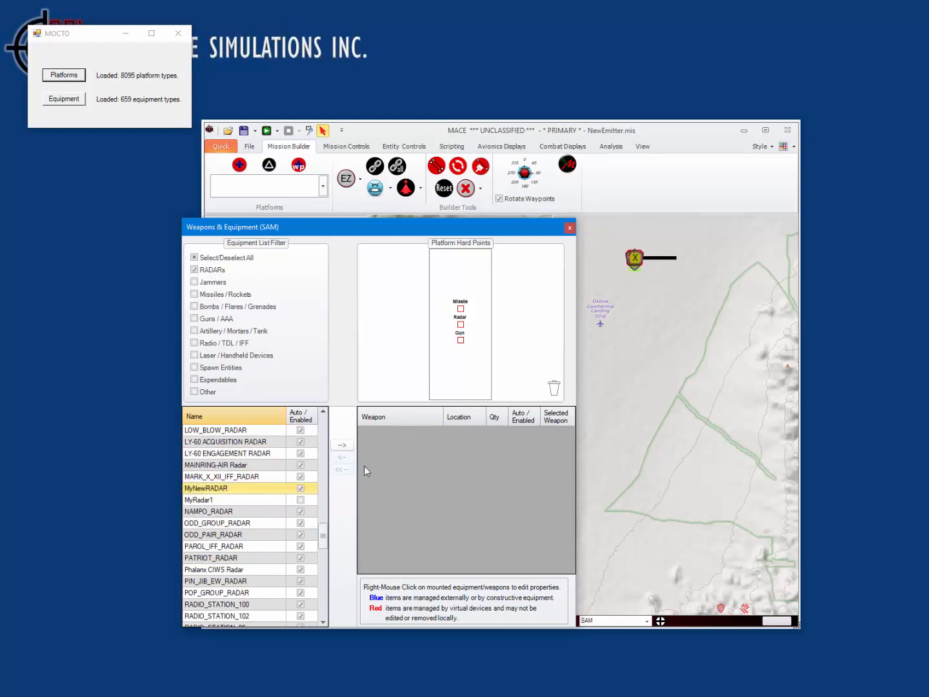
{"action": "left_click", "coordinate": [342, 446]}
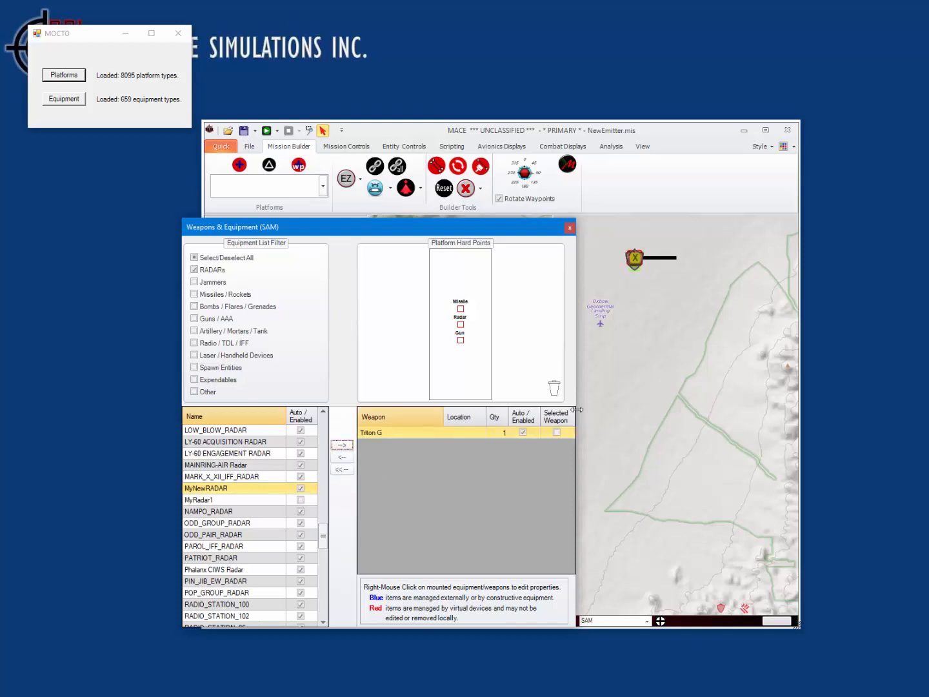
{"action": "left_click", "coordinate": [570, 226]}
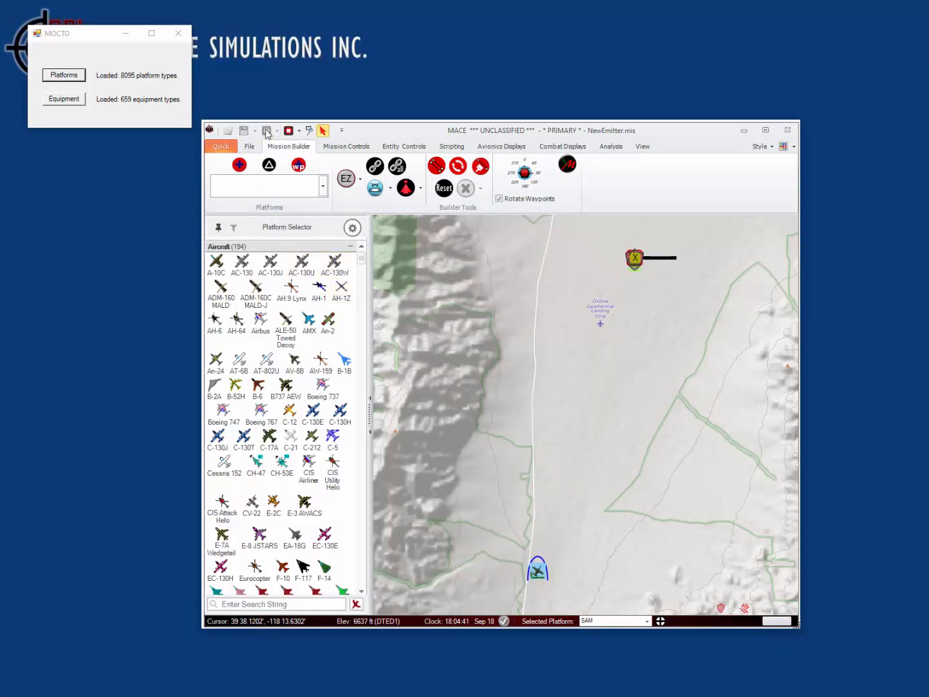
{"action": "mouse_move", "coordinate": [529, 318]}
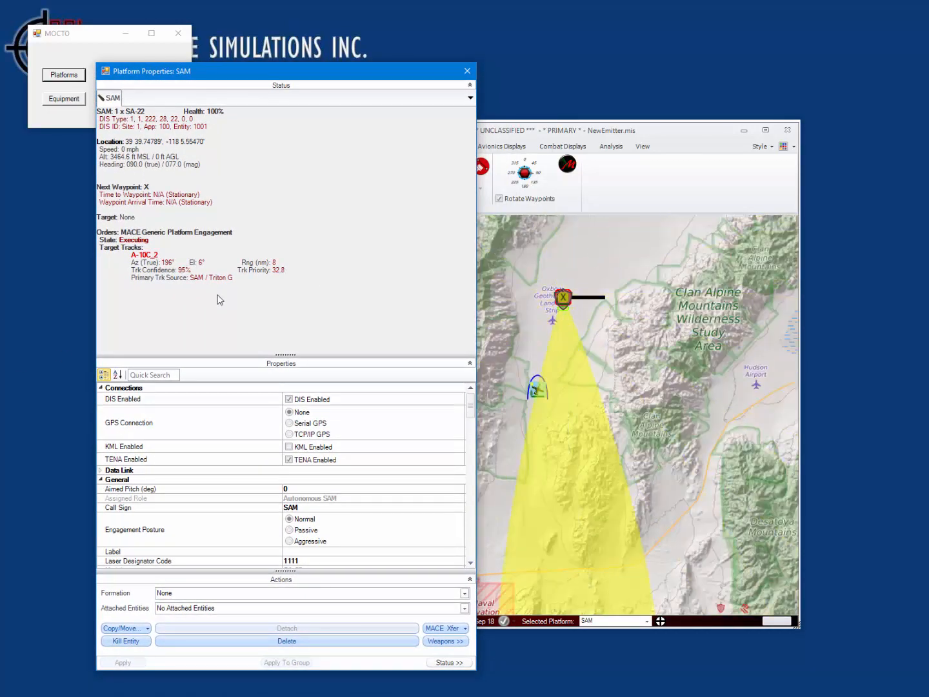
Close the SAM's properties window after confirming it tracks the A-10C with Triton G
{"action": "left_click", "coordinate": [467, 71]}
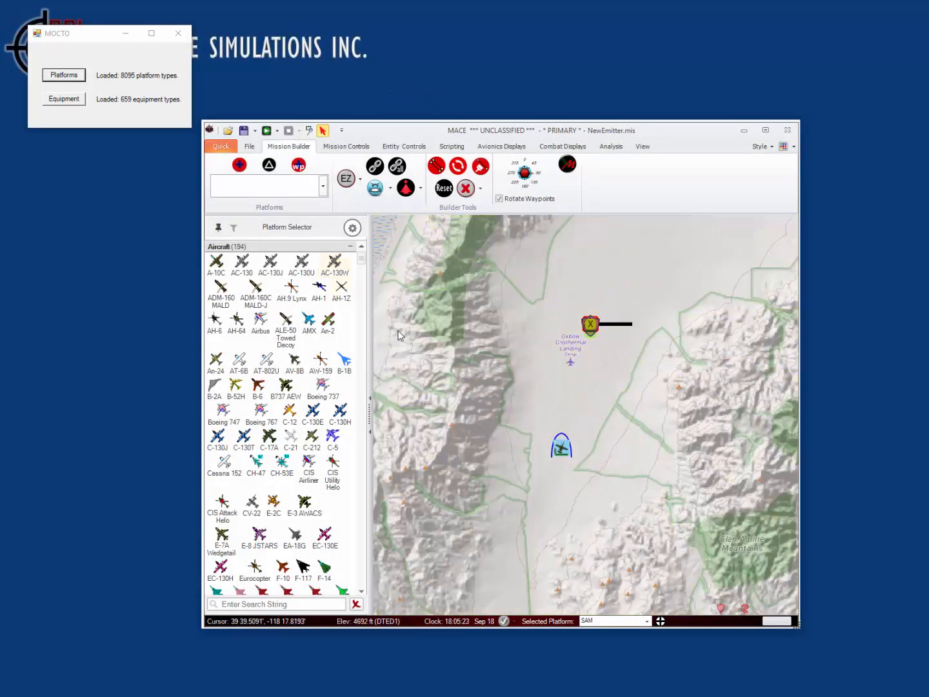
Rename the SAM's Triton G radar mode from Mode to Srch
{"action": "right_click", "coordinate": [590, 324]}
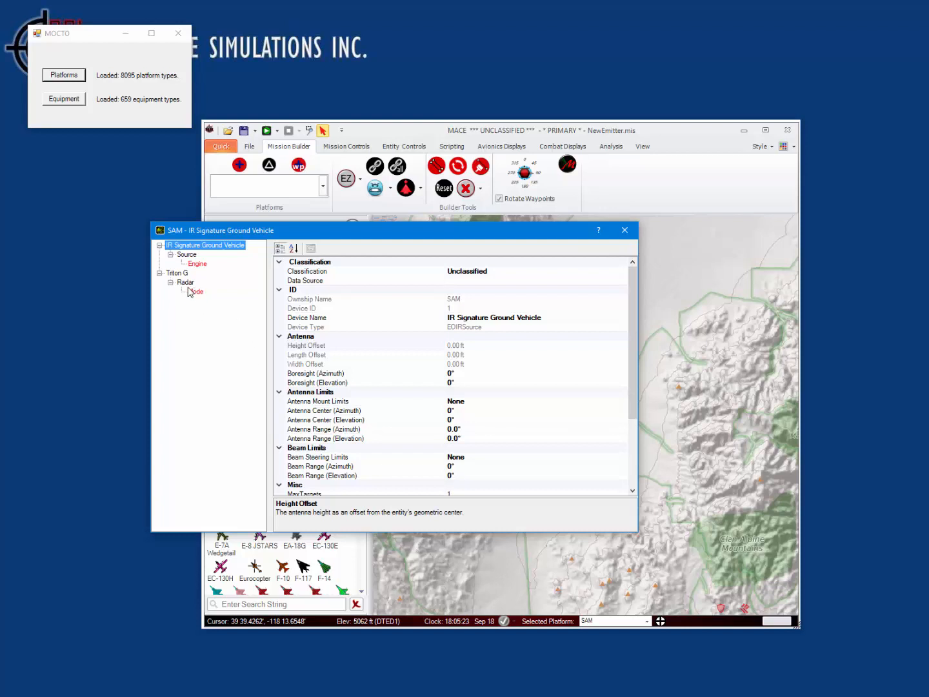
{"action": "left_click", "coordinate": [177, 273]}
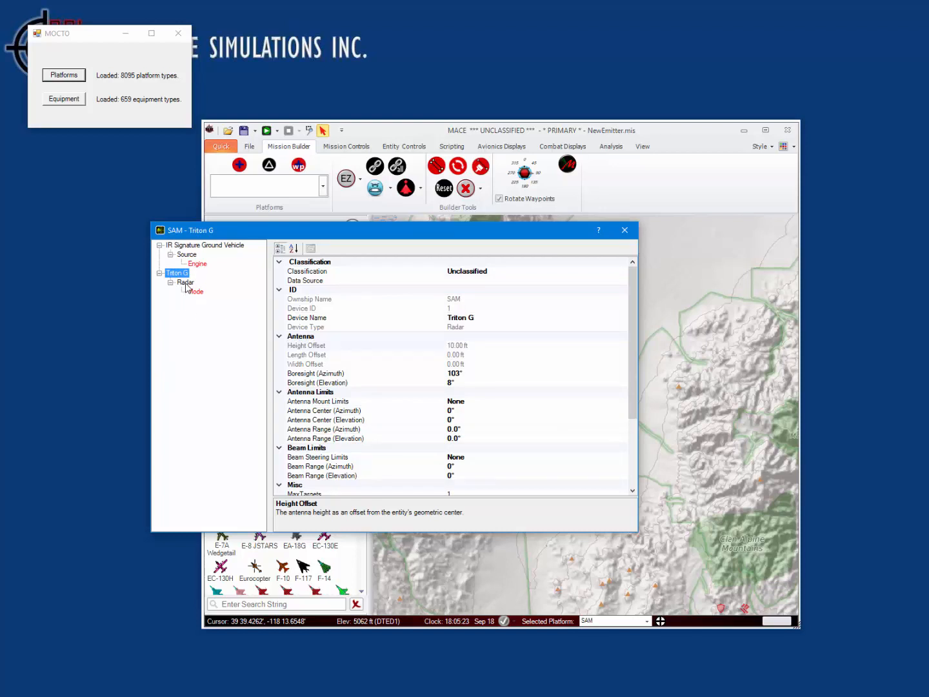
{"action": "left_click", "coordinate": [186, 282]}
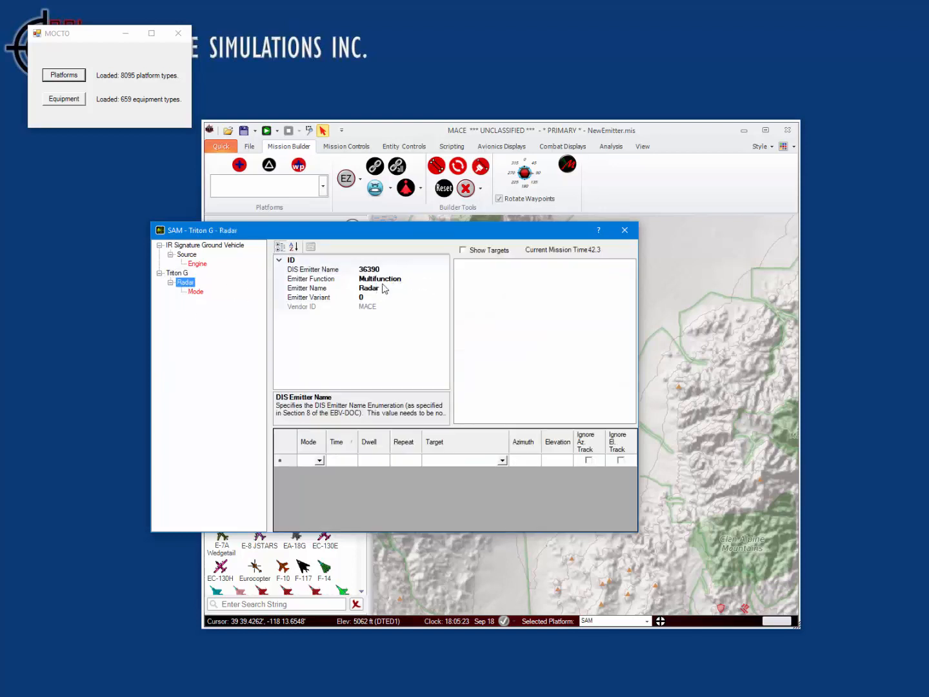
{"action": "left_click", "coordinate": [193, 291]}
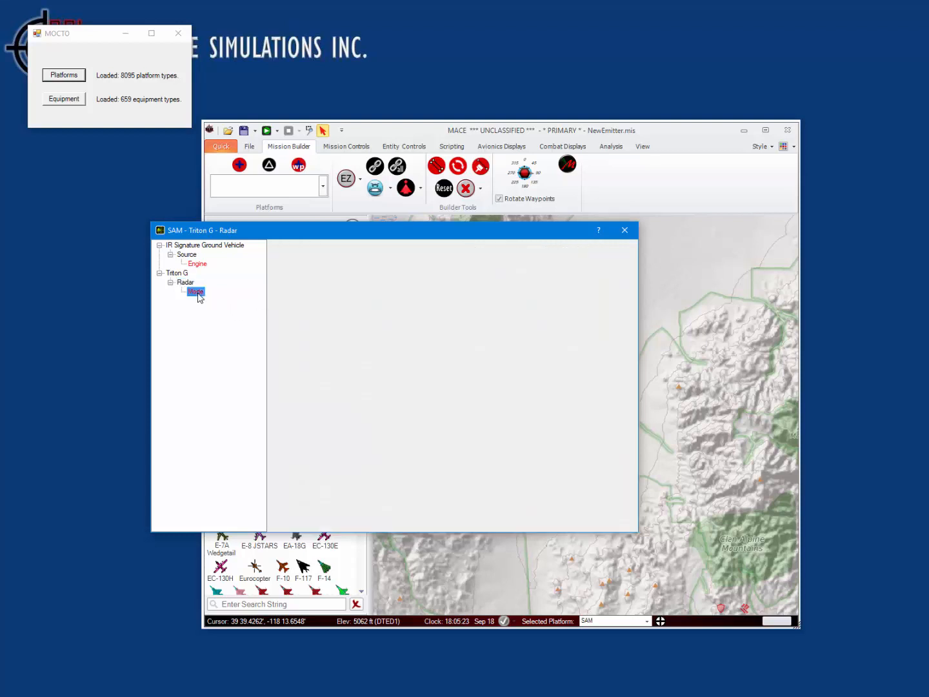
{"action": "left_click", "coordinate": [195, 291]}
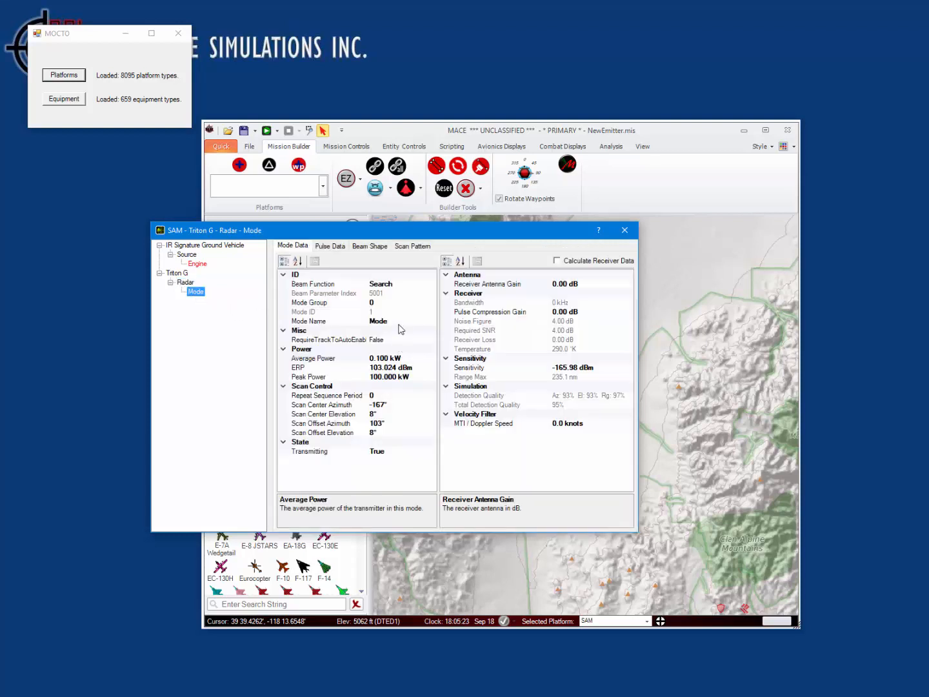
{"action": "left_click", "coordinate": [326, 321]}
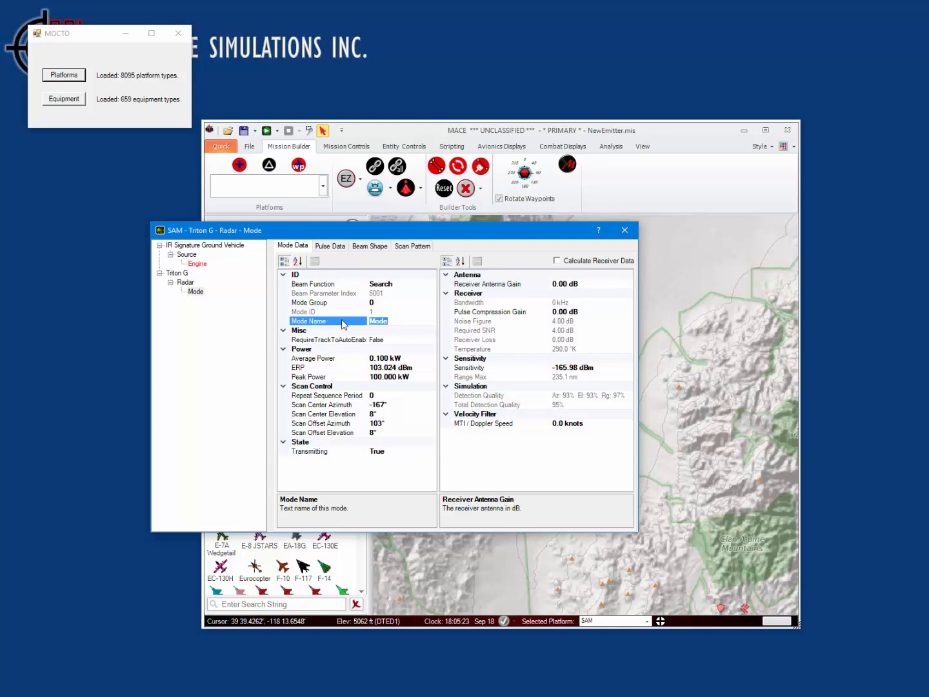
{"action": "type", "text": "Srch"}
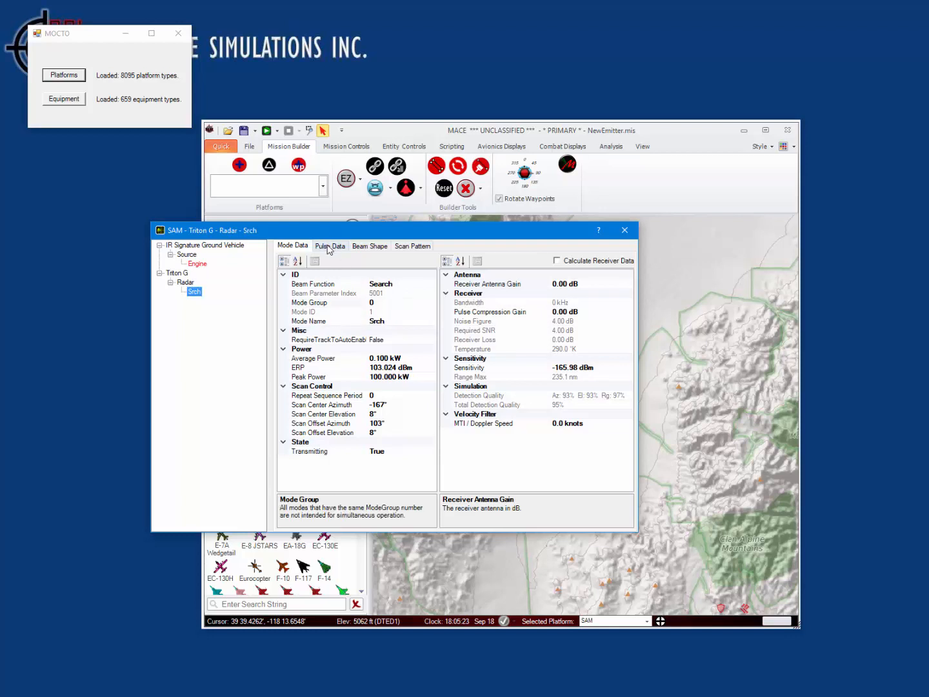
Set the Srch pulse to 500 MHz frequency, 1500 µs PRI and 4 µs pulse width
{"action": "left_click", "coordinate": [330, 246]}
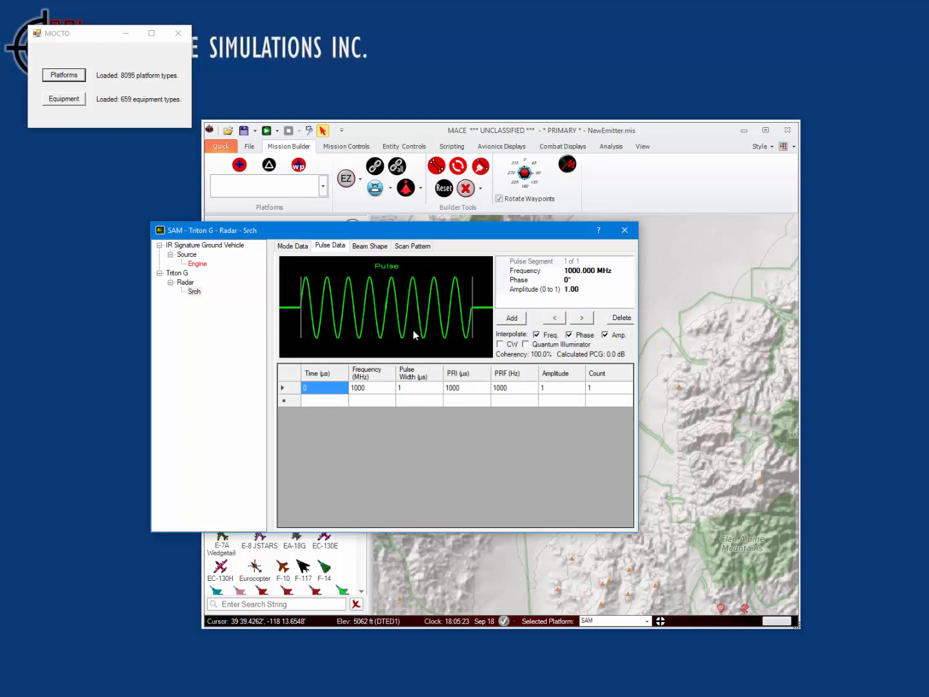
{"action": "mouse_move", "coordinate": [383, 395]}
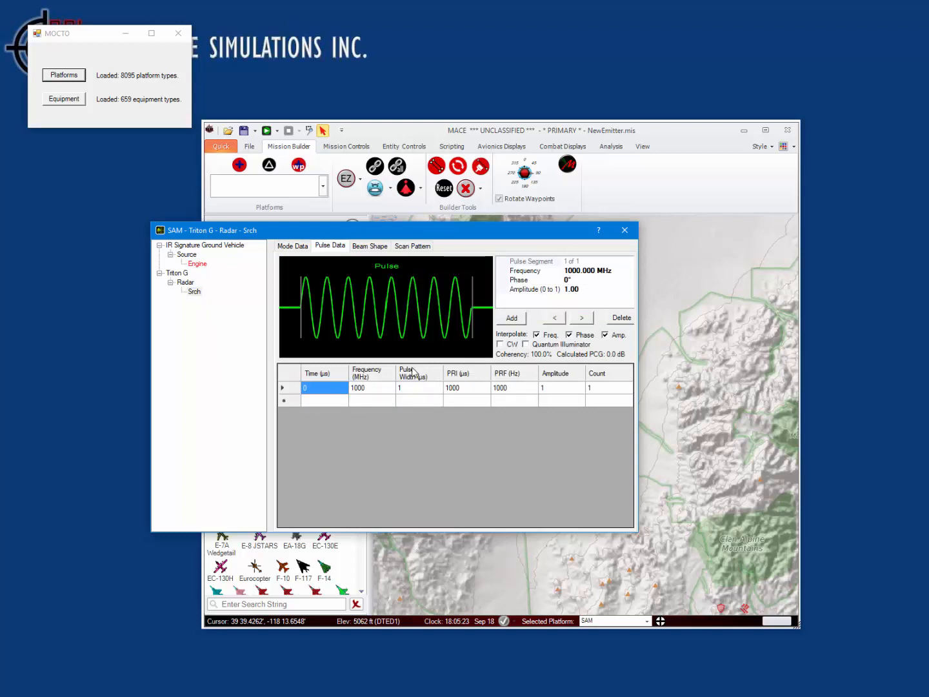
{"action": "left_click", "coordinate": [372, 388]}
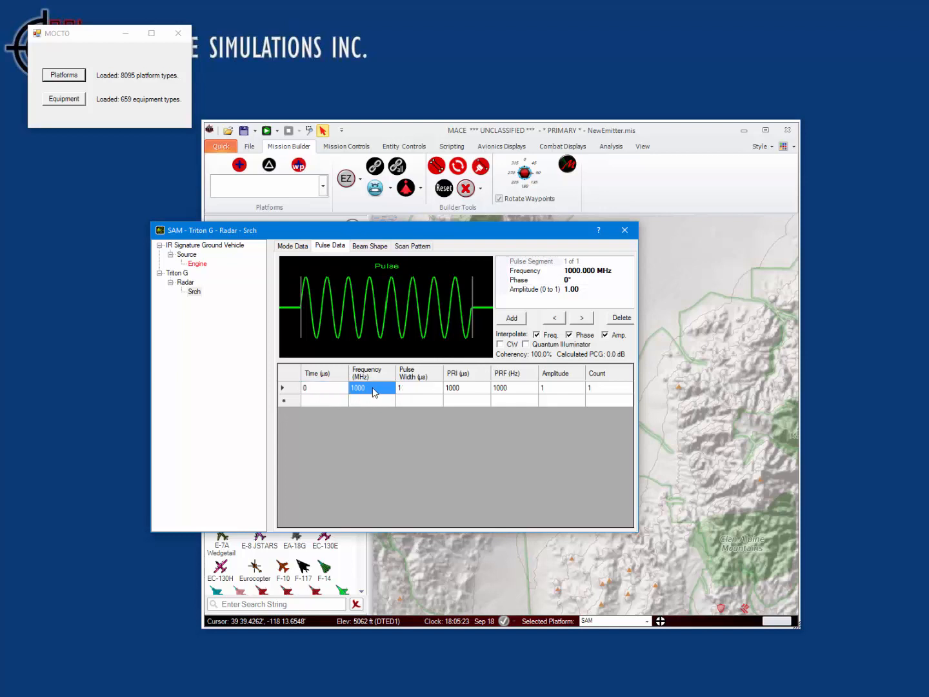
{"action": "type", "text": "500"}
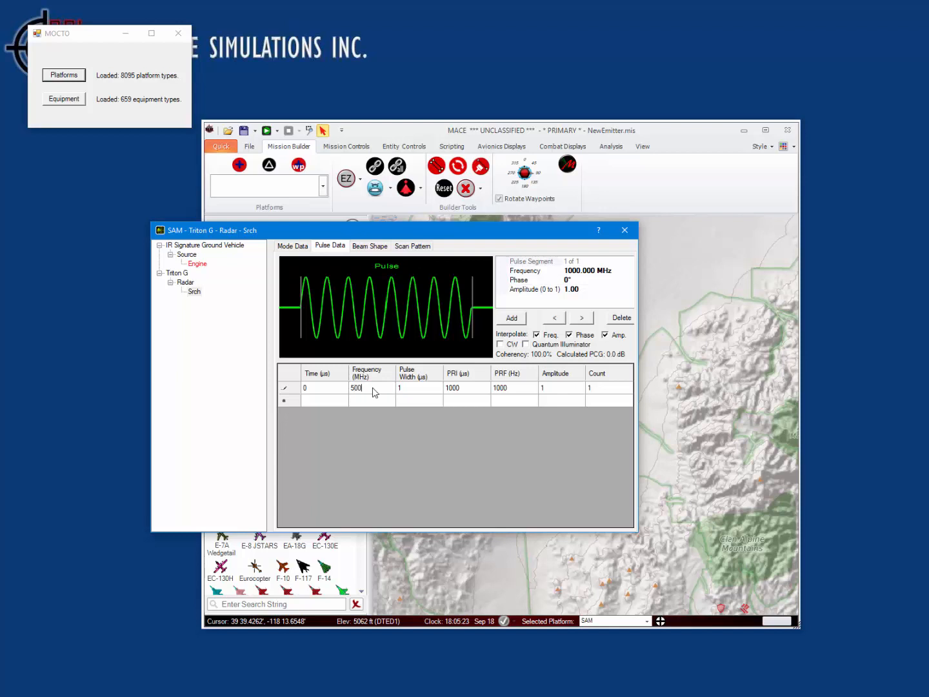
{"action": "mouse_move", "coordinate": [513, 394]}
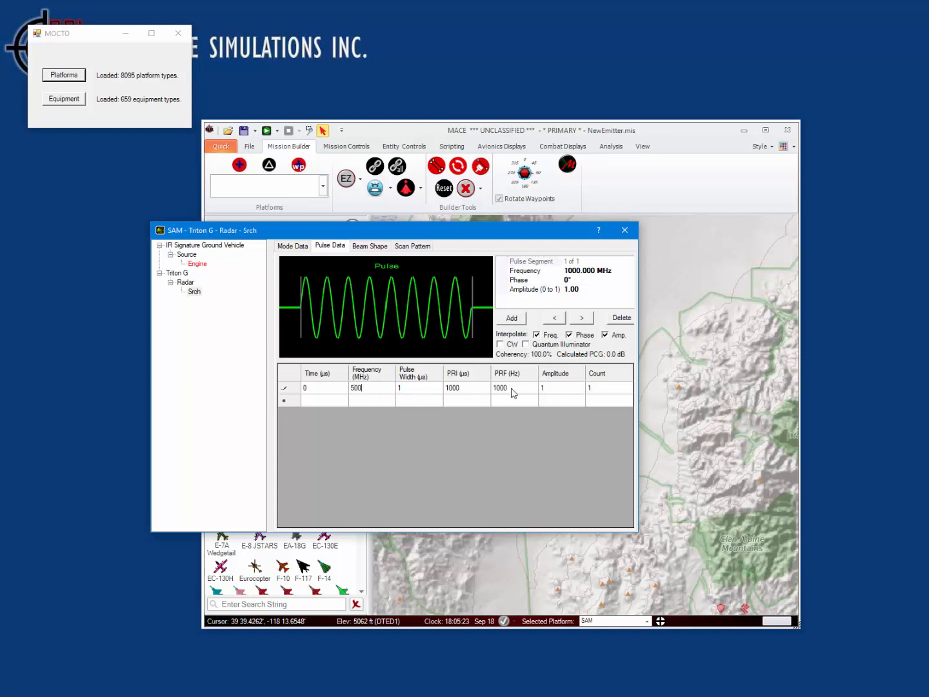
{"action": "left_click", "coordinate": [466, 388]}
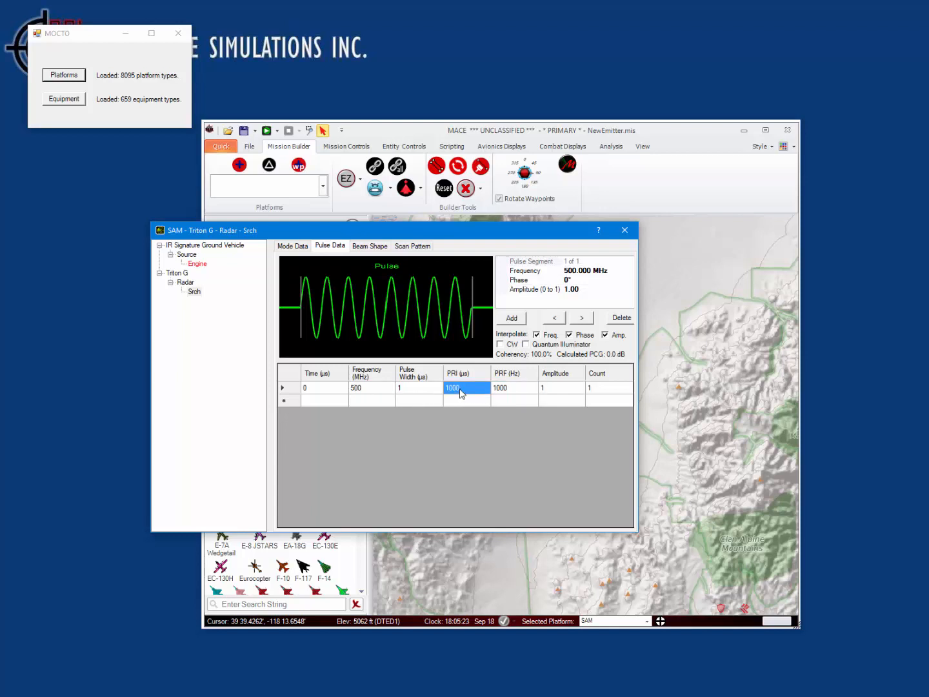
{"action": "type", "text": "15"}
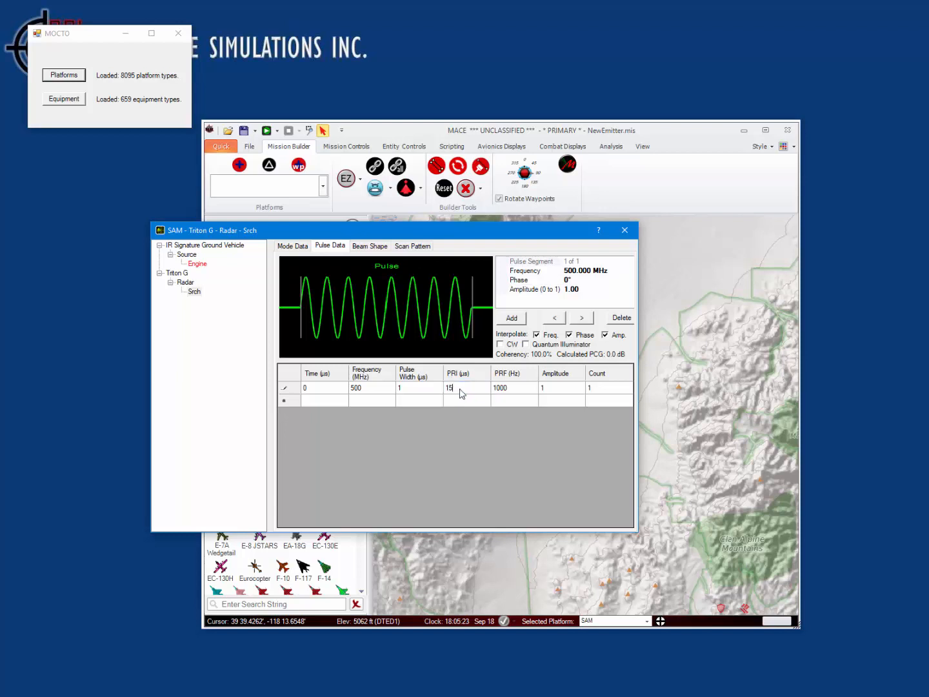
{"action": "left_click", "coordinate": [418, 387]}
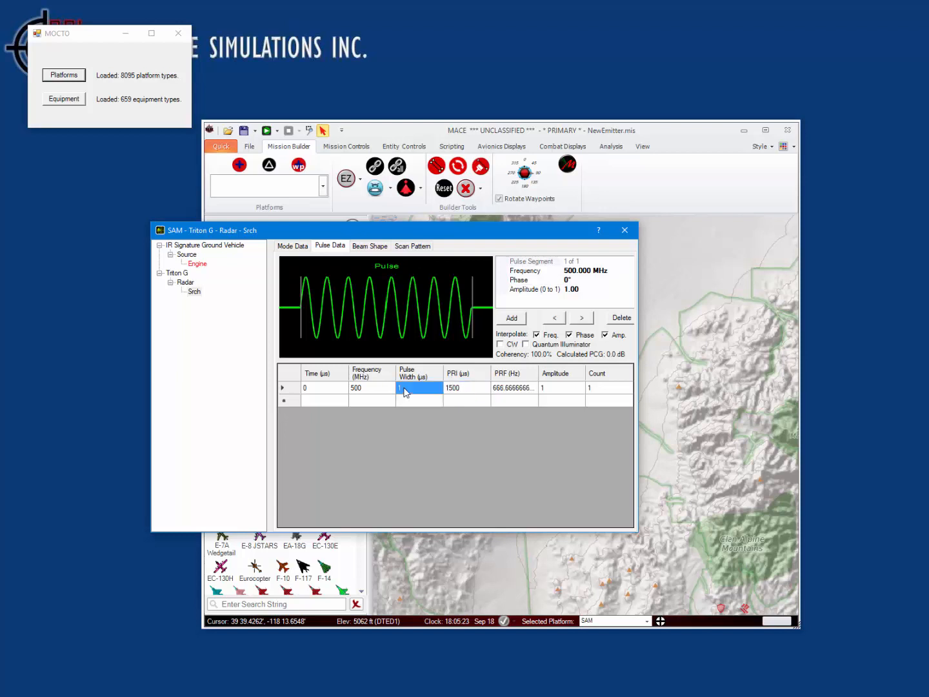
{"action": "type", "text": "4"}
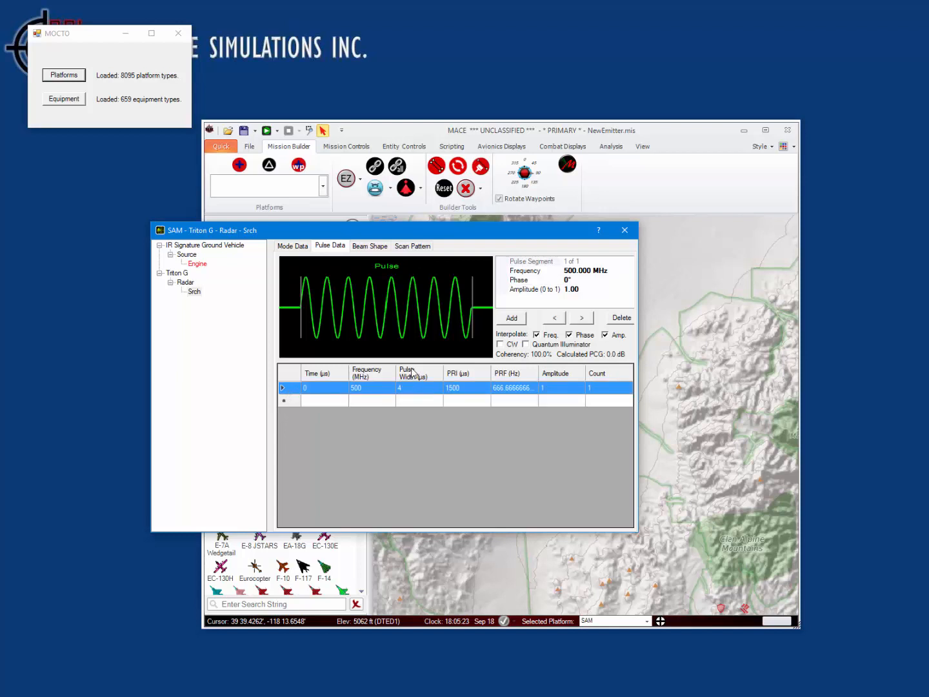
{"action": "left_click", "coordinate": [370, 246]}
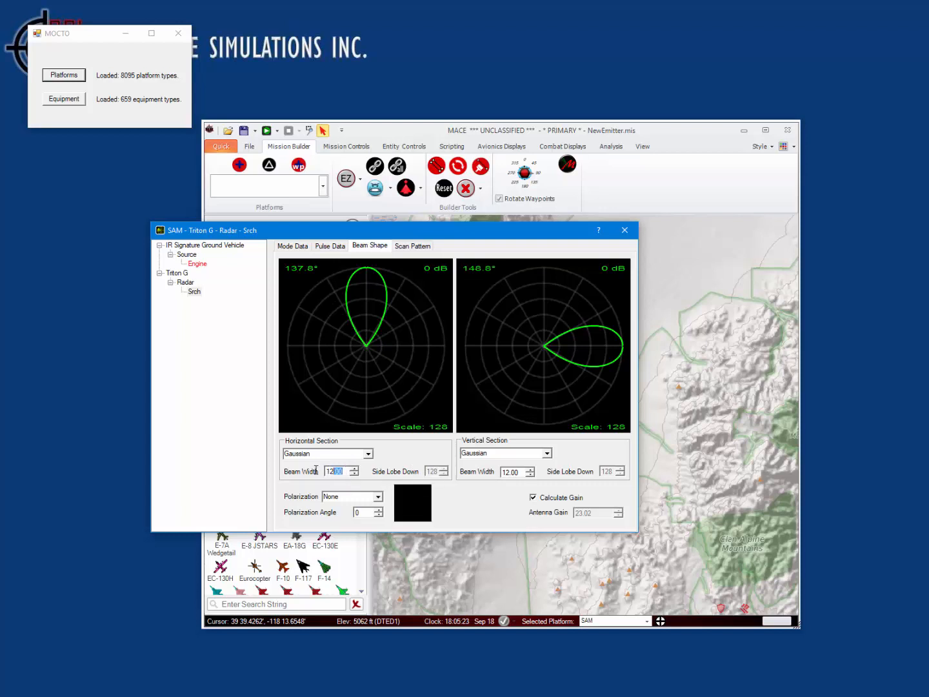
Make the Srch horizontal beam a Sinc shape, 3° wide with side lobes down 20
{"action": "type", "text": "3"}
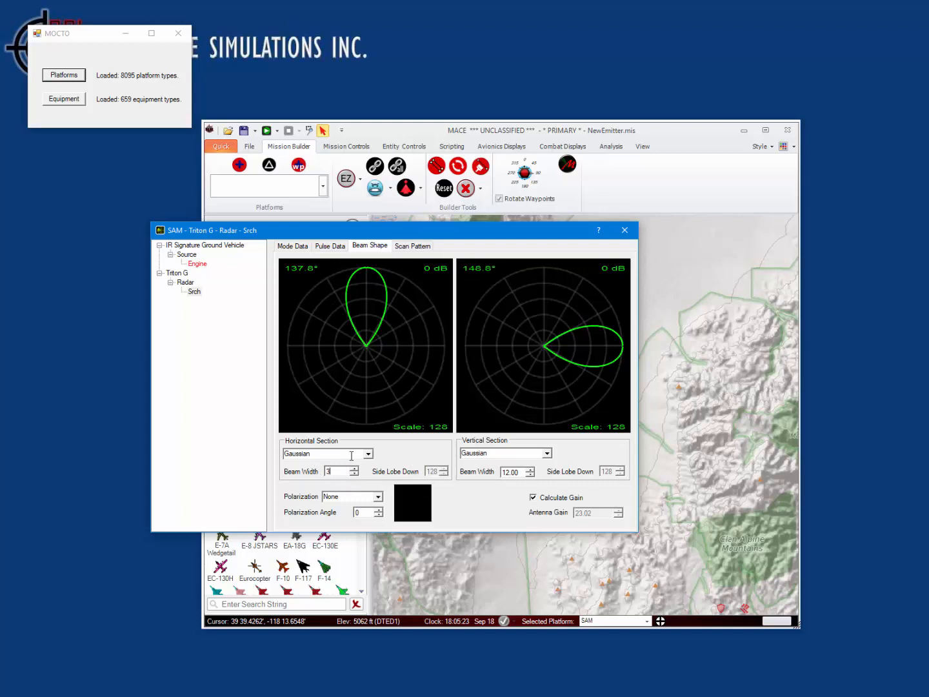
{"action": "left_click", "coordinate": [368, 453]}
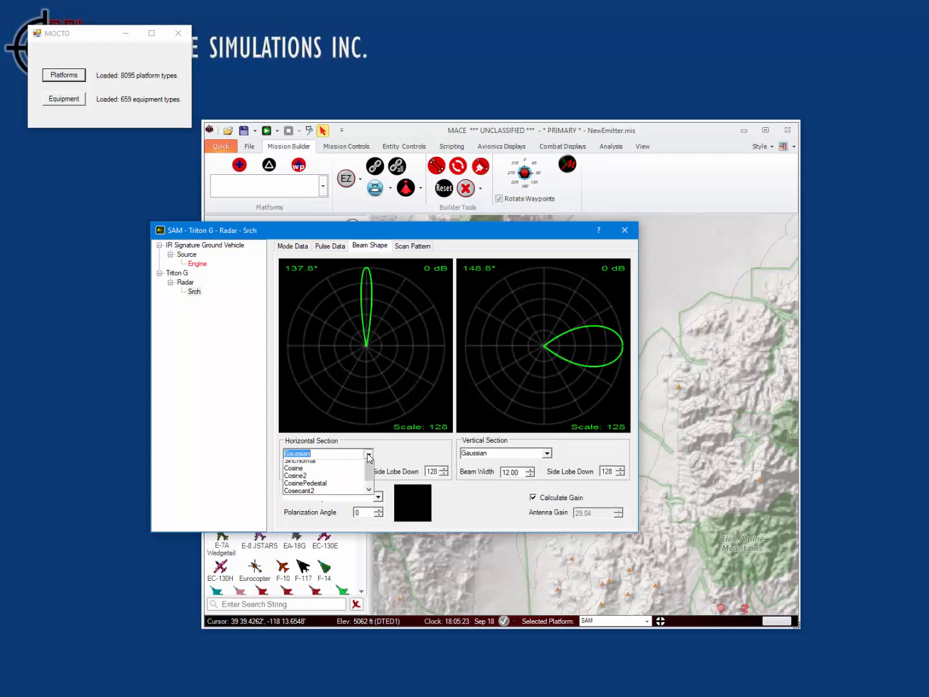
{"action": "left_click", "coordinate": [297, 453]}
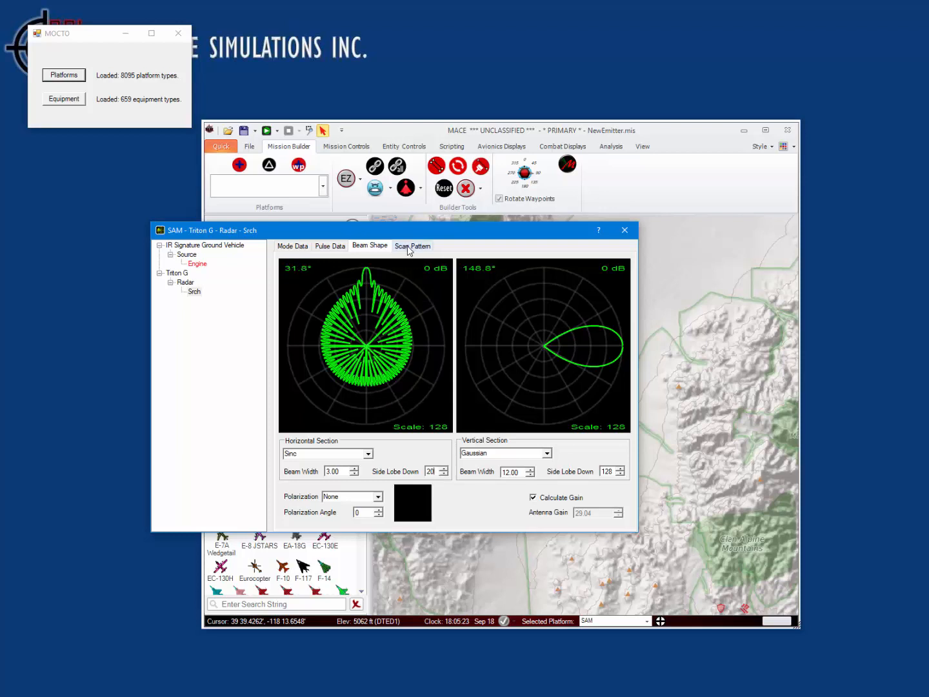
Add a custom rear lobe to the vertical beam pattern and preview the scan pattern
{"action": "left_click", "coordinate": [412, 246]}
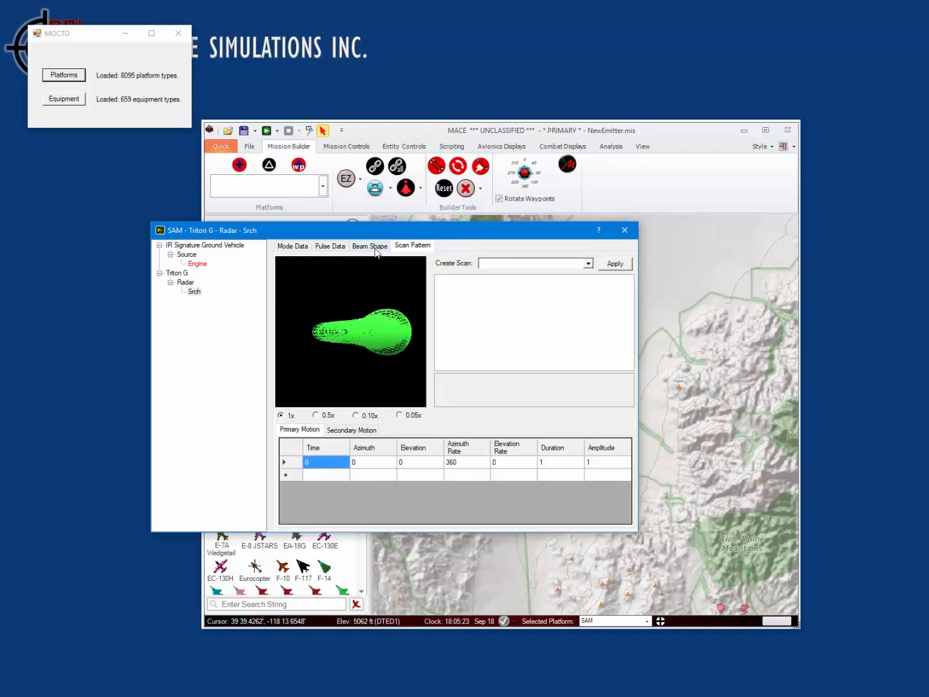
{"action": "left_click", "coordinate": [370, 245]}
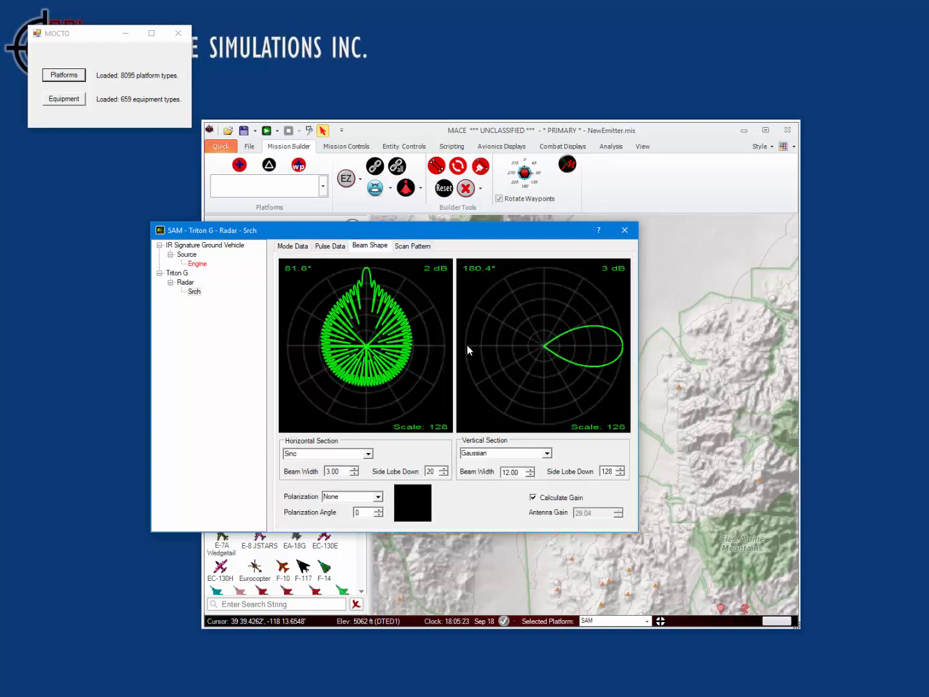
{"action": "left_click", "coordinate": [475, 348]}
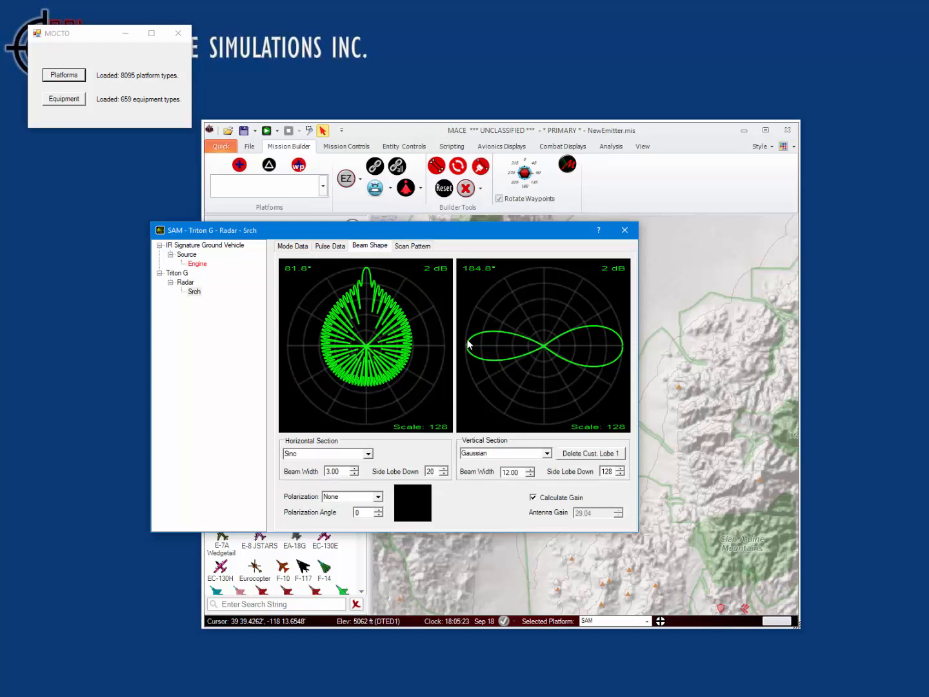
{"action": "left_click", "coordinate": [413, 246]}
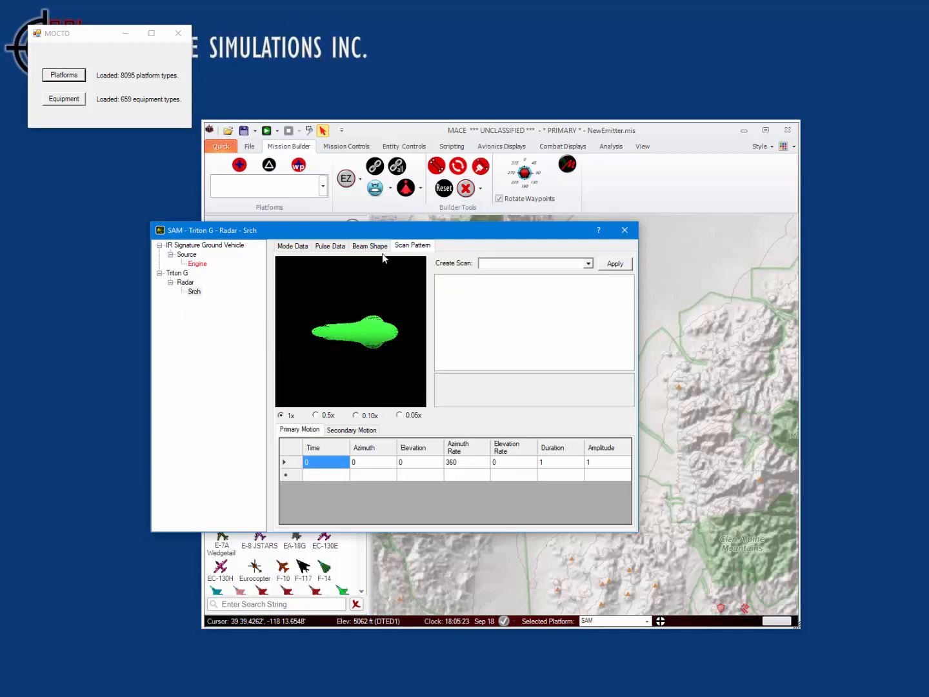
Apply a circular scan to Srch with a 1.5 s period and 6° elevation offset
{"action": "left_click", "coordinate": [370, 246]}
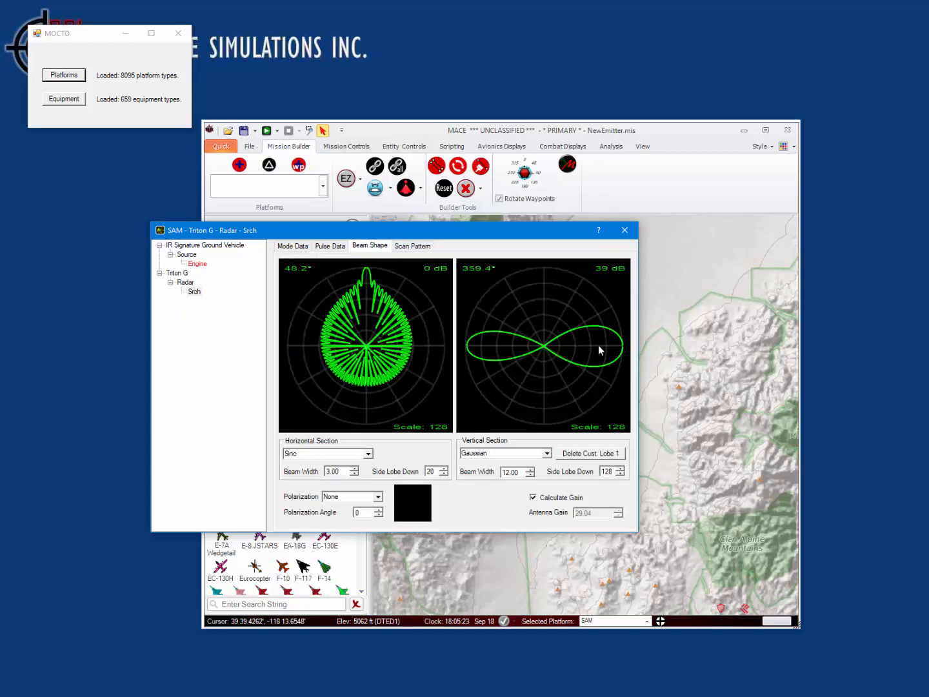
{"action": "left_click", "coordinate": [412, 246]}
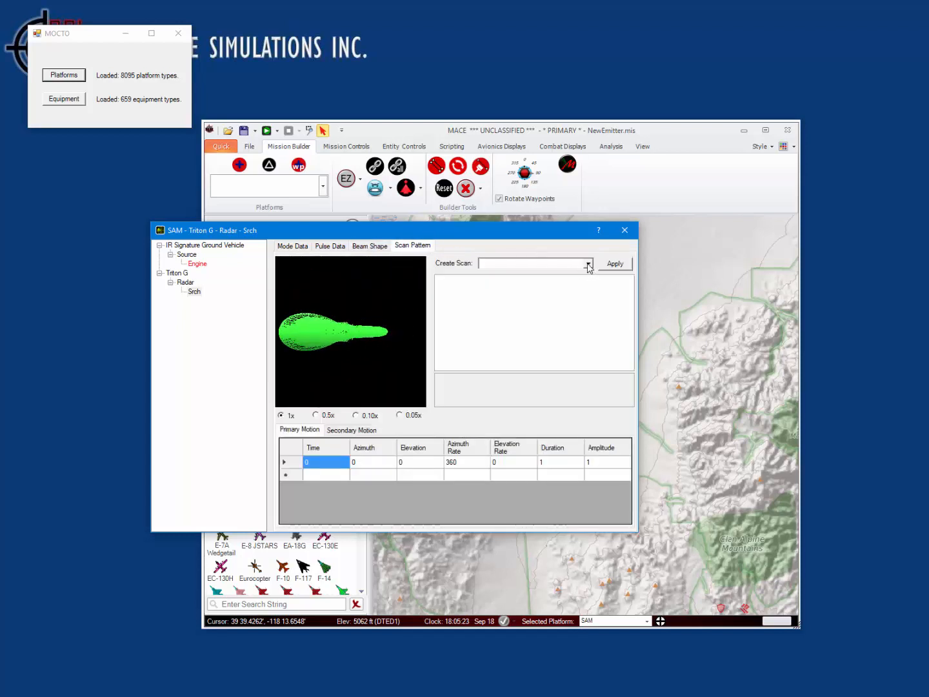
{"action": "left_click", "coordinate": [586, 264]}
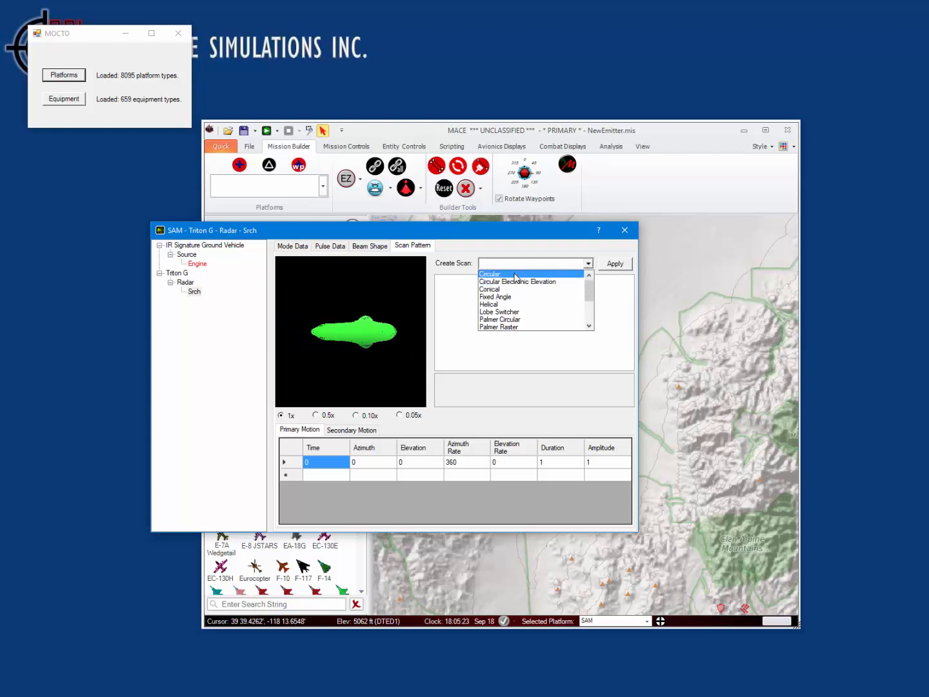
{"action": "left_click", "coordinate": [490, 274]}
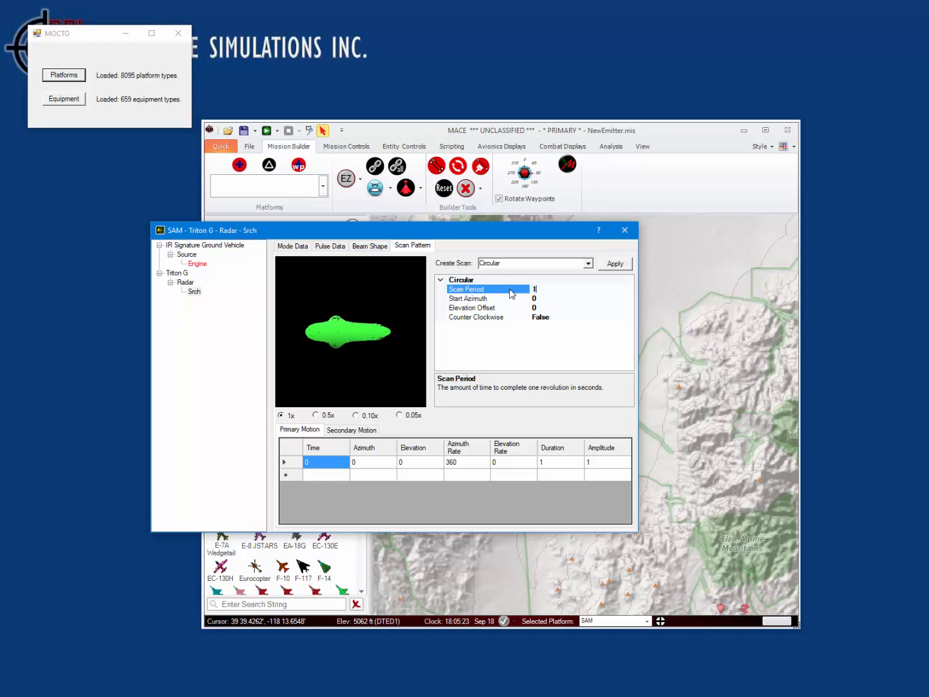
{"action": "type", "text": "1.5"}
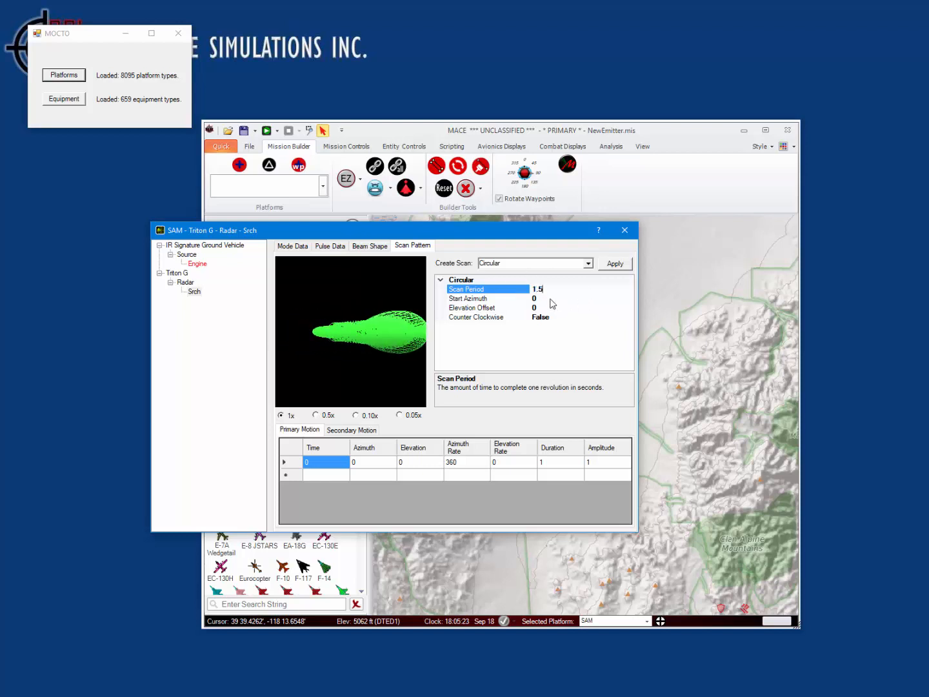
{"action": "left_click", "coordinate": [489, 299]}
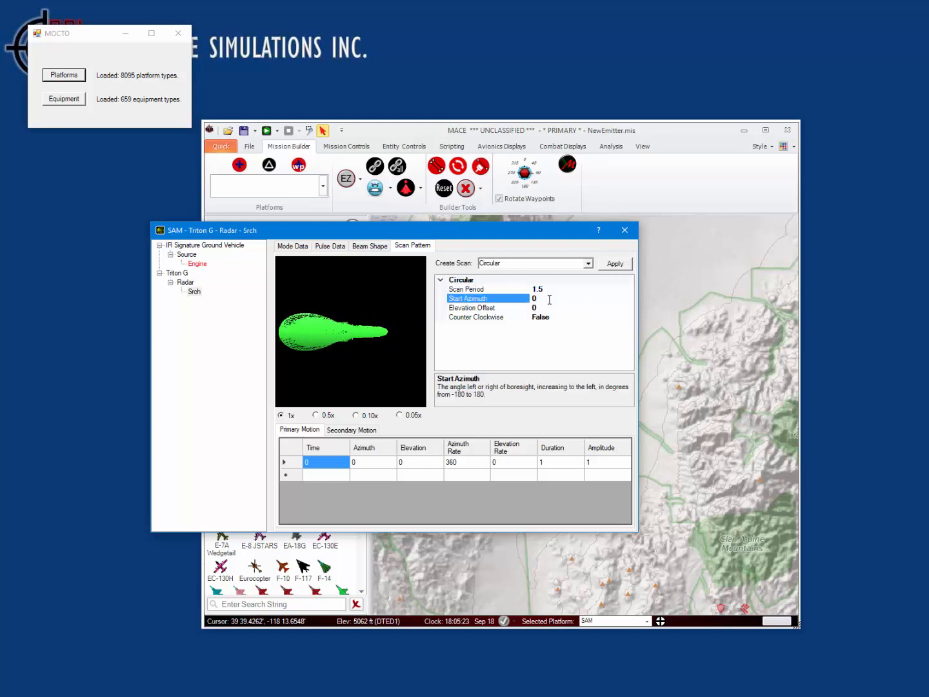
{"action": "left_click", "coordinate": [488, 307]}
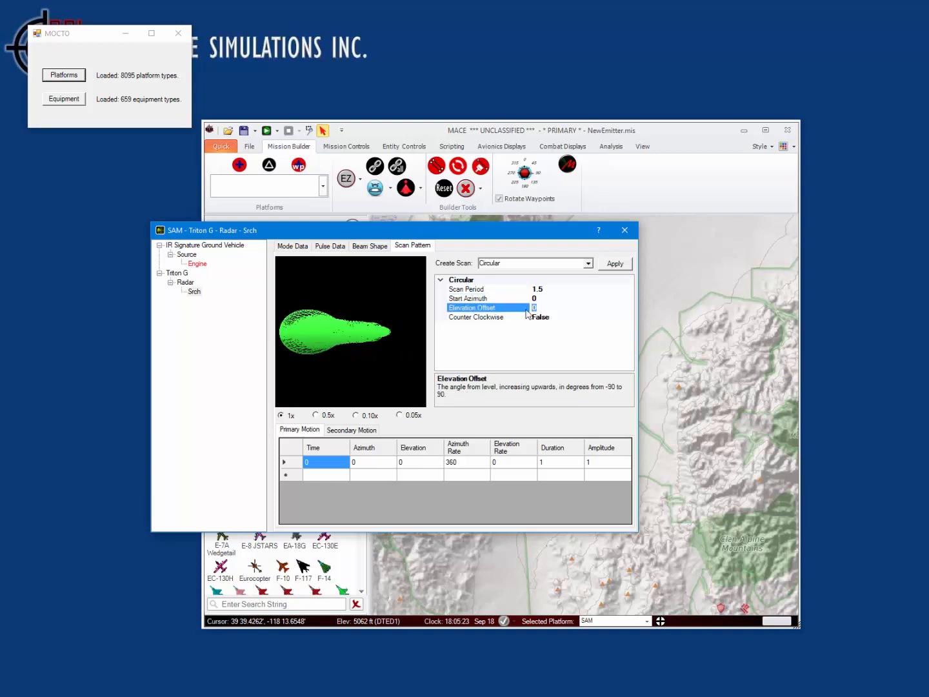
{"action": "type", "text": "6"}
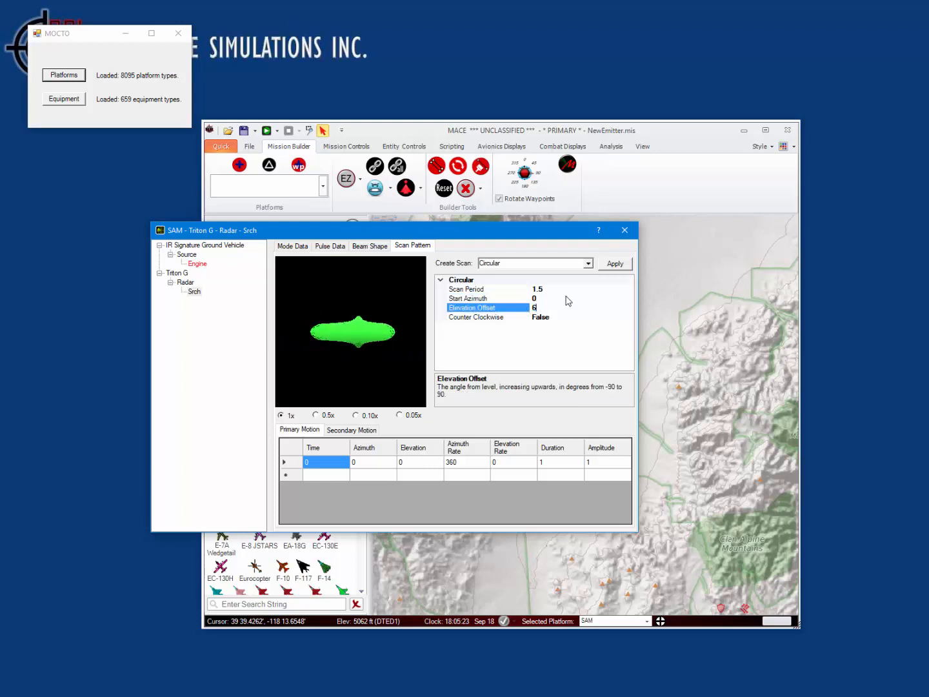
{"action": "left_click", "coordinate": [468, 298]}
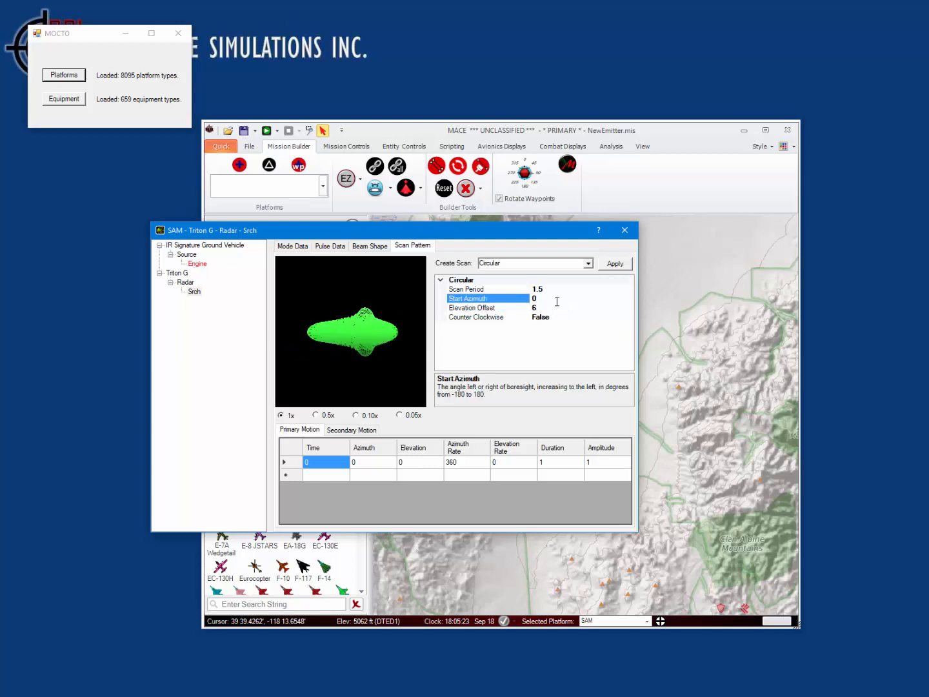
{"action": "left_click", "coordinate": [614, 263]}
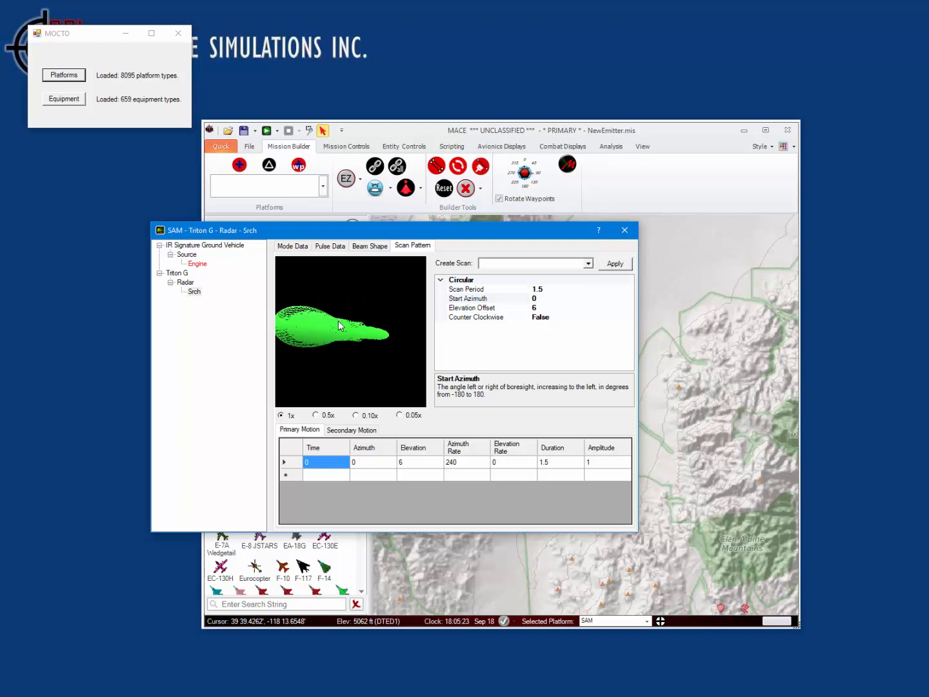
{"action": "left_click", "coordinate": [370, 246]}
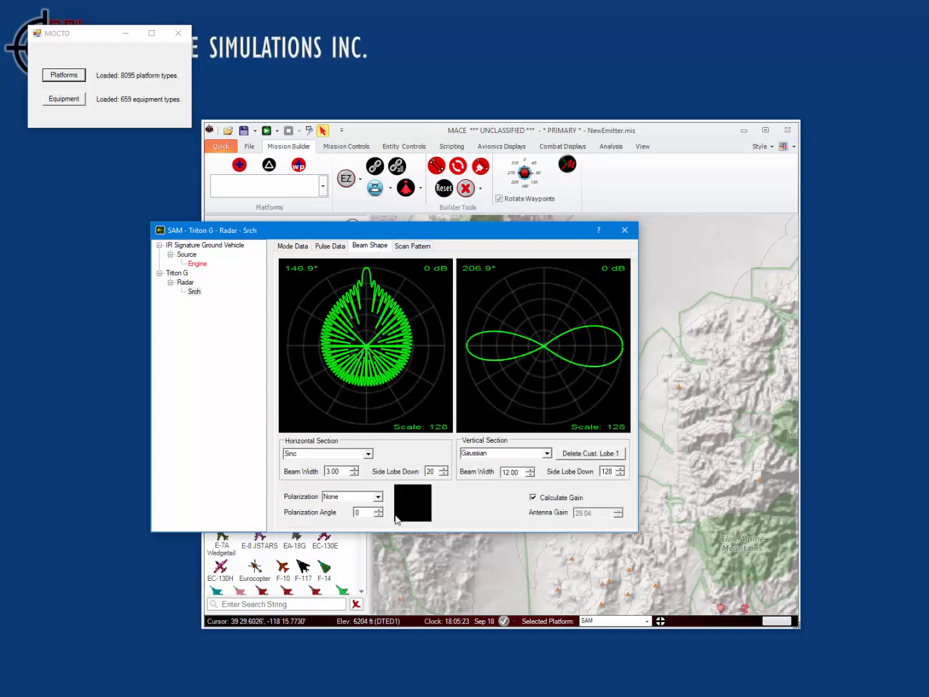
Set the Srch polarization to Linear with a 90° polarization angle
{"action": "left_click", "coordinate": [373, 496]}
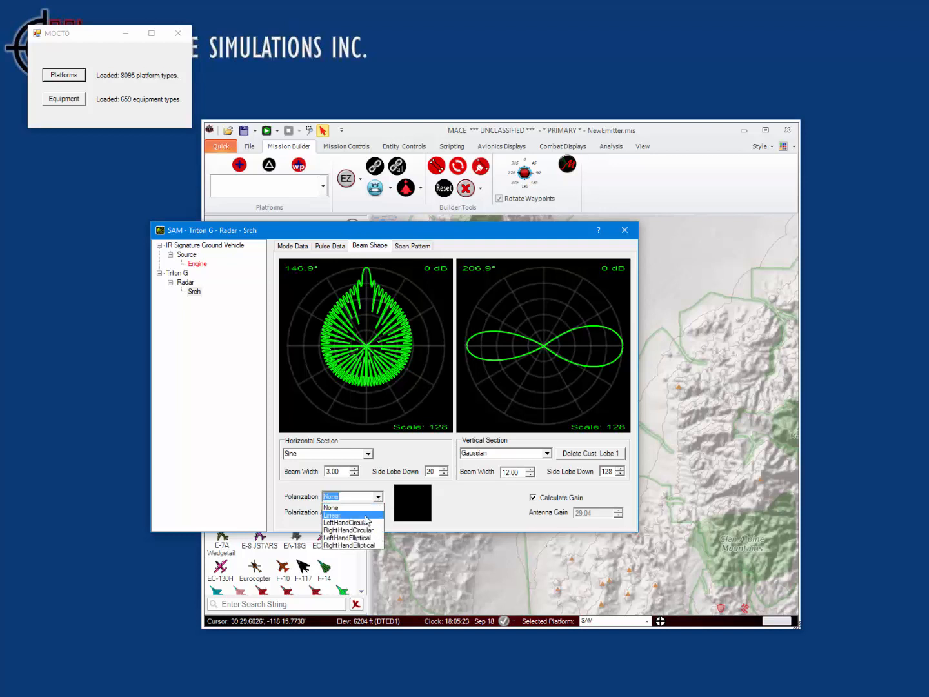
{"action": "left_click", "coordinate": [333, 515]}
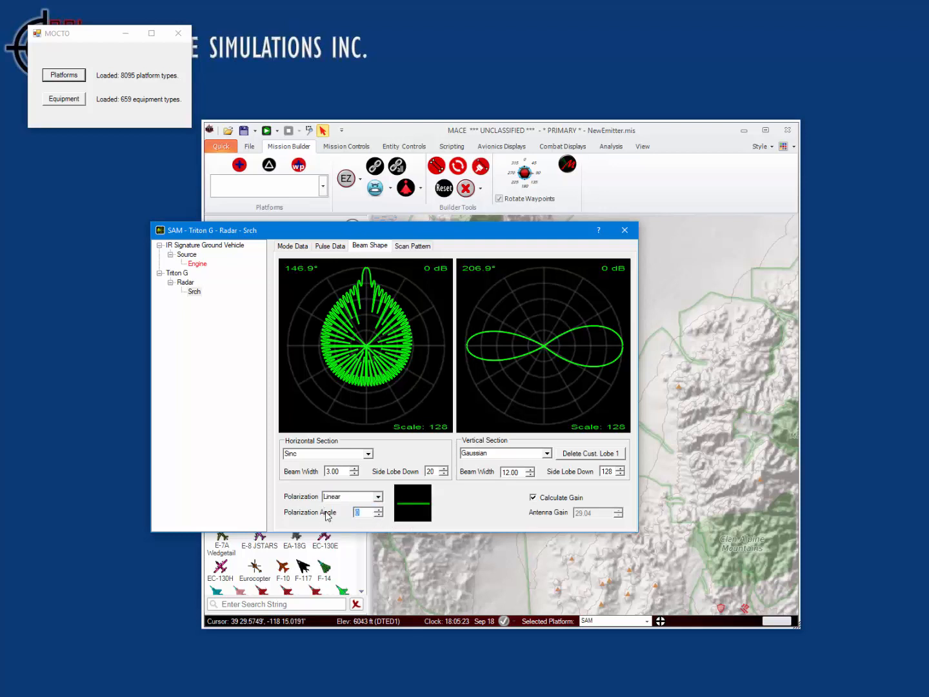
{"action": "type", "text": "90"}
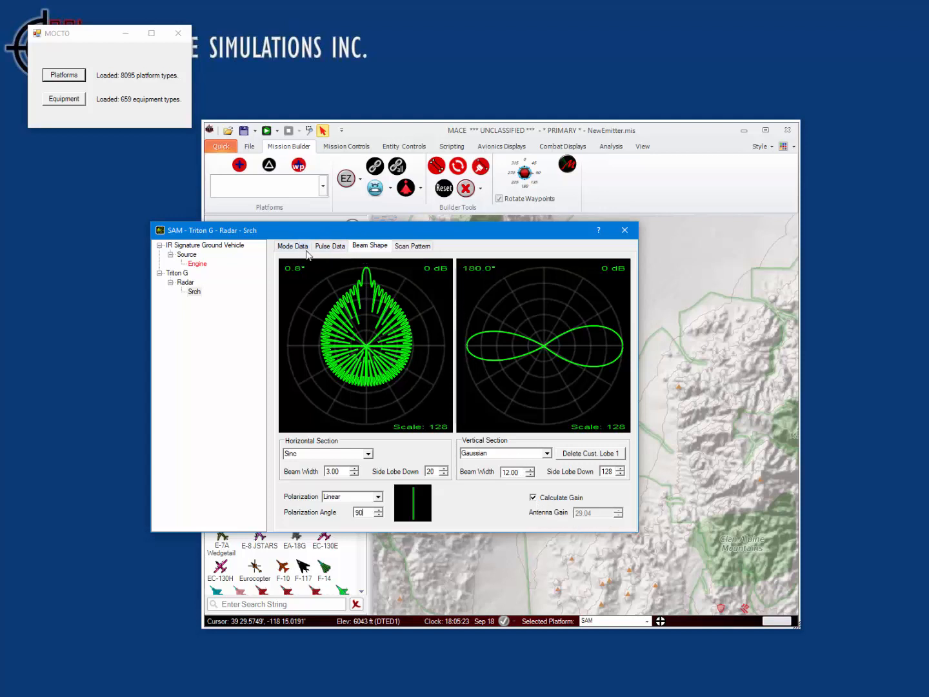
Add a second 510 MHz pulse segment, turning Srch into an FMOP pulse
{"action": "left_click", "coordinate": [330, 246]}
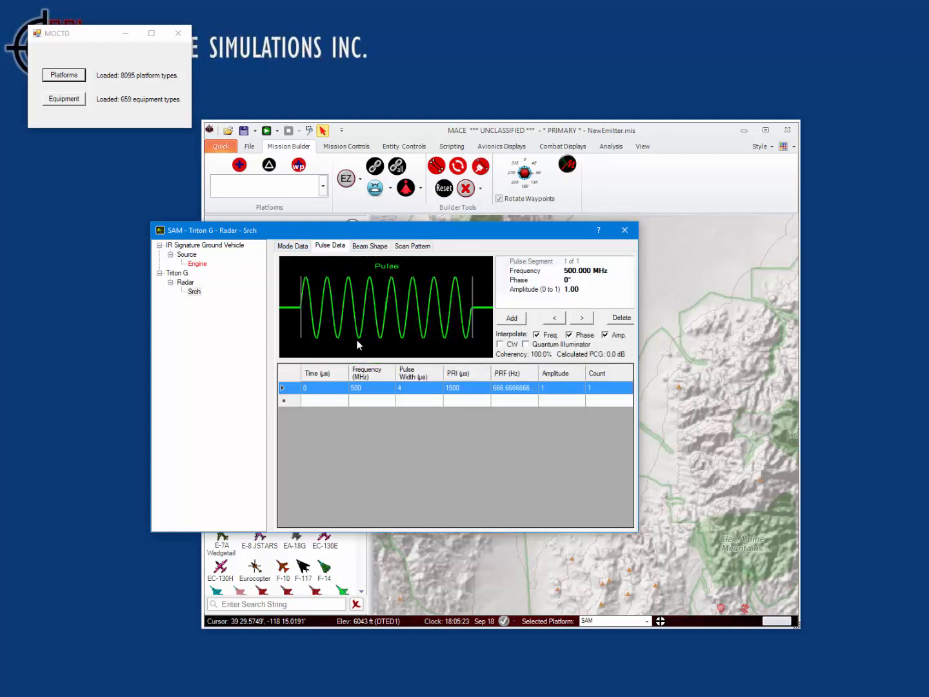
{"action": "mouse_move", "coordinate": [292, 245]}
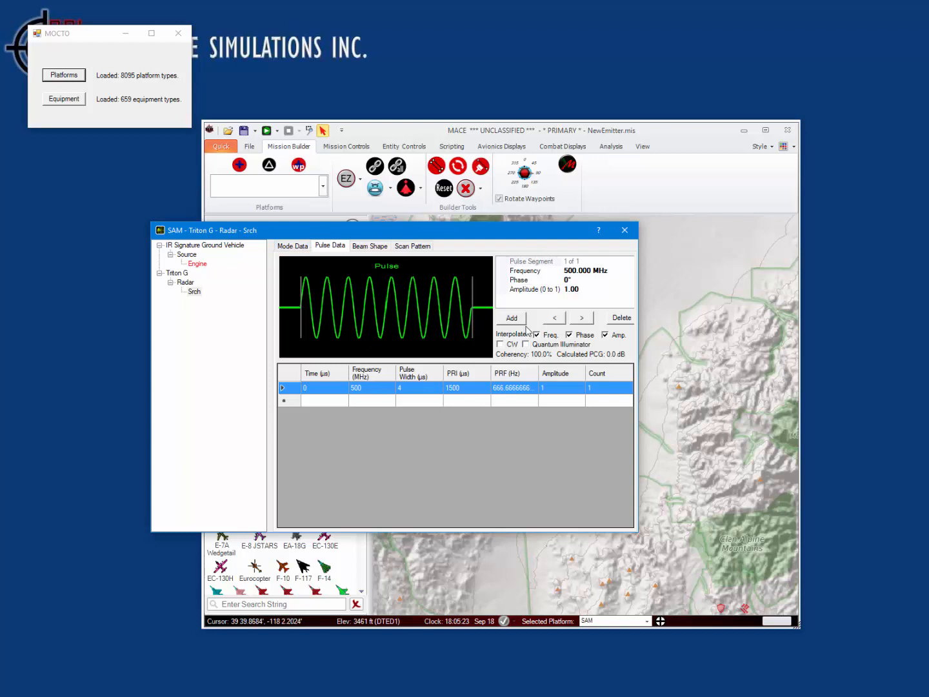
{"action": "mouse_move", "coordinate": [512, 318]}
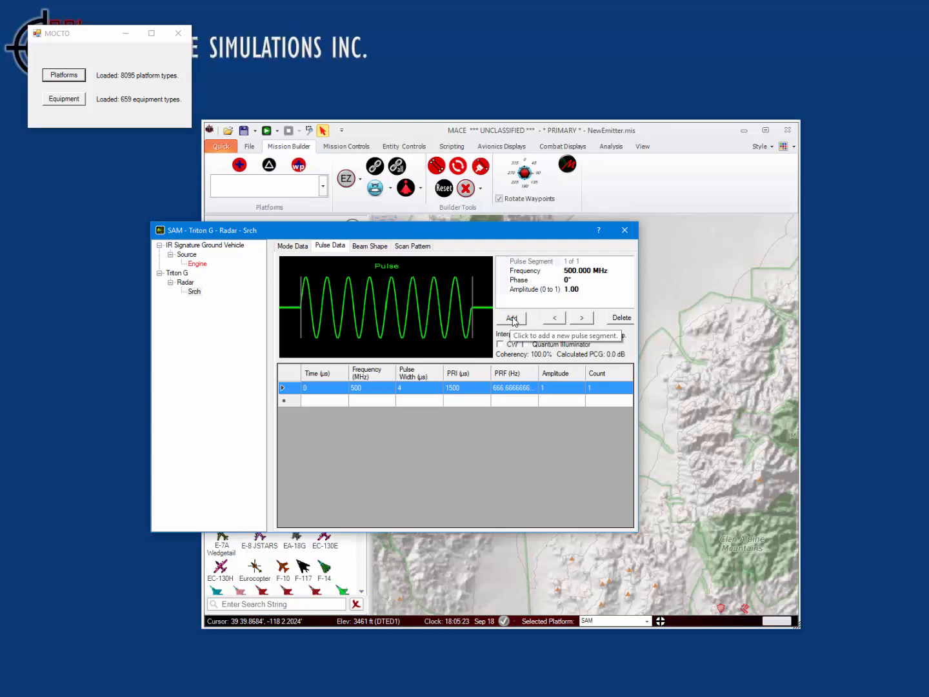
{"action": "left_click", "coordinate": [511, 318]}
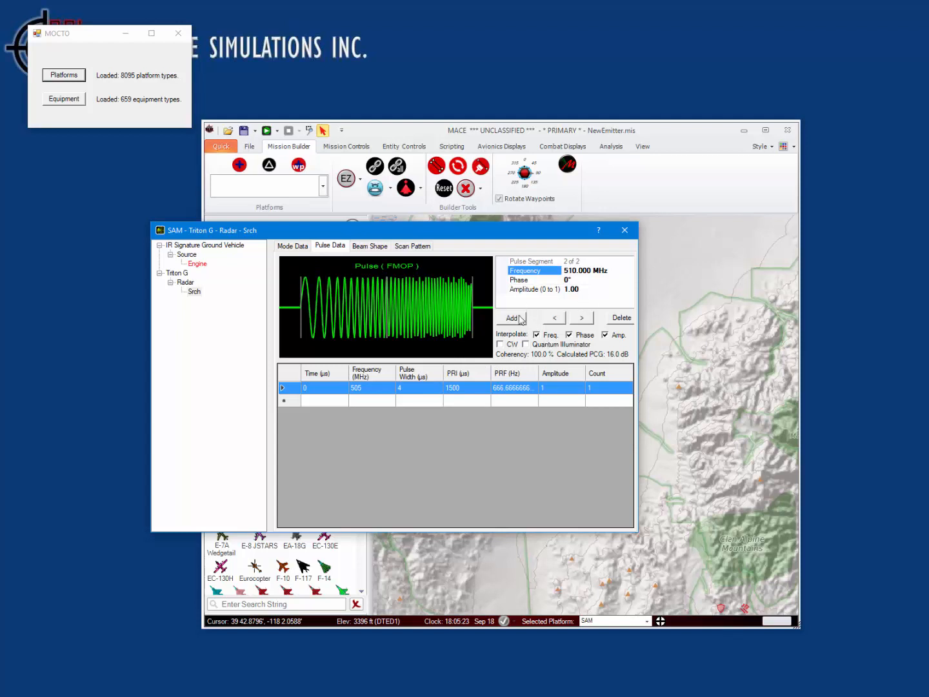
{"action": "mouse_move", "coordinate": [601, 365]}
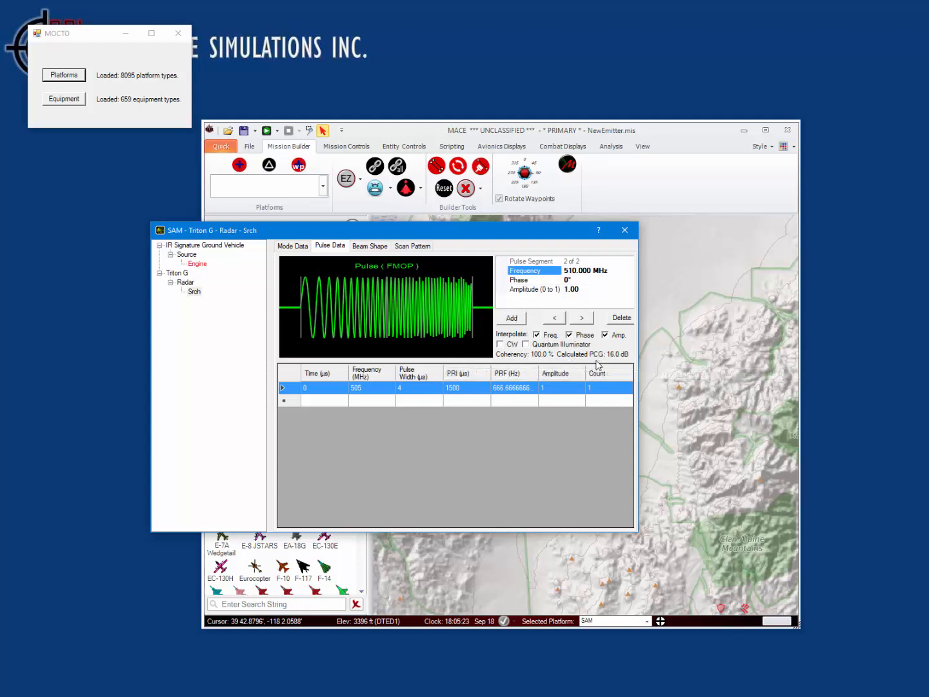
{"action": "mouse_move", "coordinate": [607, 362]}
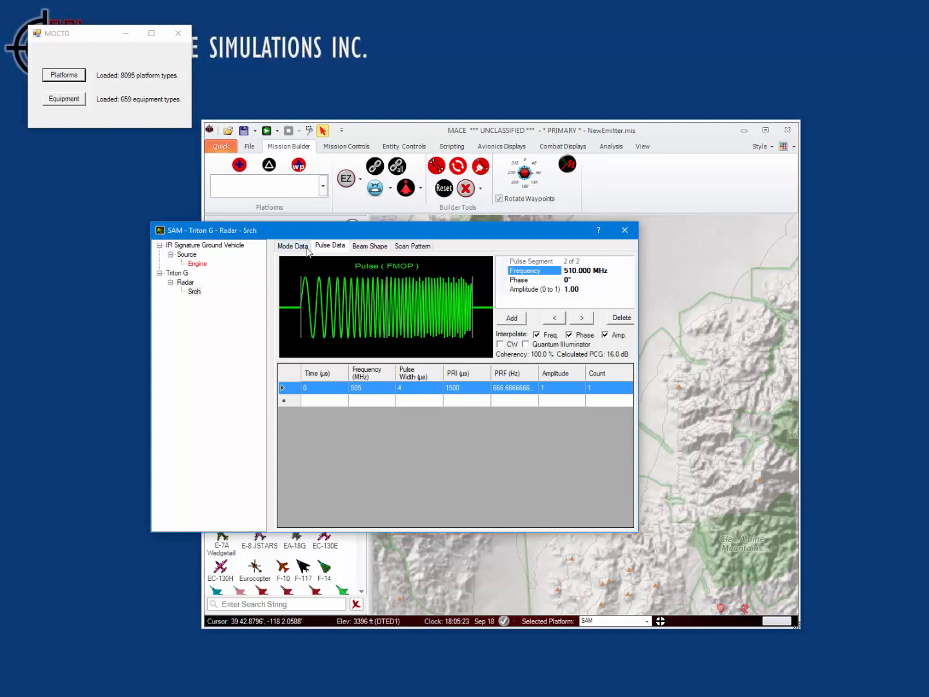
Turn on receiver data calculation and set pulse compression gain to 16 dB
{"action": "left_click", "coordinate": [292, 245]}
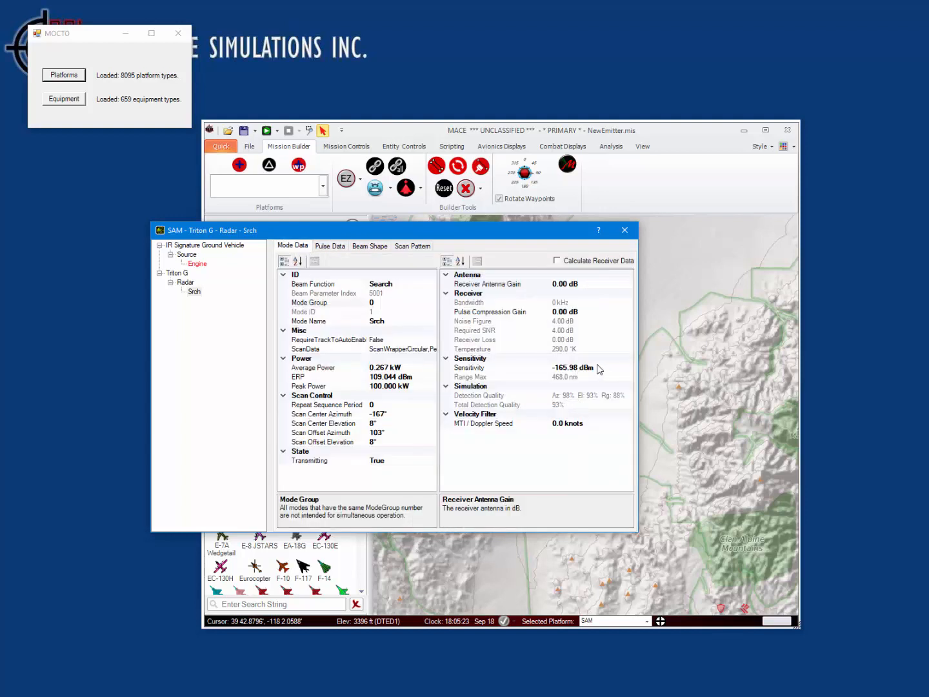
{"action": "left_click", "coordinate": [557, 260]}
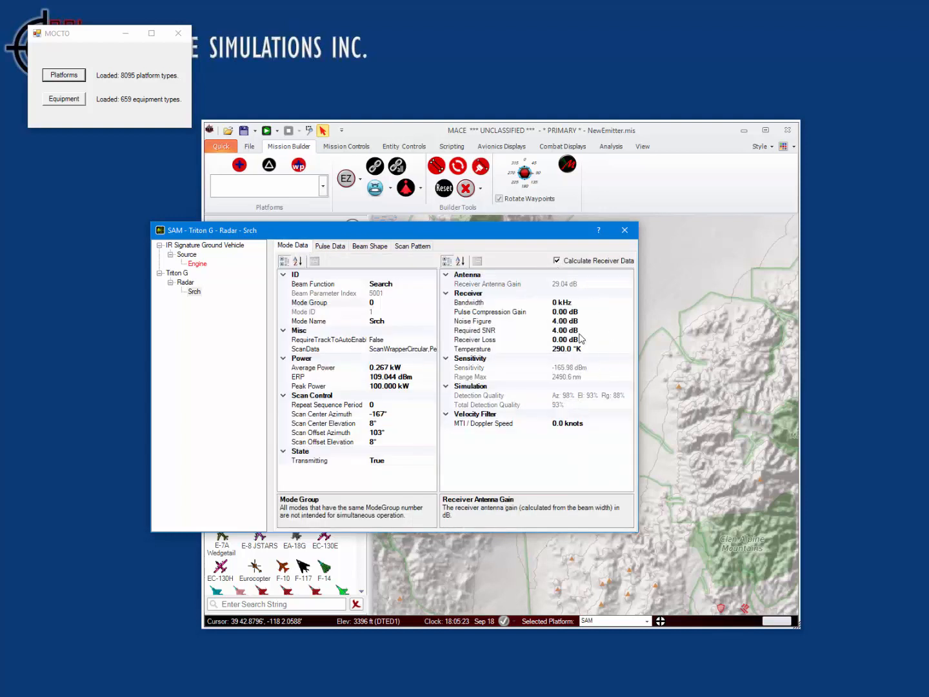
{"action": "left_click", "coordinate": [491, 312]}
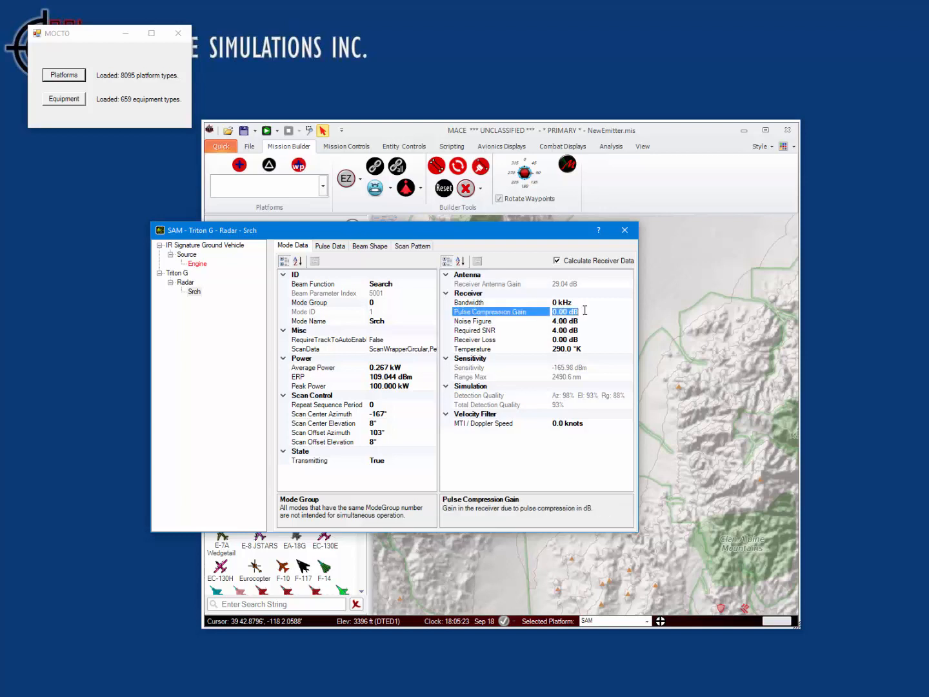
{"action": "type", "text": "16.00"}
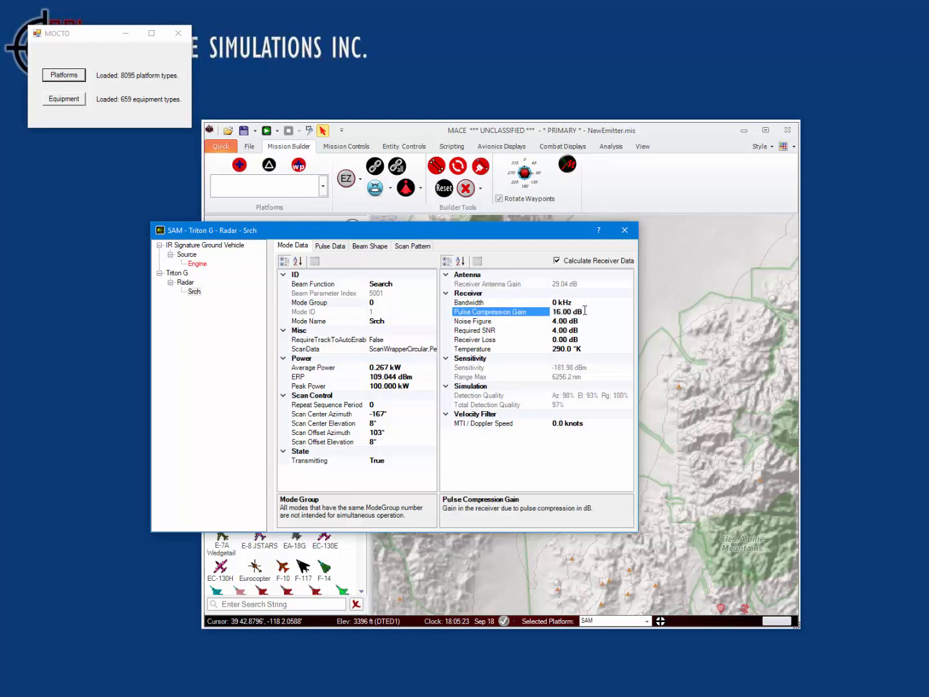
{"action": "left_click", "coordinate": [490, 330]}
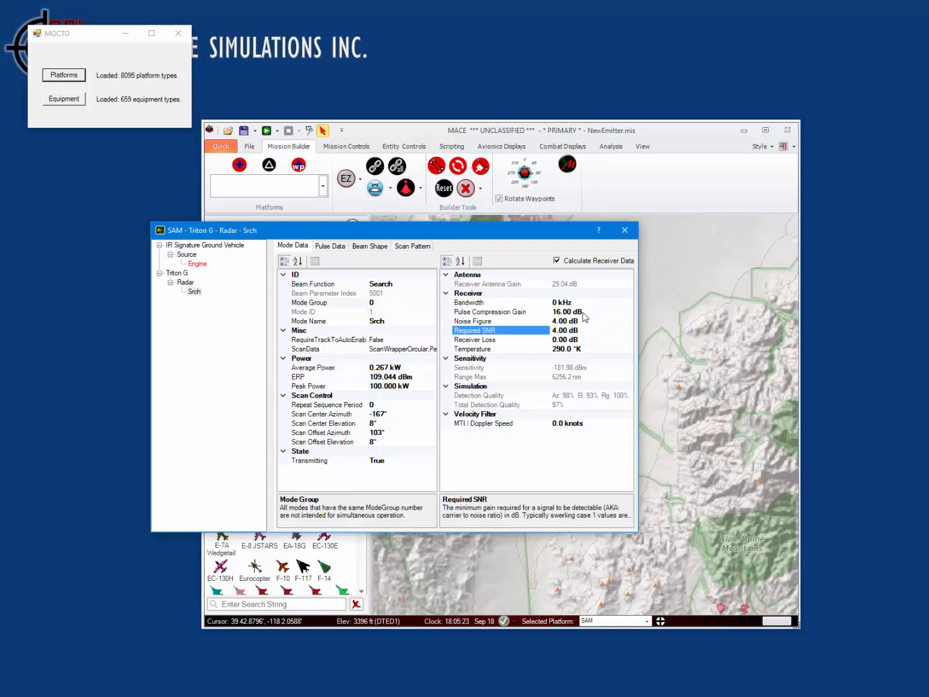
Set the receiver bandwidth to 100 kHz and receiver loss to 9.00 dB
{"action": "left_click", "coordinate": [469, 302]}
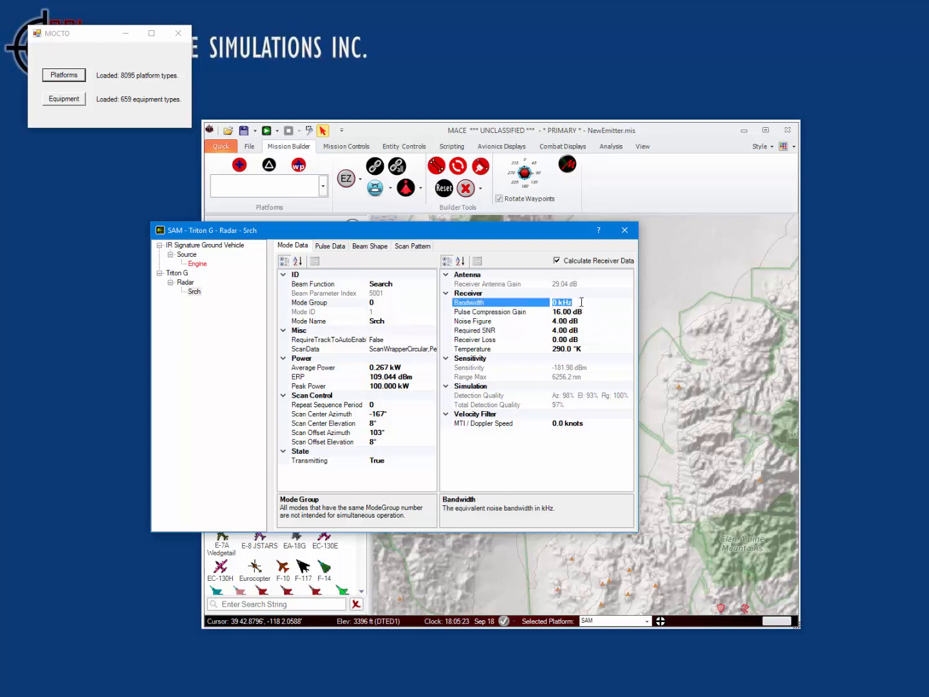
{"action": "type", "text": "10"}
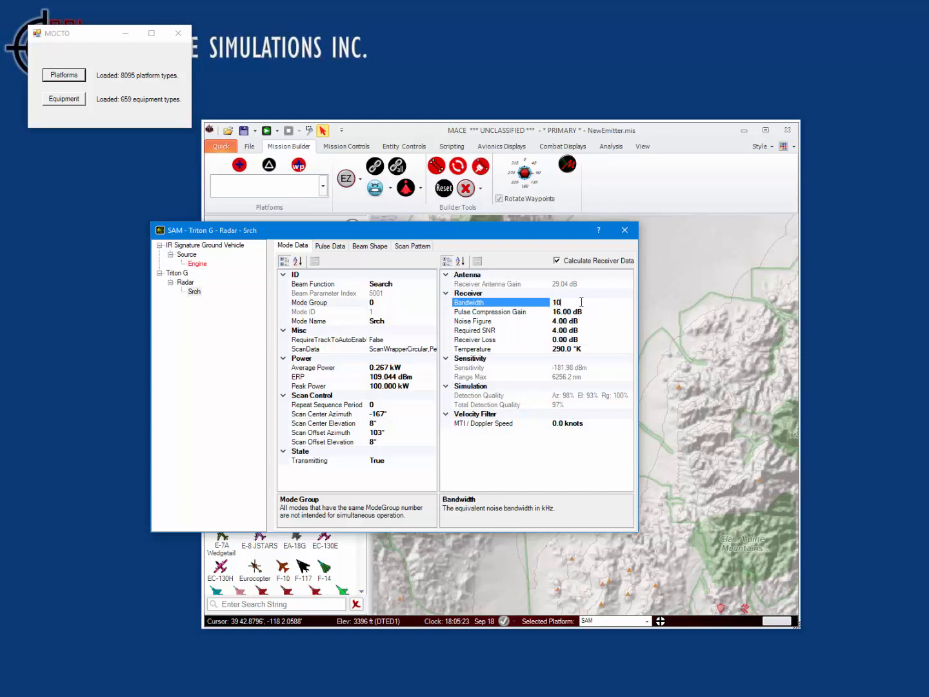
{"action": "type", "text": "100 kHz"}
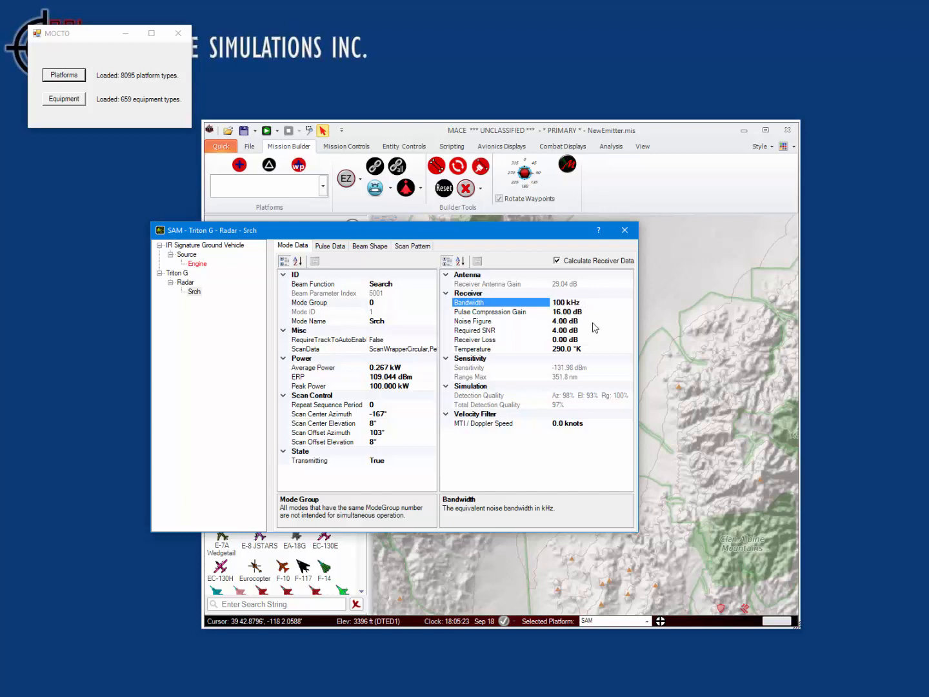
{"action": "left_click", "coordinate": [566, 302]}
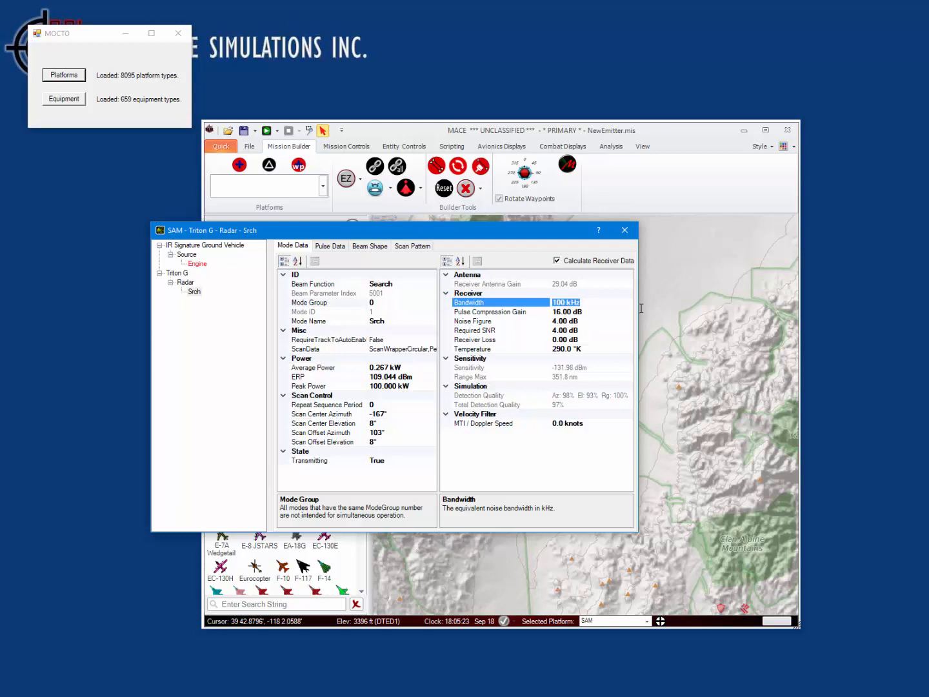
{"action": "left_click", "coordinate": [472, 321]}
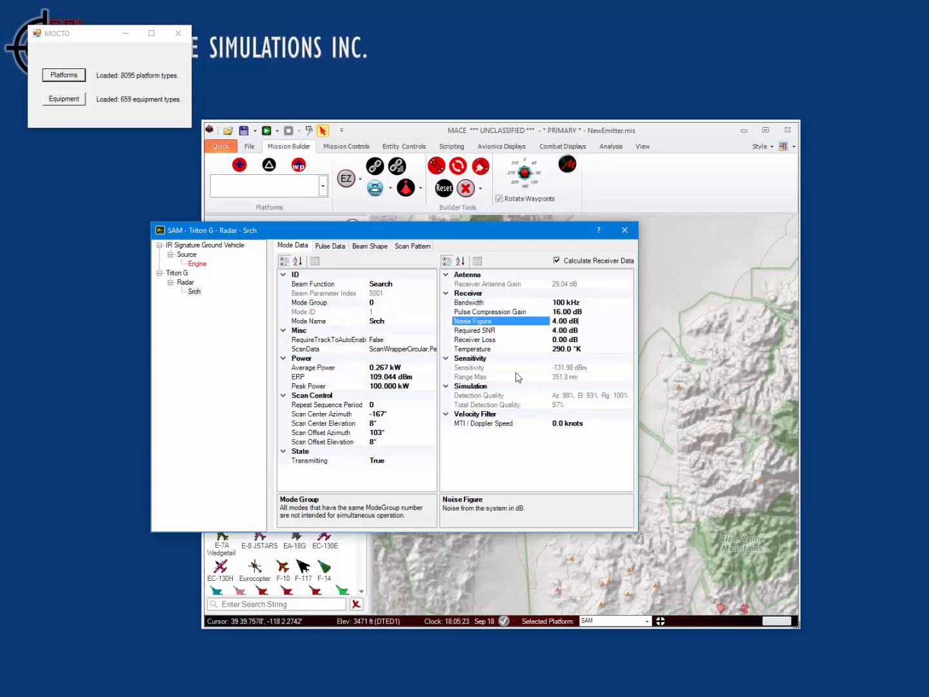
{"action": "mouse_move", "coordinate": [565, 379]}
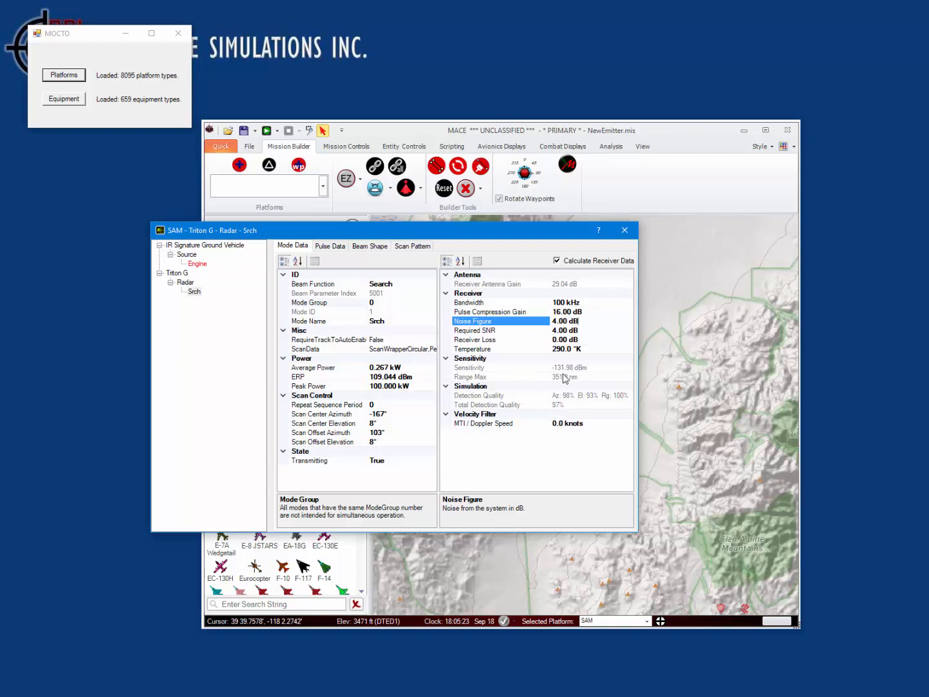
{"action": "mouse_move", "coordinate": [566, 379]}
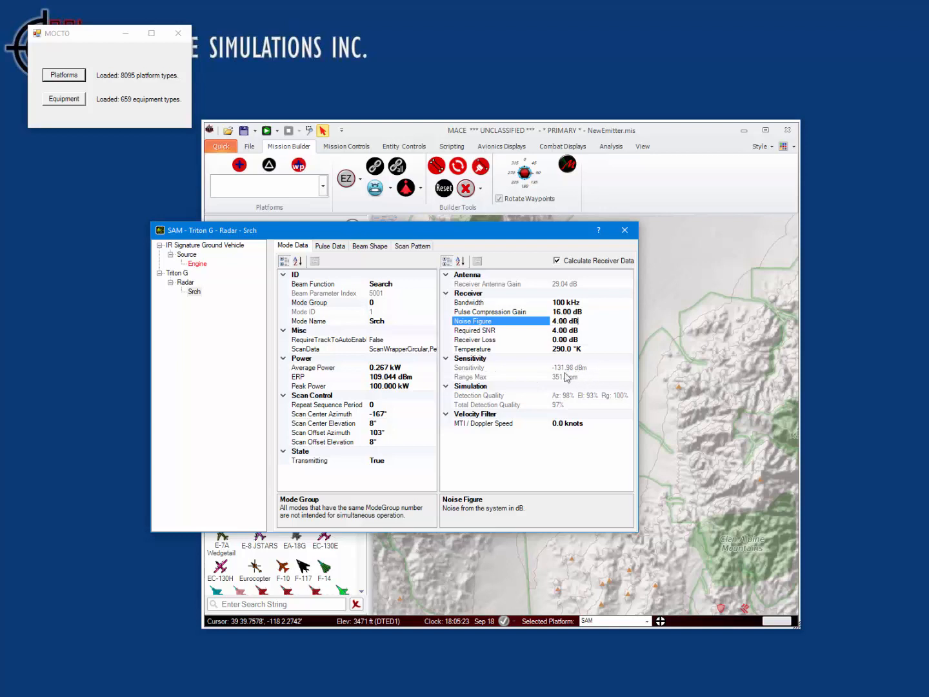
{"action": "left_click", "coordinate": [500, 339]}
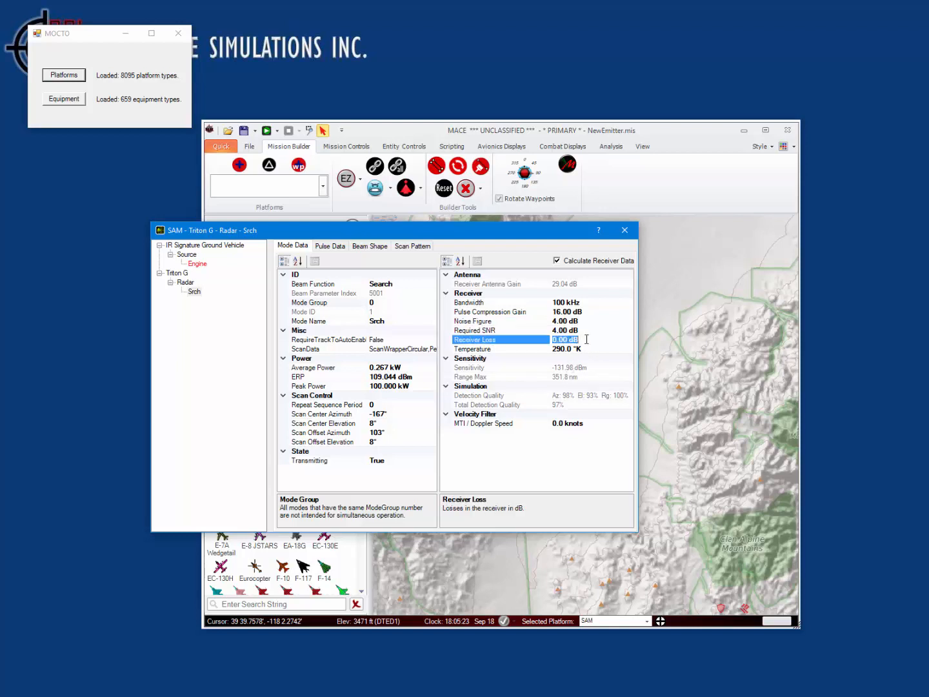
{"action": "type", "text": "9.00"}
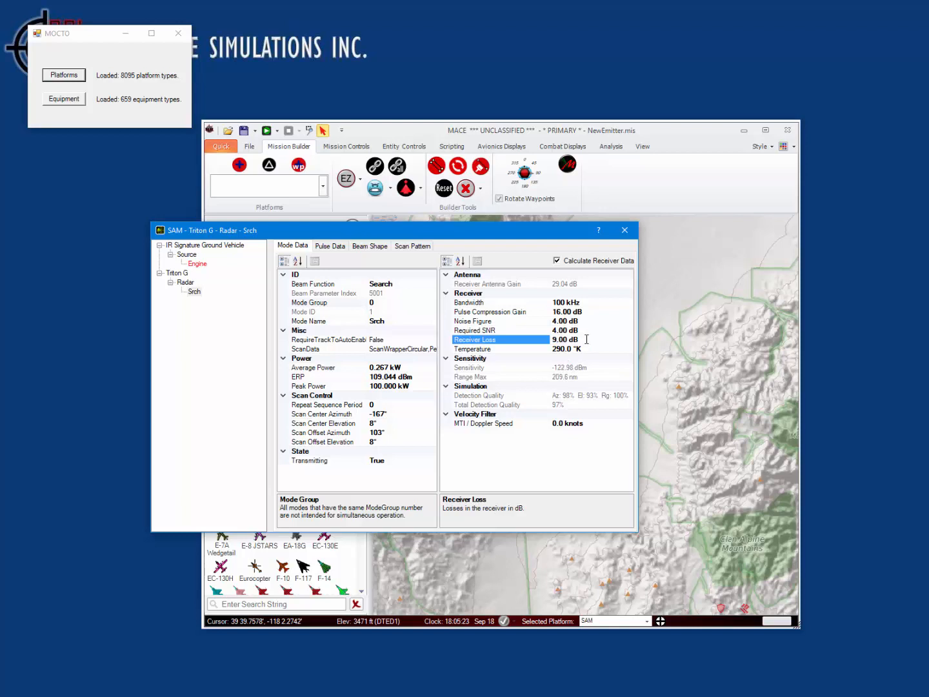
{"action": "mouse_move", "coordinate": [601, 374]}
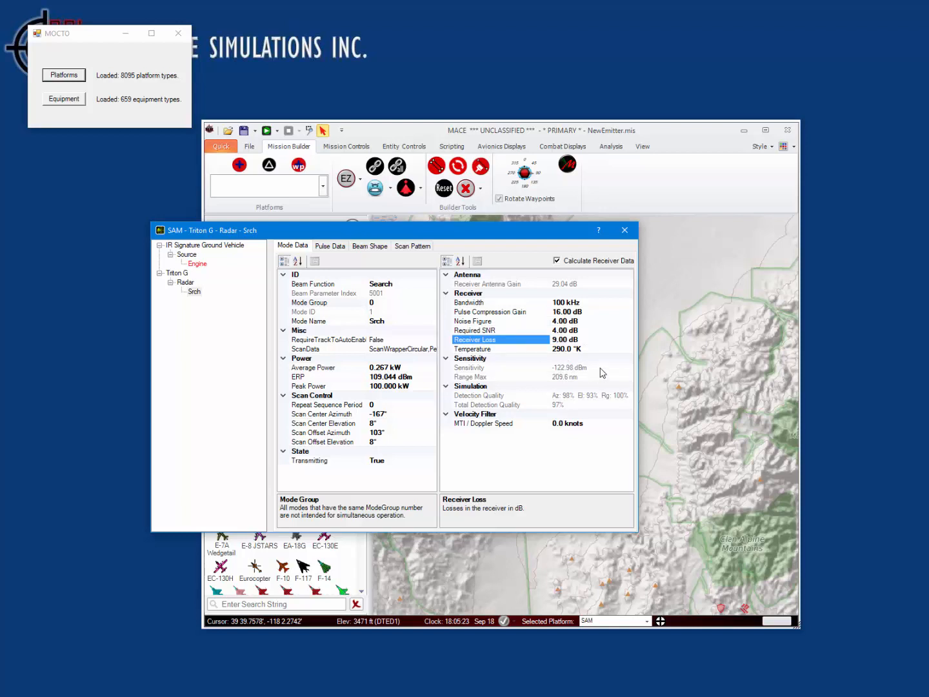
{"action": "mouse_move", "coordinate": [602, 377]}
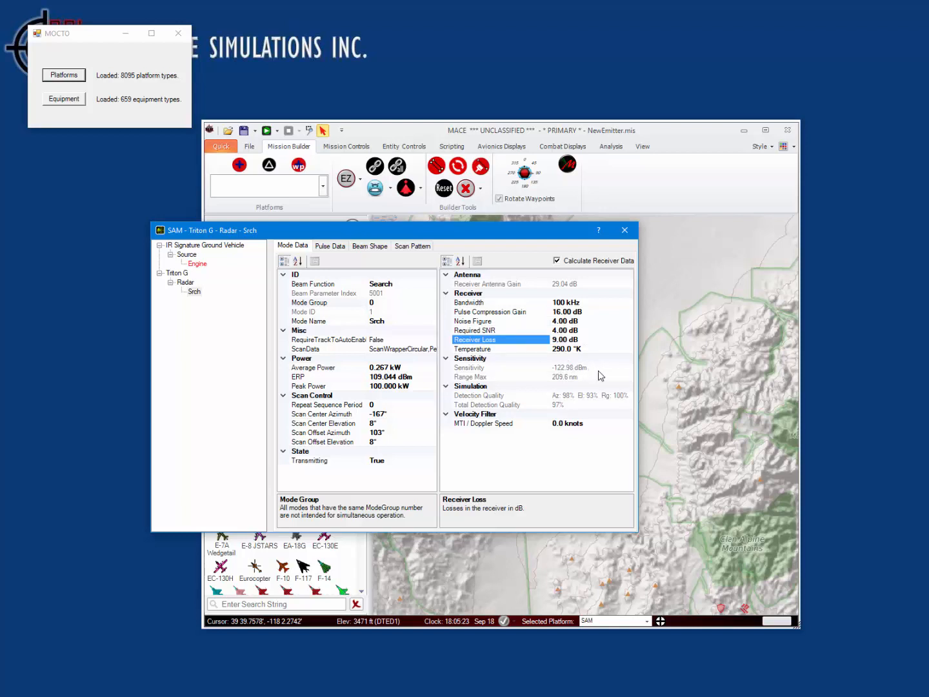
{"action": "mouse_move", "coordinate": [560, 283]}
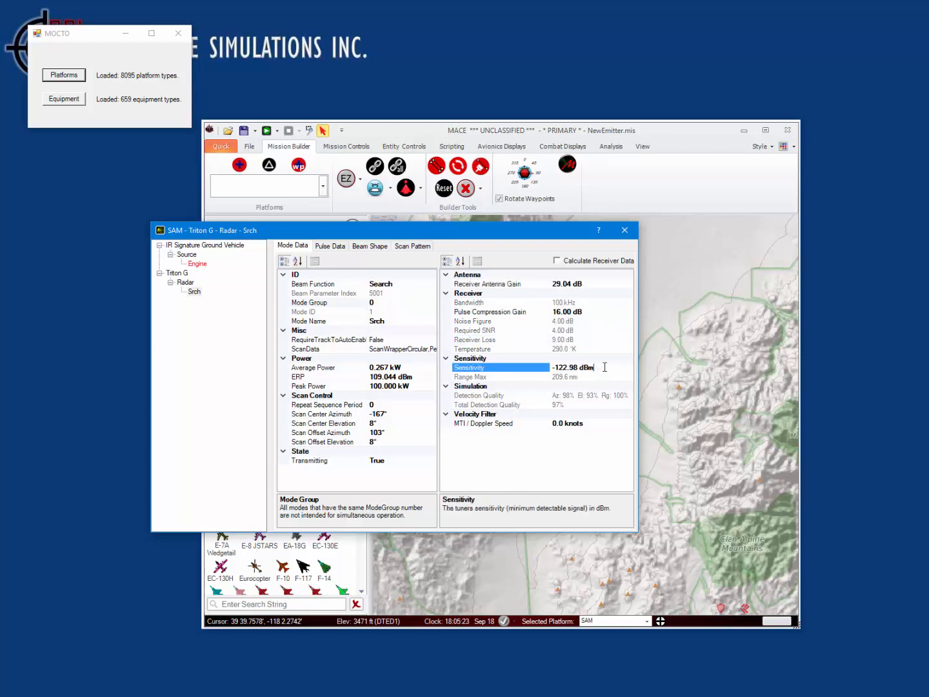
Set Srch sensitivity to -120 dBm and MTI / Doppler speed to 40.0 knots
{"action": "type", "text": "-1"}
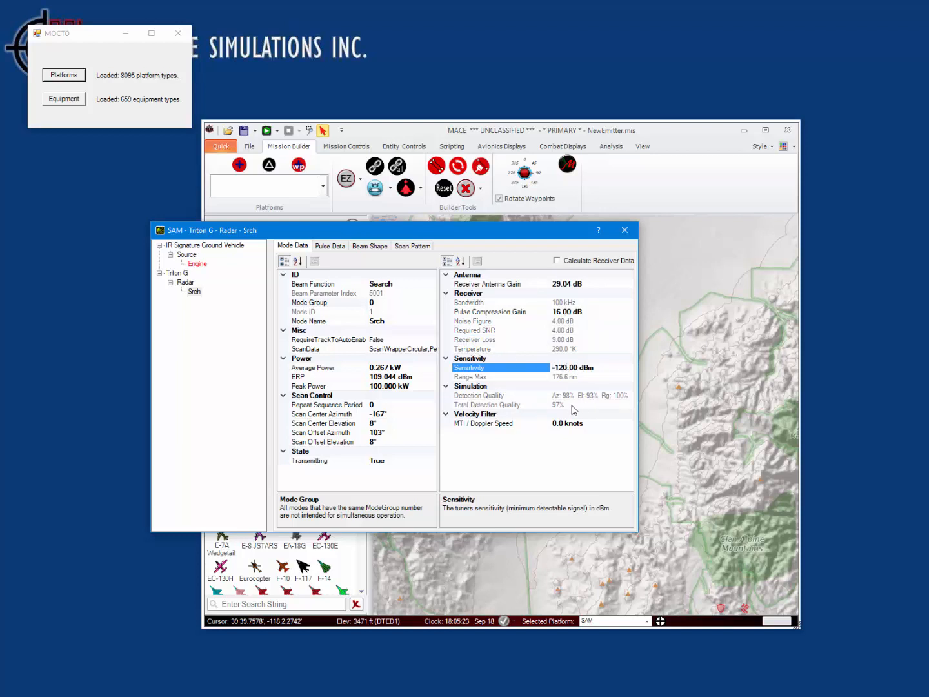
{"action": "mouse_move", "coordinate": [580, 361]}
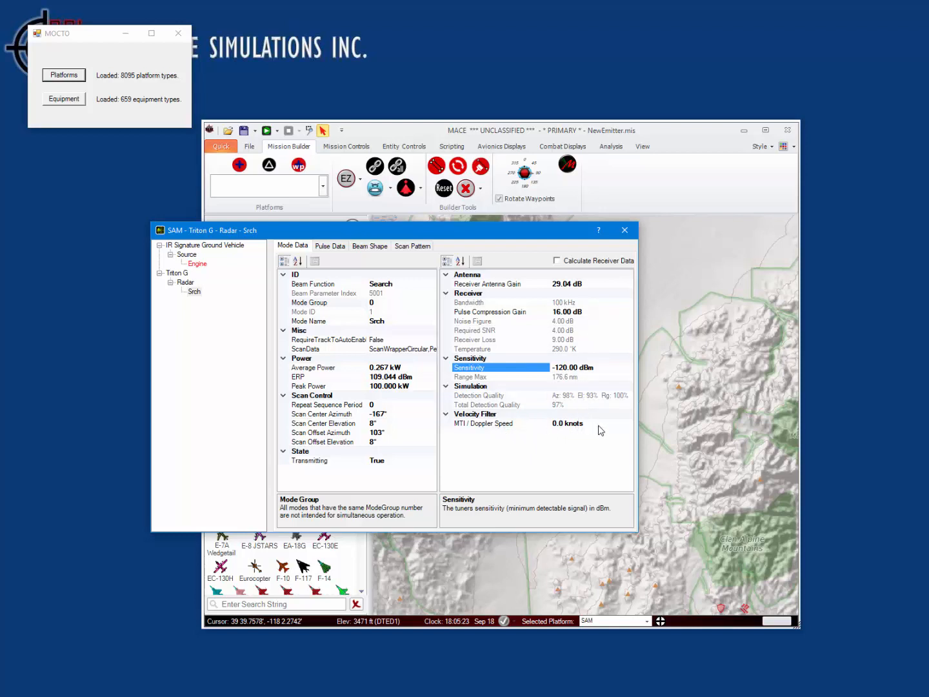
{"action": "left_click", "coordinate": [497, 423]}
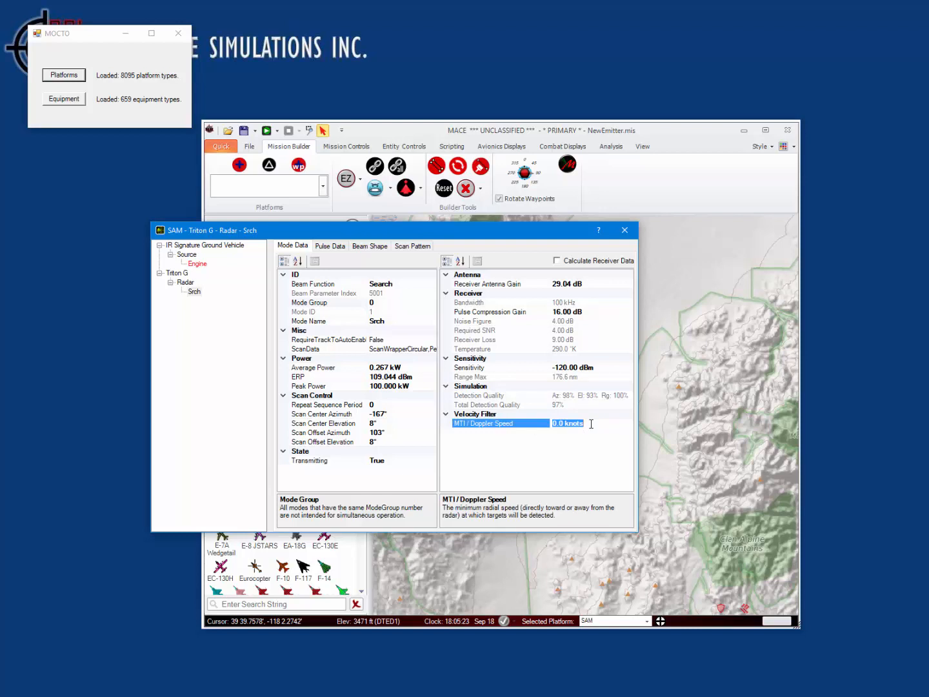
{"action": "type", "text": "40.0"}
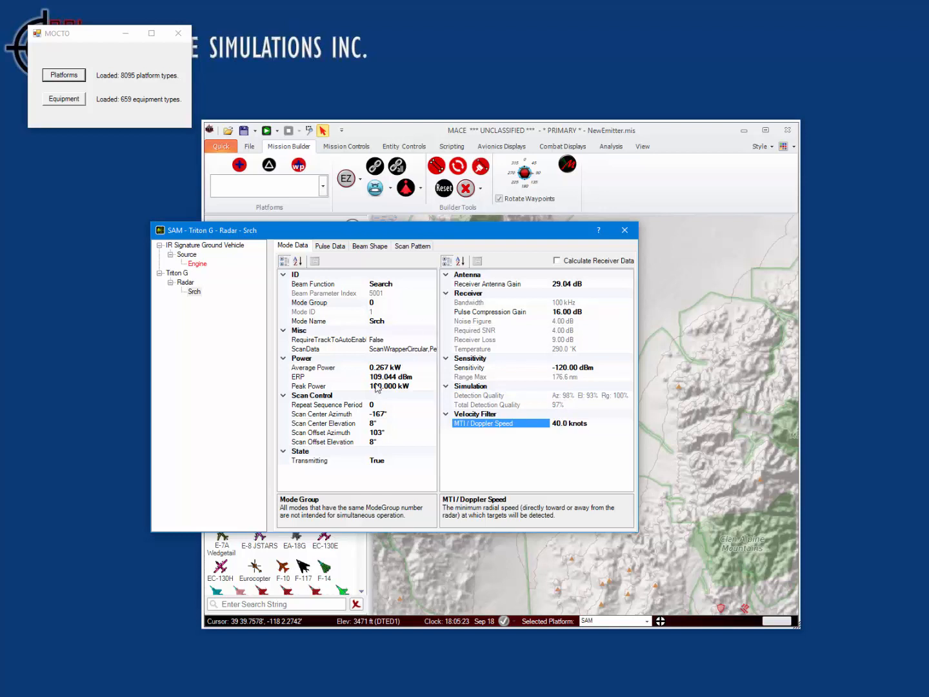
Set the Srch peak power to 0.3 MW (300 kW)
{"action": "left_click", "coordinate": [330, 386]}
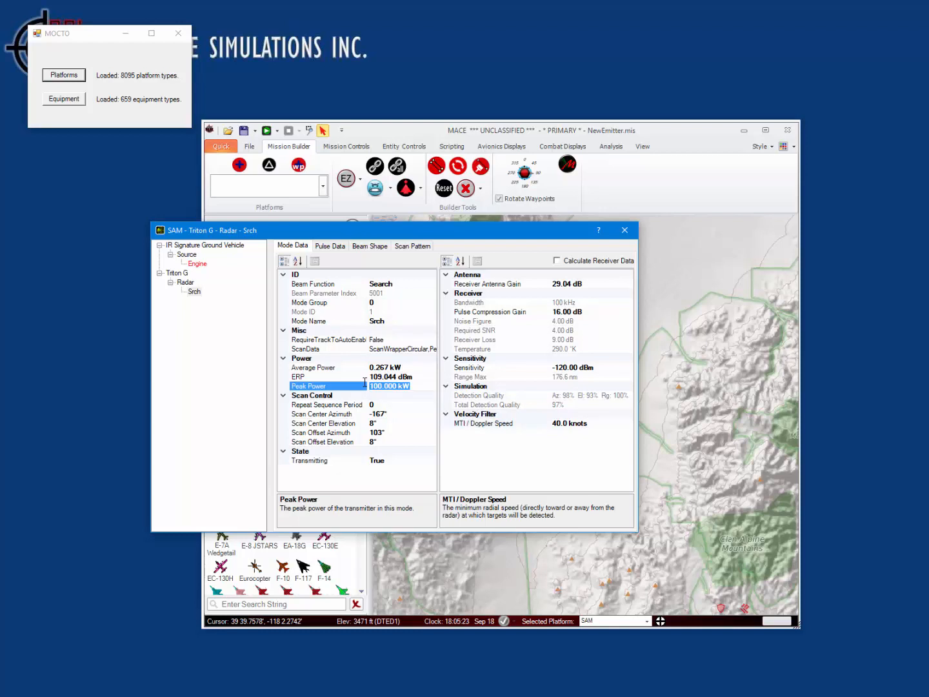
{"action": "left_click", "coordinate": [390, 385]}
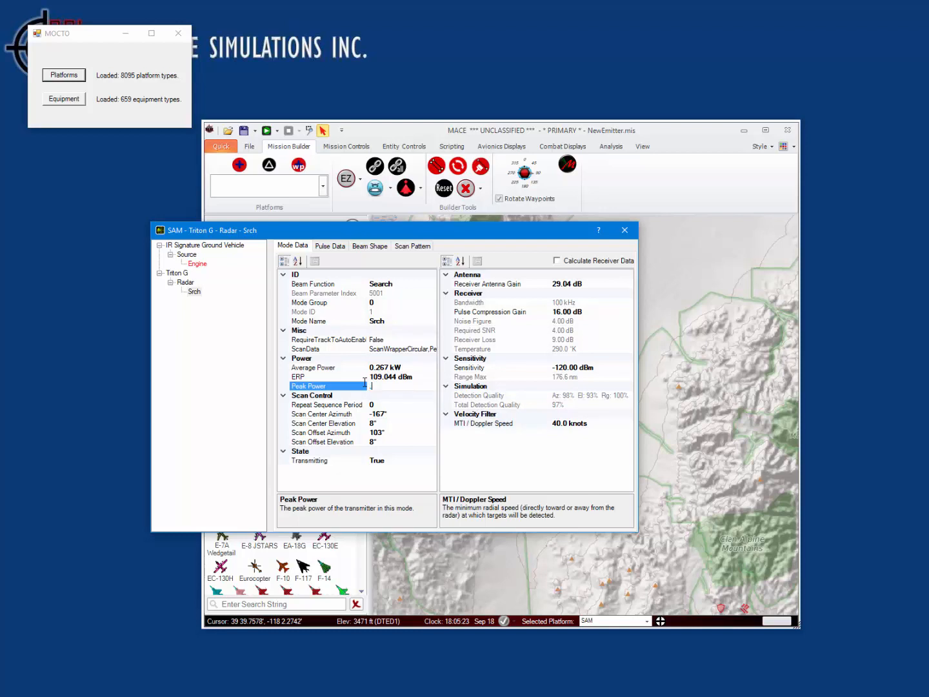
{"action": "type", "text": ".3mw"}
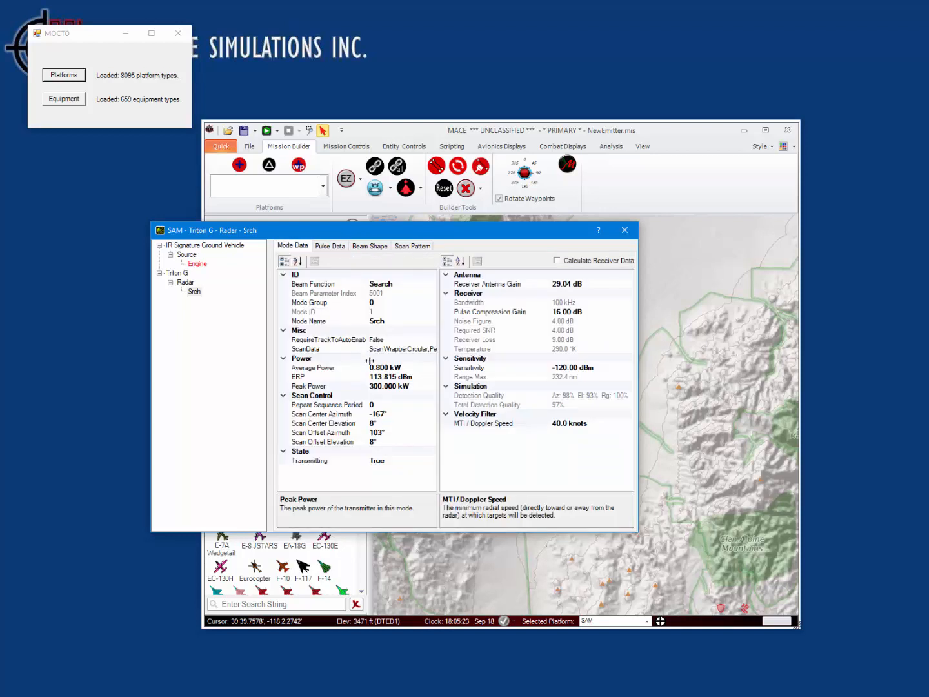
{"action": "mouse_move", "coordinate": [408, 446]}
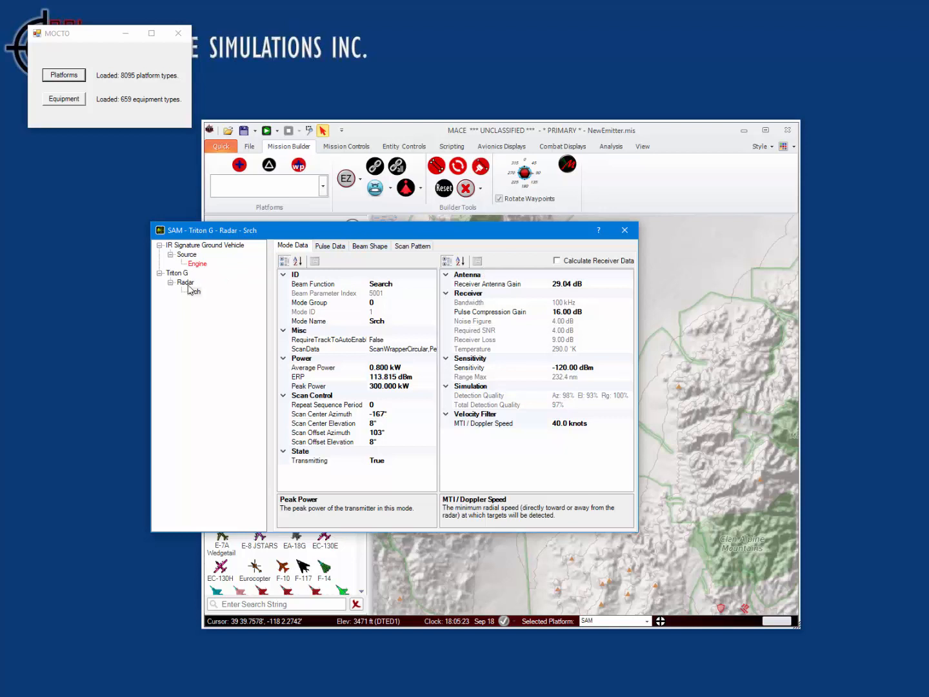
Copy the Srch mode and paste it into the Radar emitter as a new mode
{"action": "left_click", "coordinate": [185, 283]}
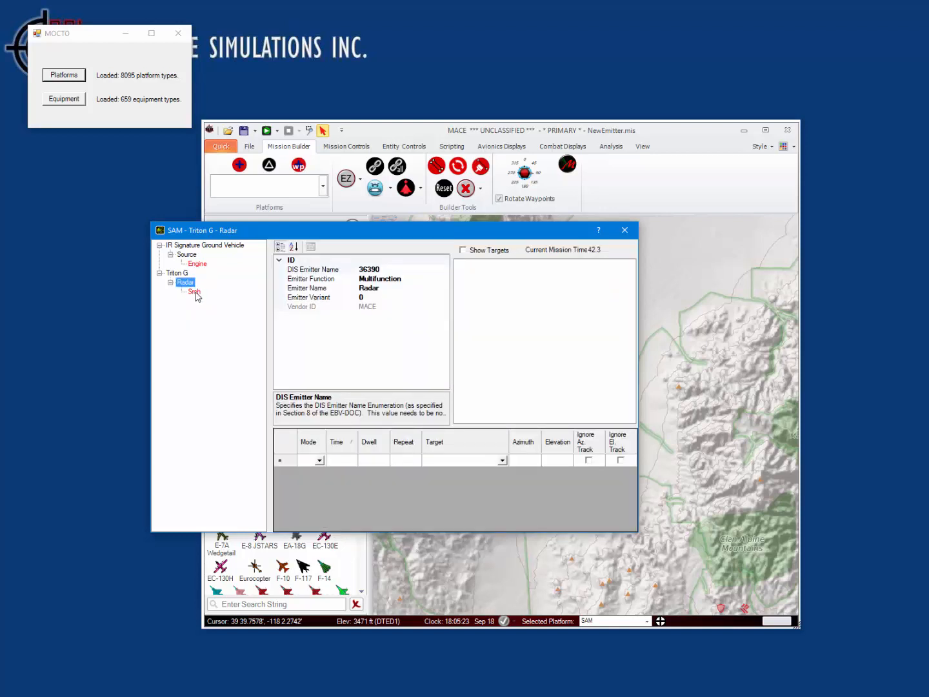
{"action": "left_click", "coordinate": [194, 292]}
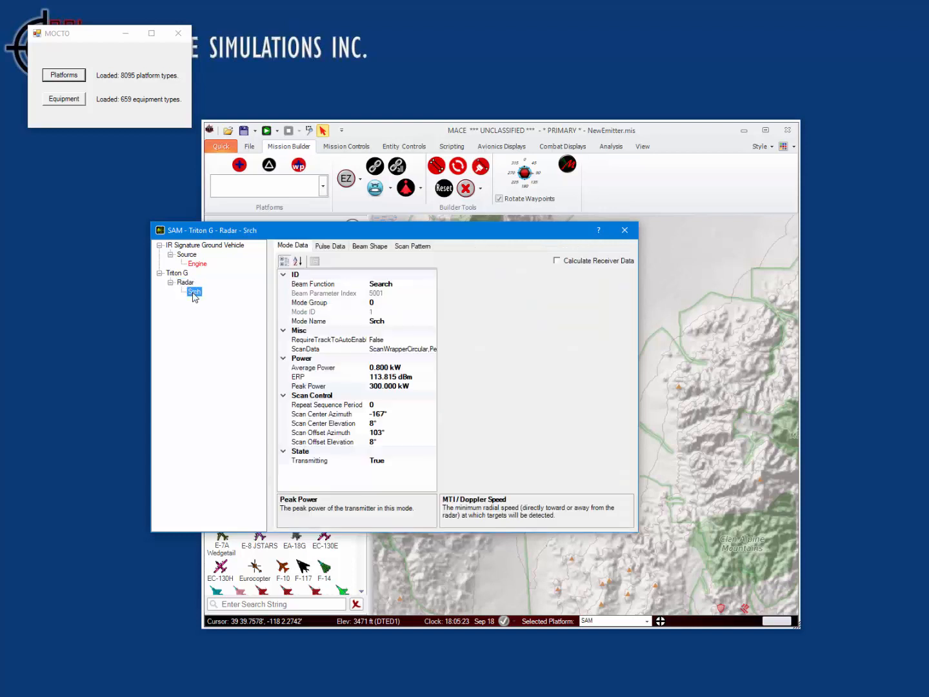
{"action": "right_click", "coordinate": [195, 291]}
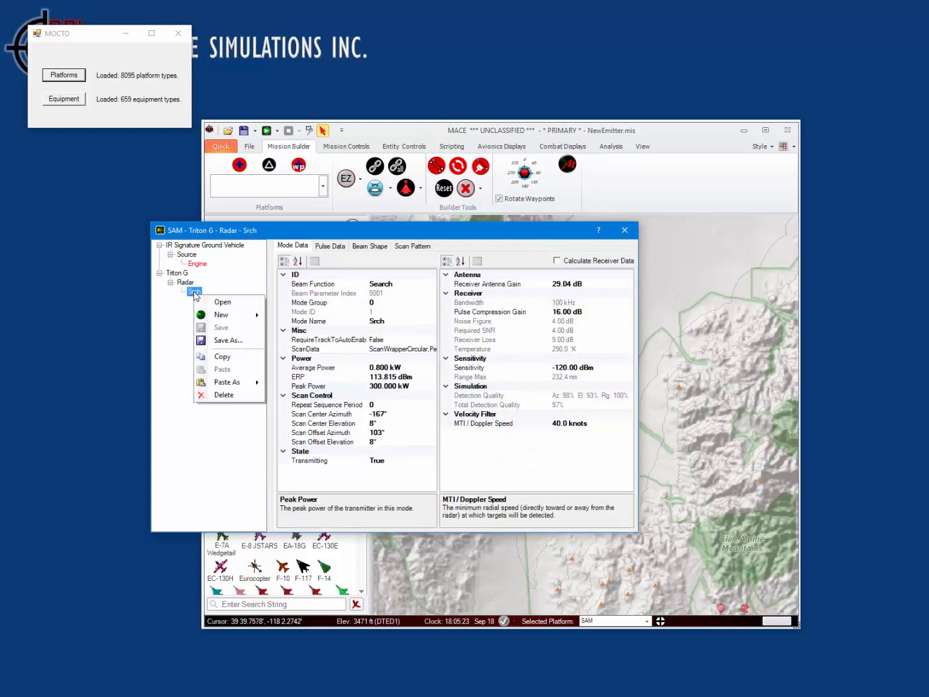
{"action": "left_click", "coordinate": [193, 293]}
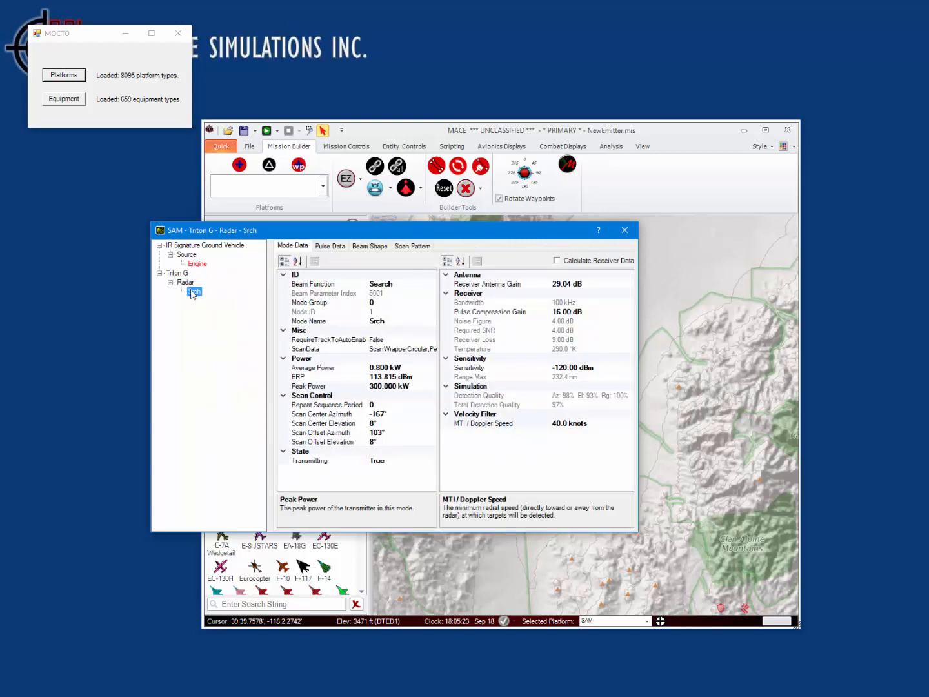
{"action": "right_click", "coordinate": [186, 282]}
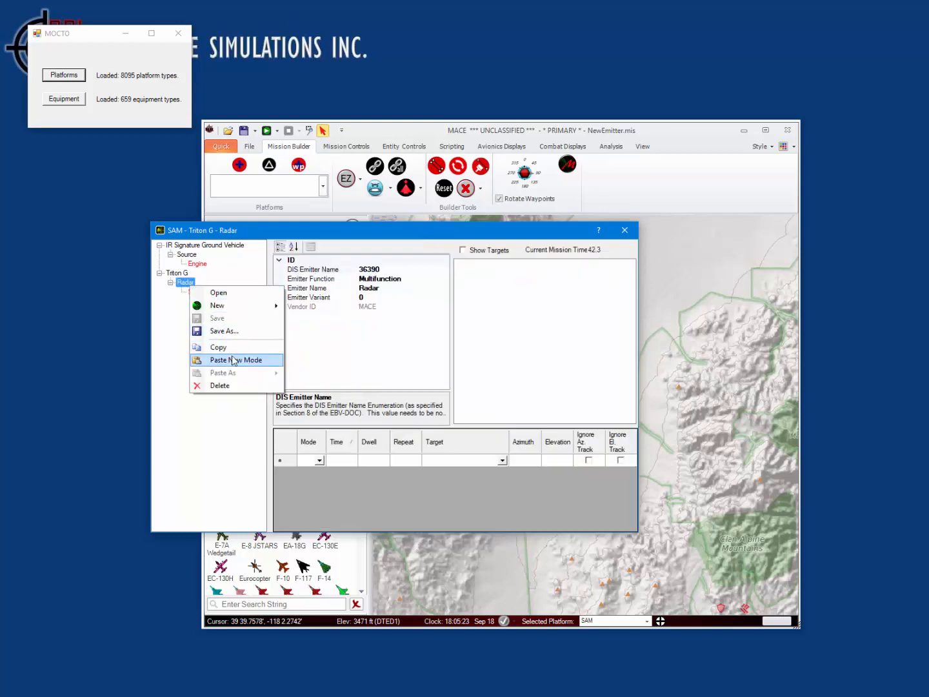
{"action": "left_click", "coordinate": [238, 359]}
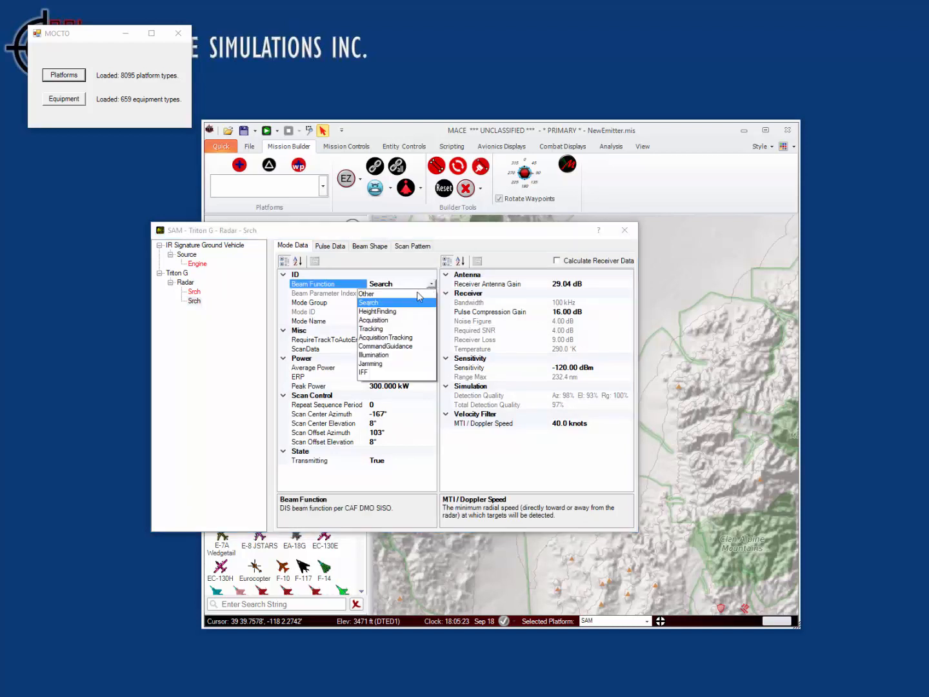
Set the copied mode's beam function to Tracking, making it Trk with ID 2
{"action": "left_click", "coordinate": [371, 328]}
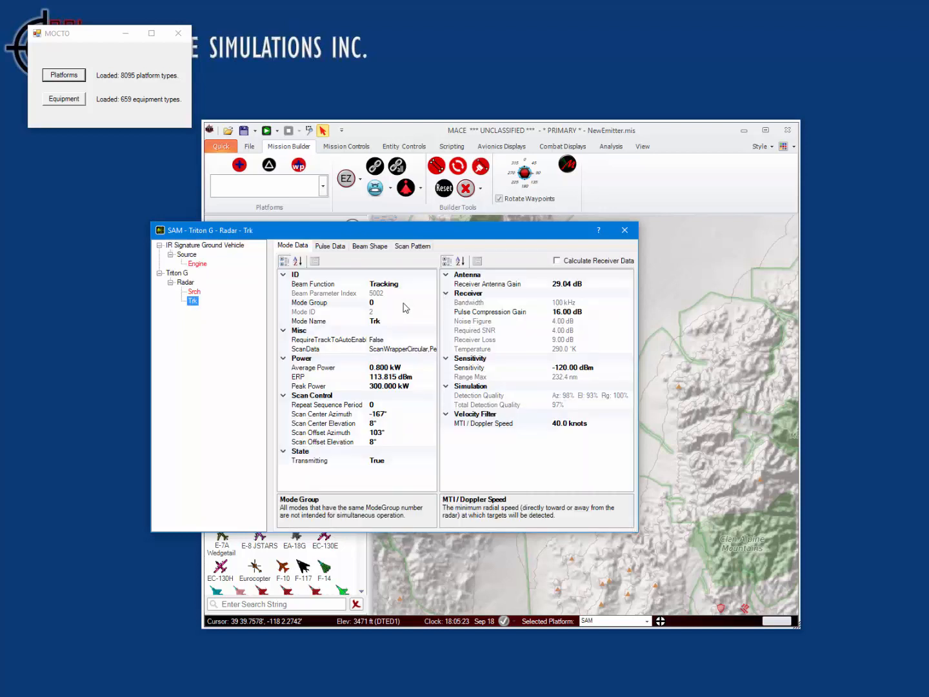
{"action": "left_click", "coordinate": [330, 246]}
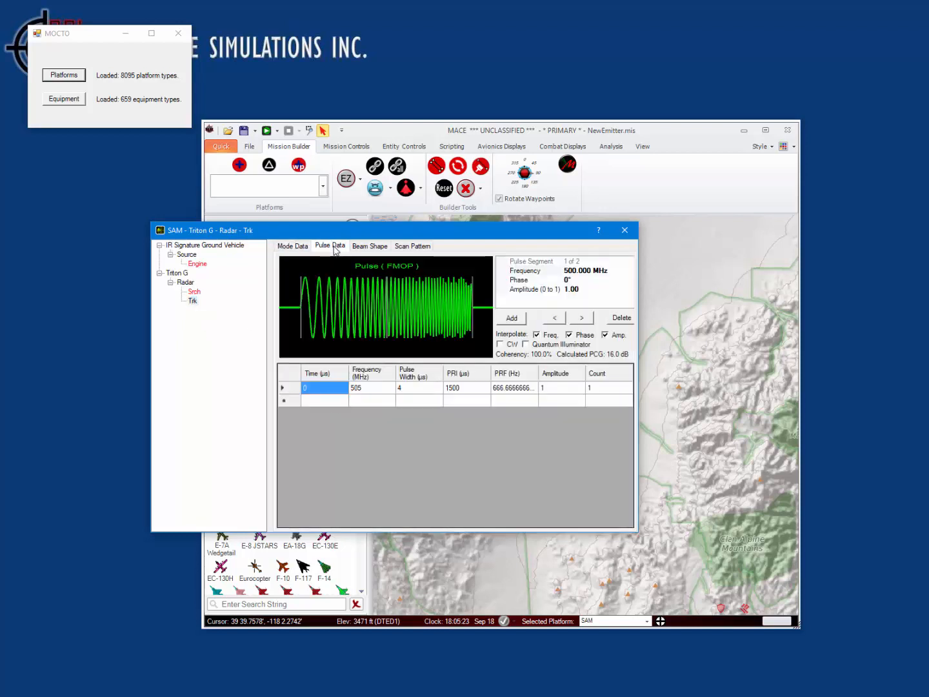
Give the Trk pulse 7000 MHz frequency, 1 µs width and 400 µs PRI
{"action": "left_click", "coordinate": [372, 388]}
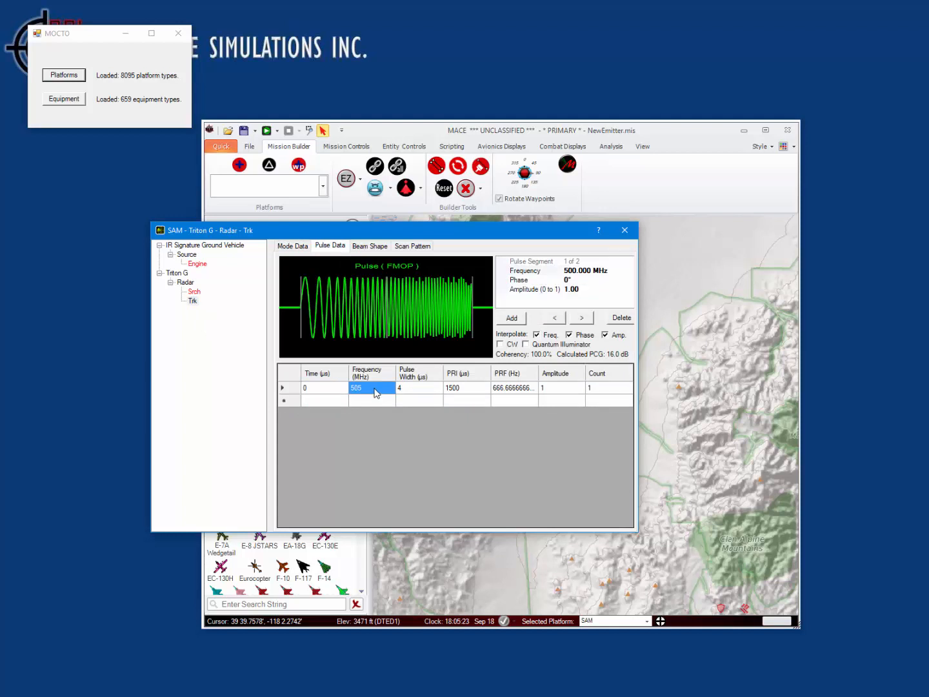
{"action": "type", "text": "7"}
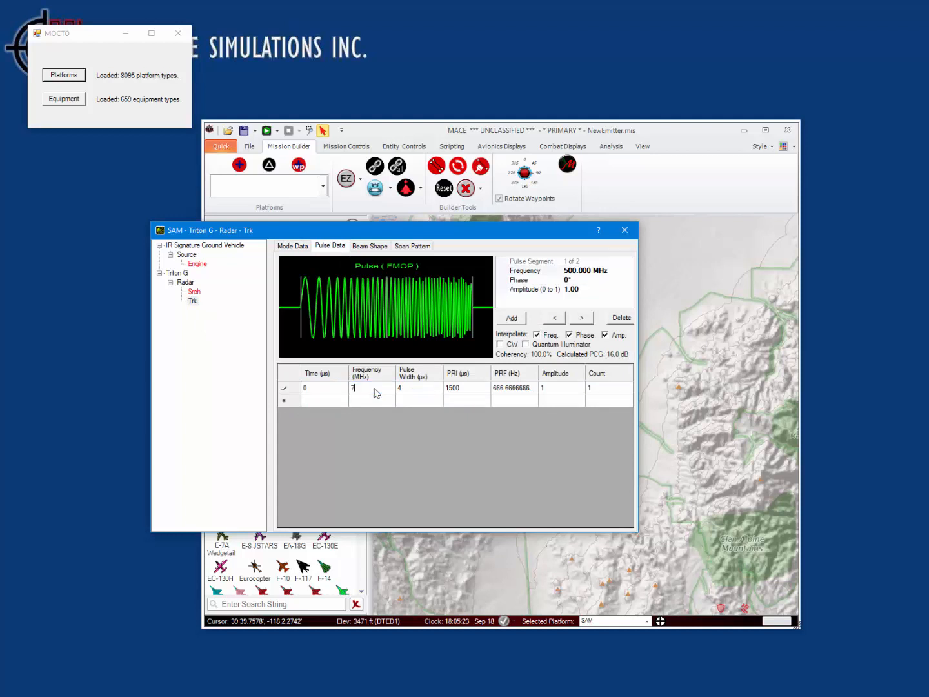
{"action": "type", "text": "000"}
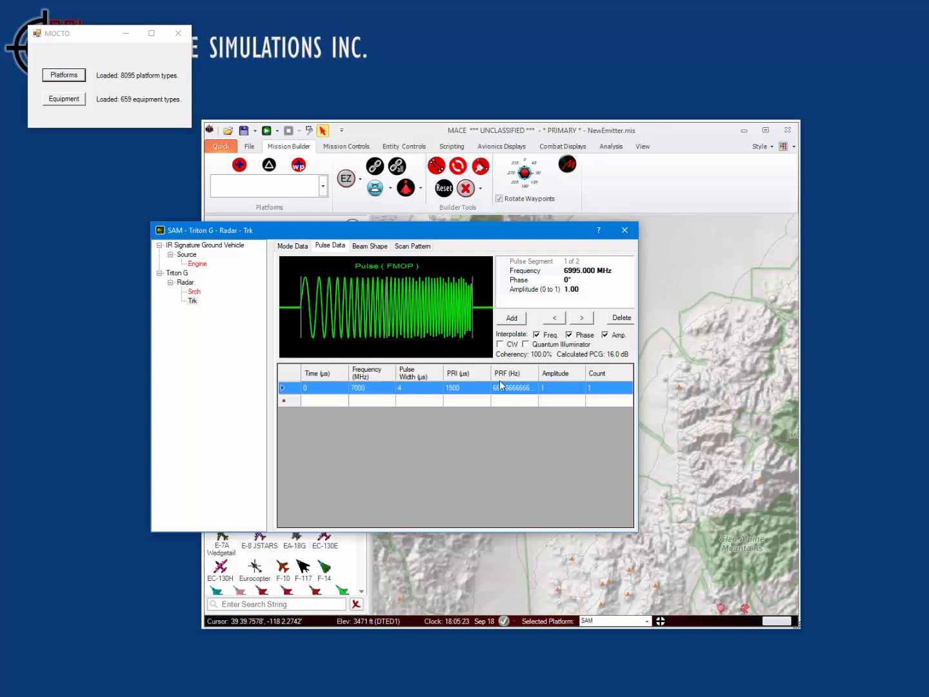
{"action": "left_click", "coordinate": [466, 388]}
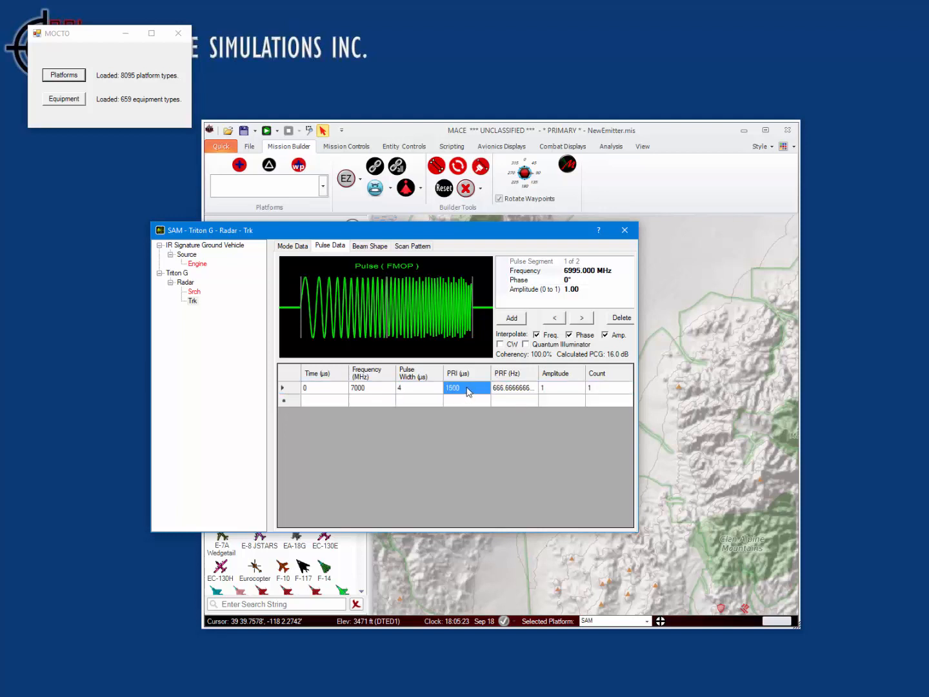
{"action": "type", "text": "400"}
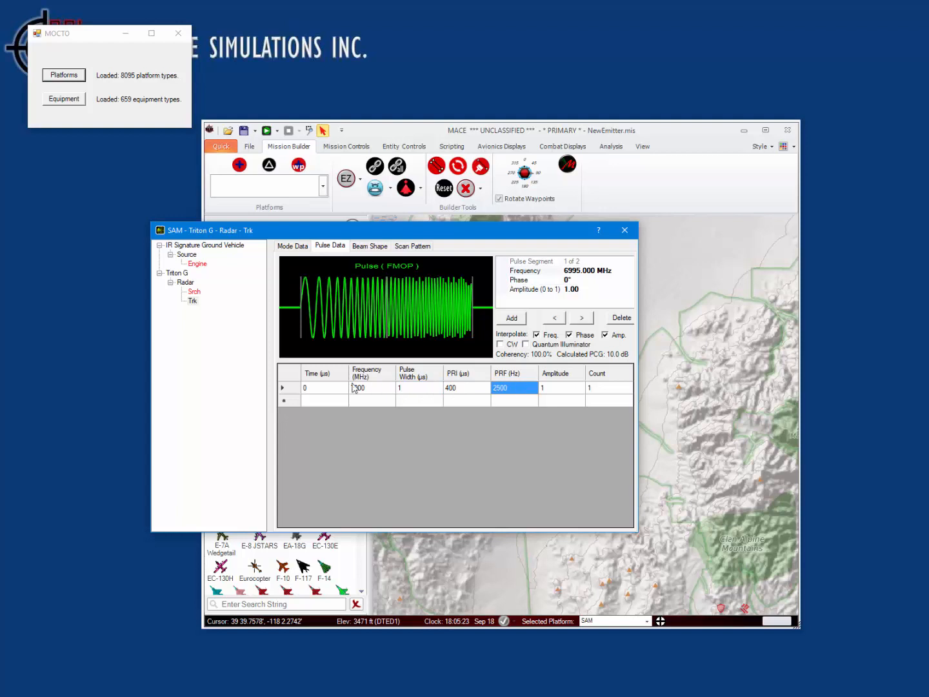
{"action": "type", "text": "7000"}
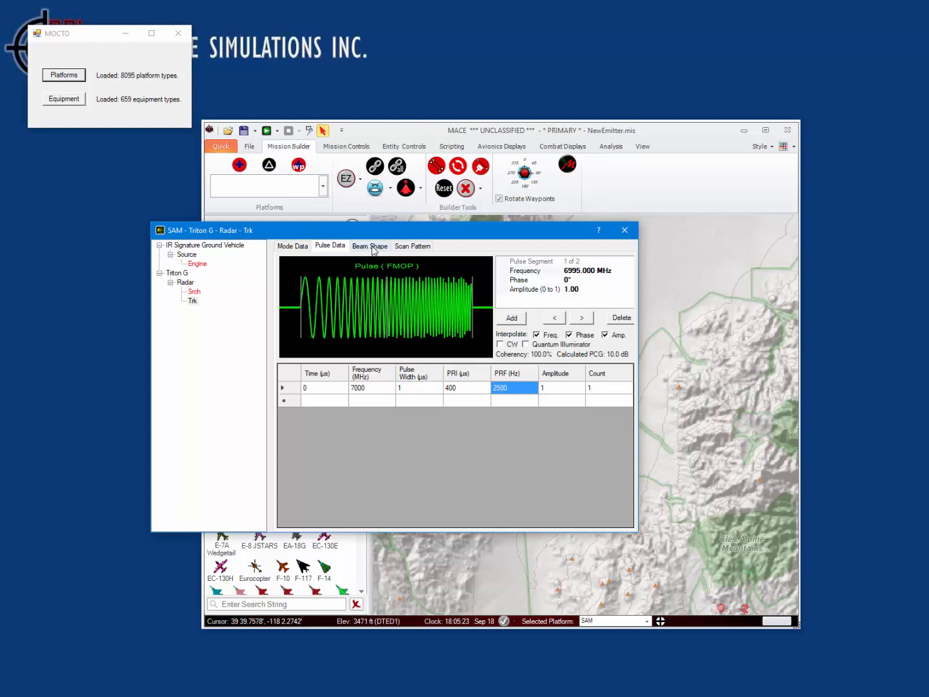
Set Trk's vertical beam width to 3.00, raising antenna gain to 35.06 dB
{"action": "left_click", "coordinate": [370, 245]}
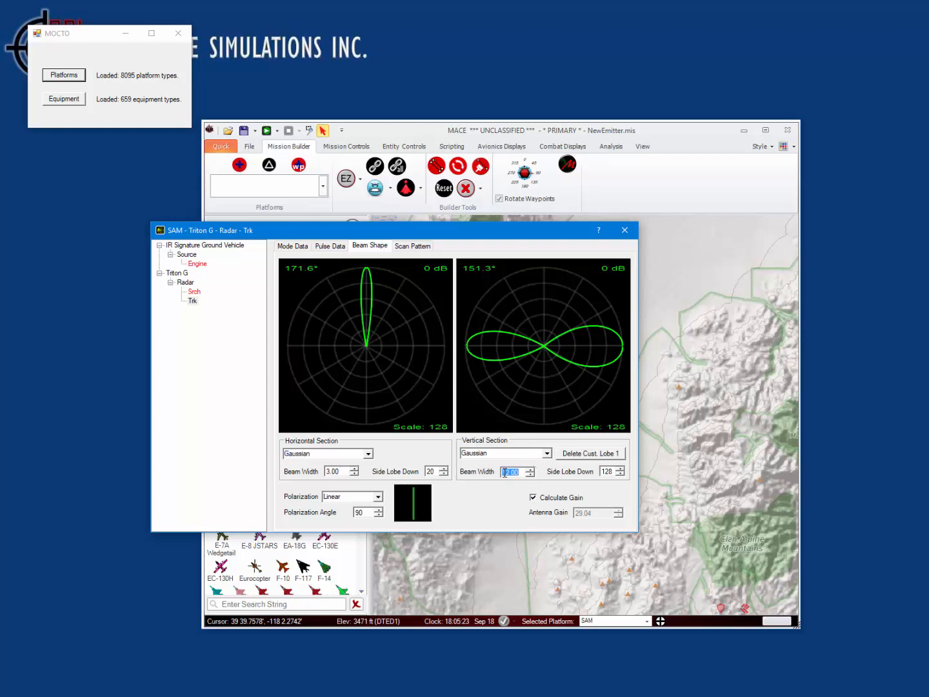
{"action": "type", "text": "3.00"}
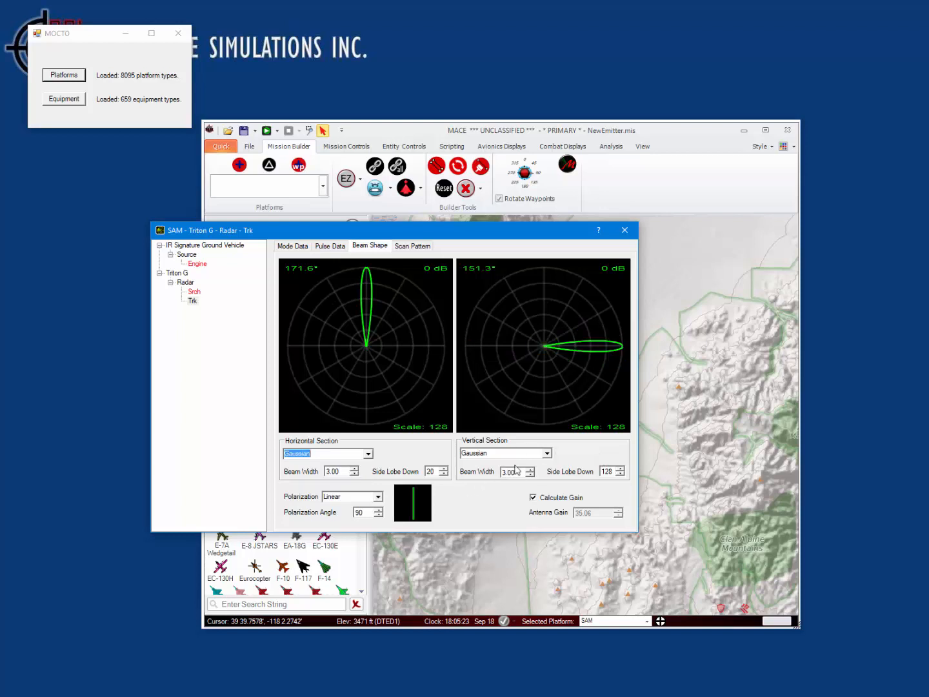
{"action": "left_click", "coordinate": [412, 246]}
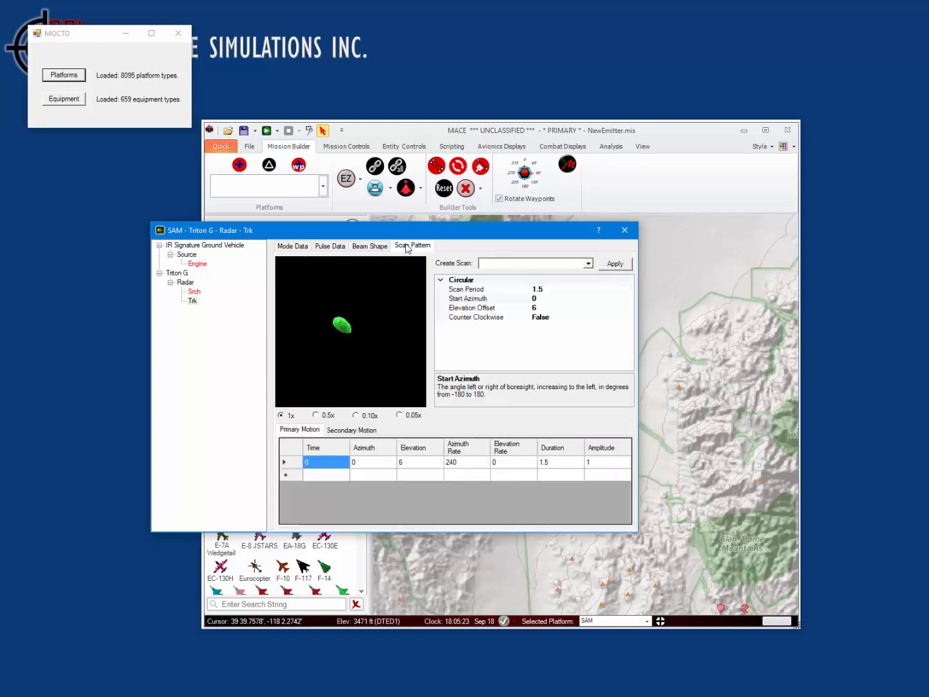
Apply a bidirectional Raster Vertical scan to Trk: height 8, 2 bars, 2.8 separation
{"action": "left_click", "coordinate": [587, 263]}
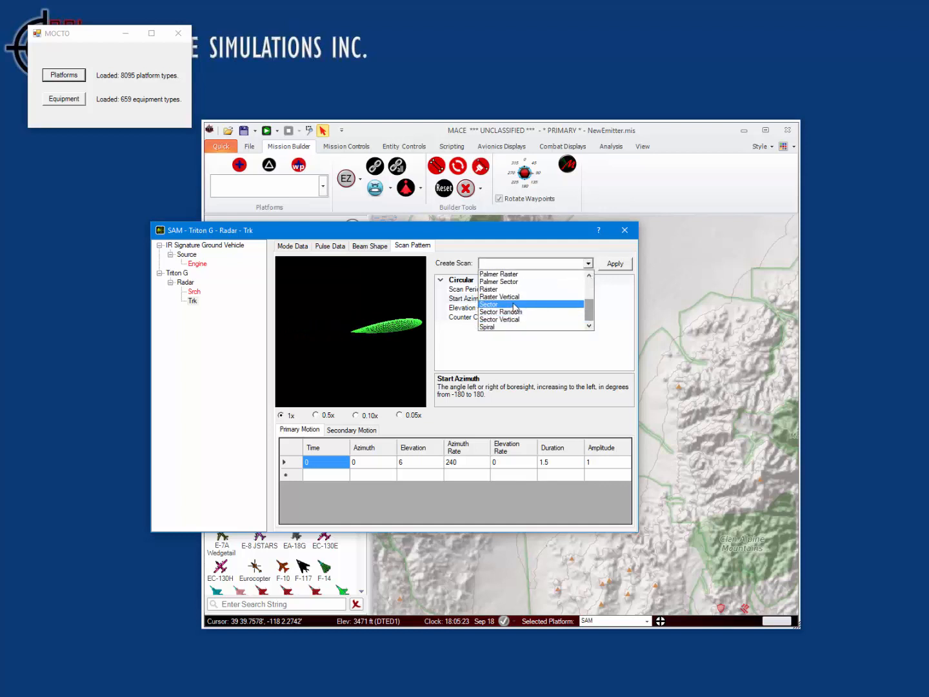
{"action": "left_click", "coordinate": [501, 296]}
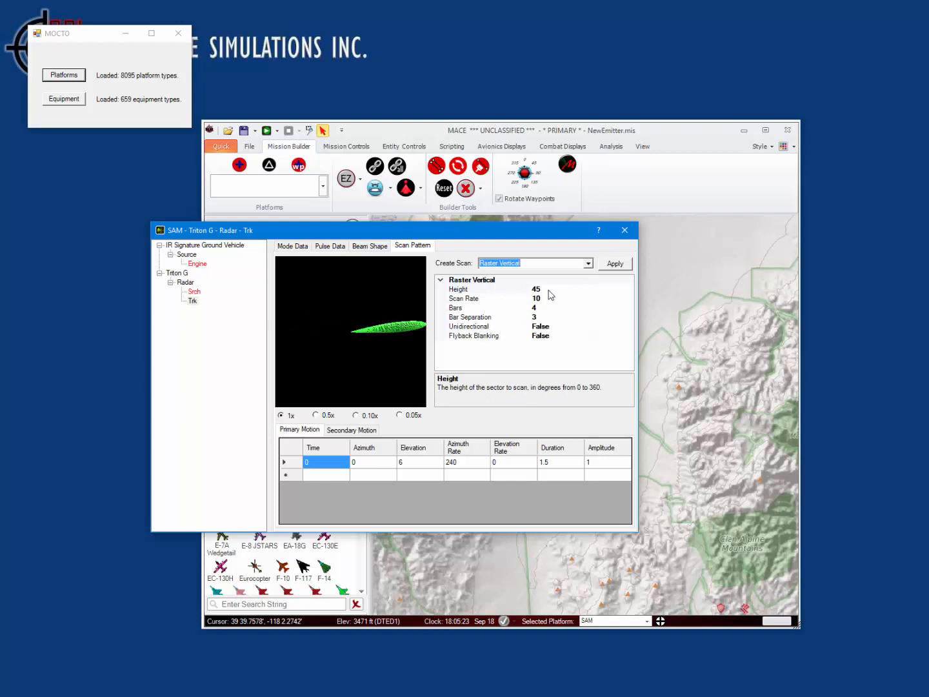
{"action": "left_click", "coordinate": [459, 289]}
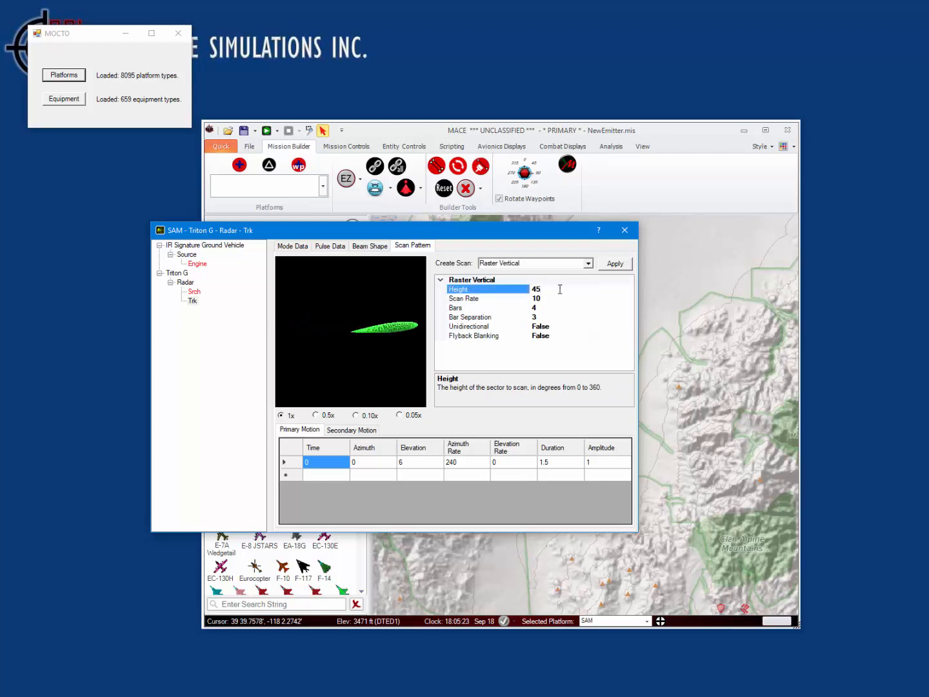
{"action": "left_click", "coordinate": [536, 289]}
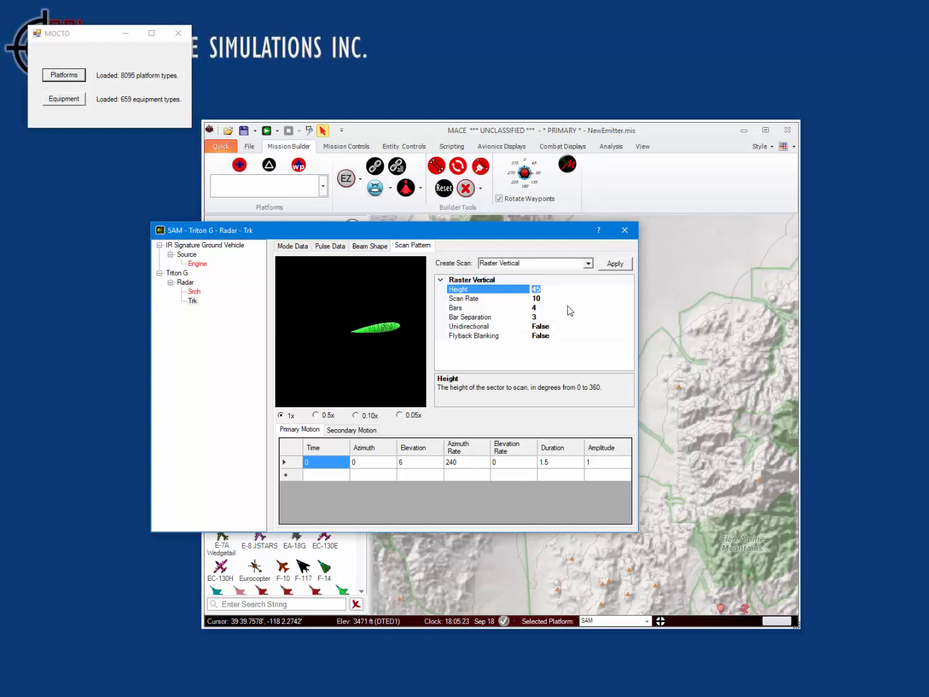
{"action": "type", "text": "8"}
{"action": "left_click", "coordinate": [582, 308]}
{"action": "type", "text": "2"}
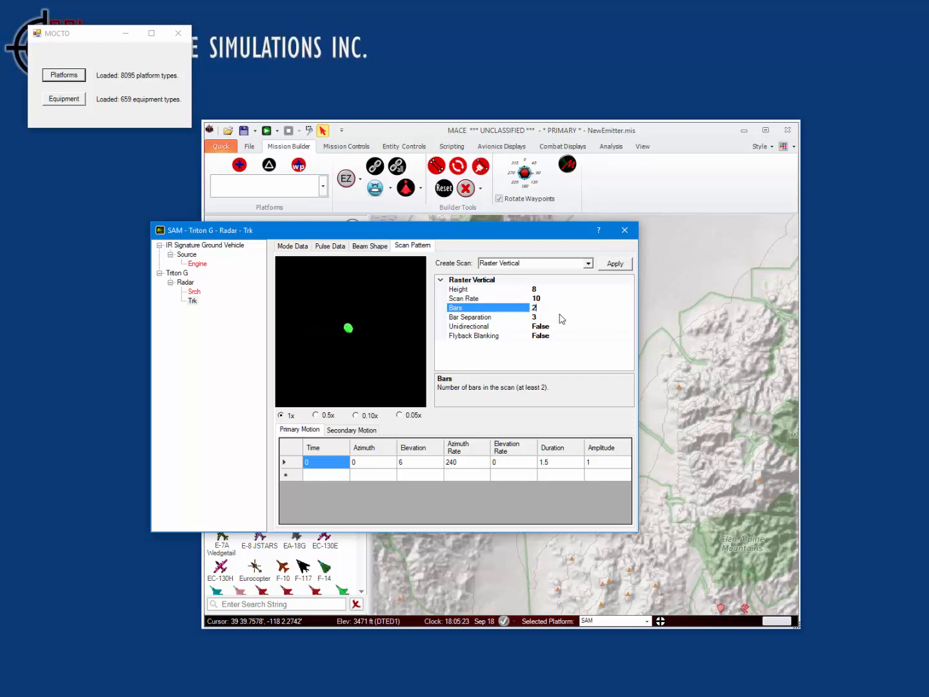
{"action": "left_click", "coordinate": [487, 317]}
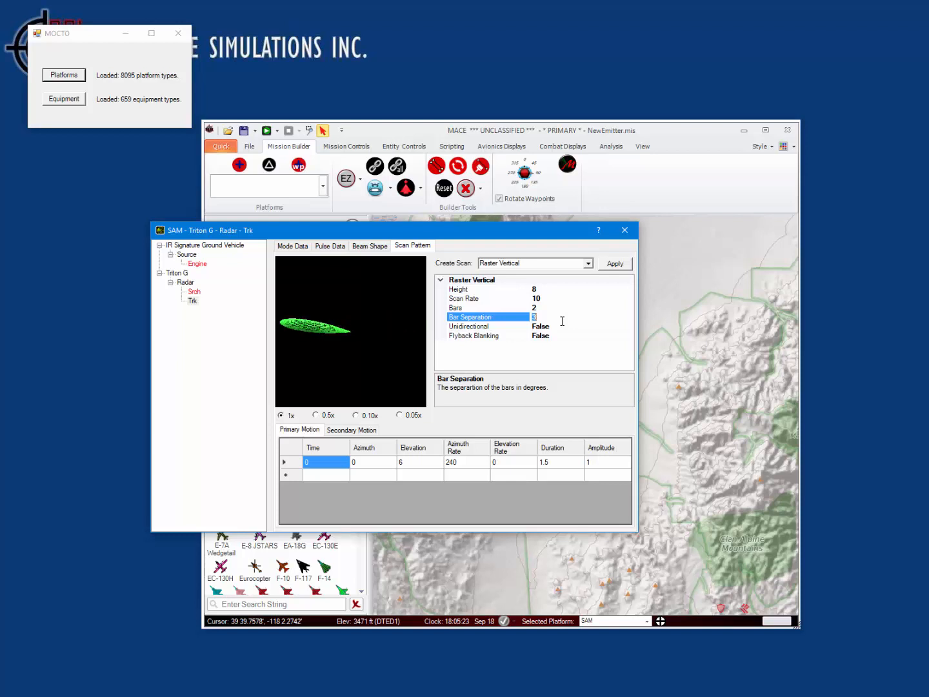
{"action": "type", "text": "2.8"}
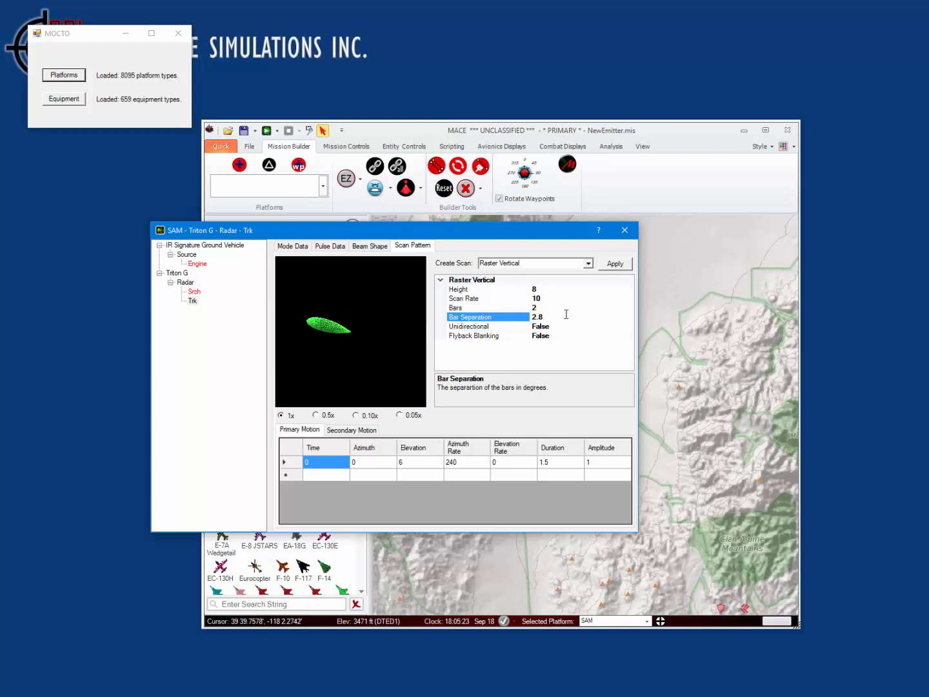
{"action": "left_click", "coordinate": [464, 297]}
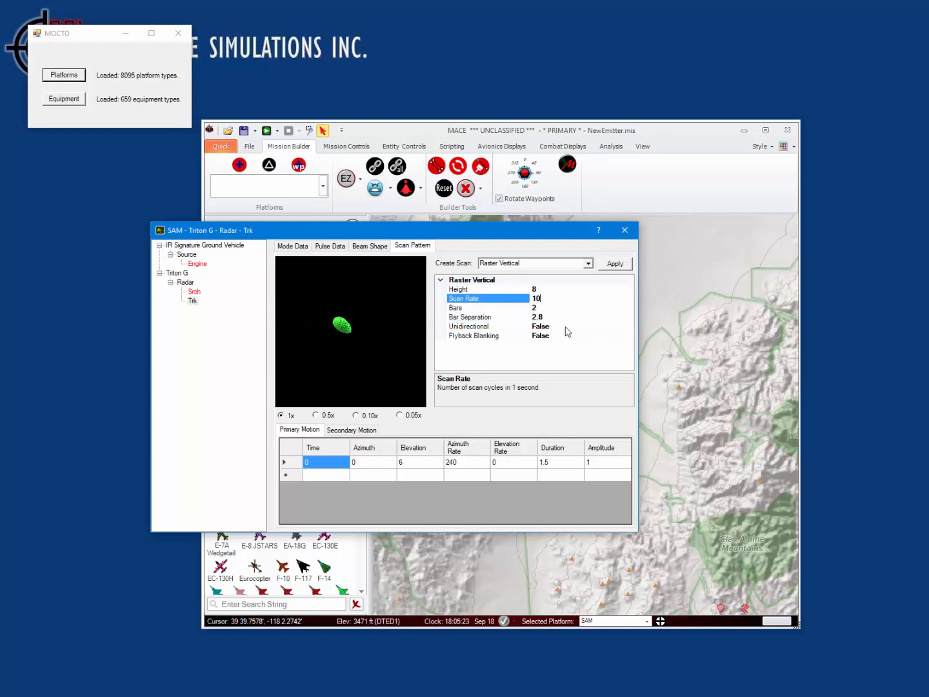
{"action": "left_click", "coordinate": [468, 326]}
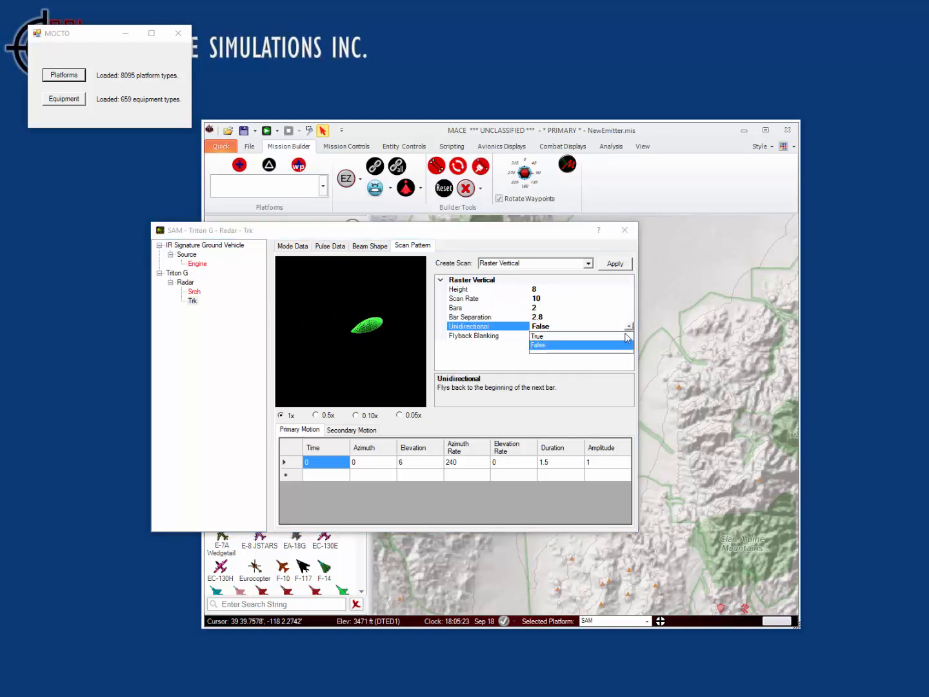
{"action": "left_click", "coordinate": [536, 336]}
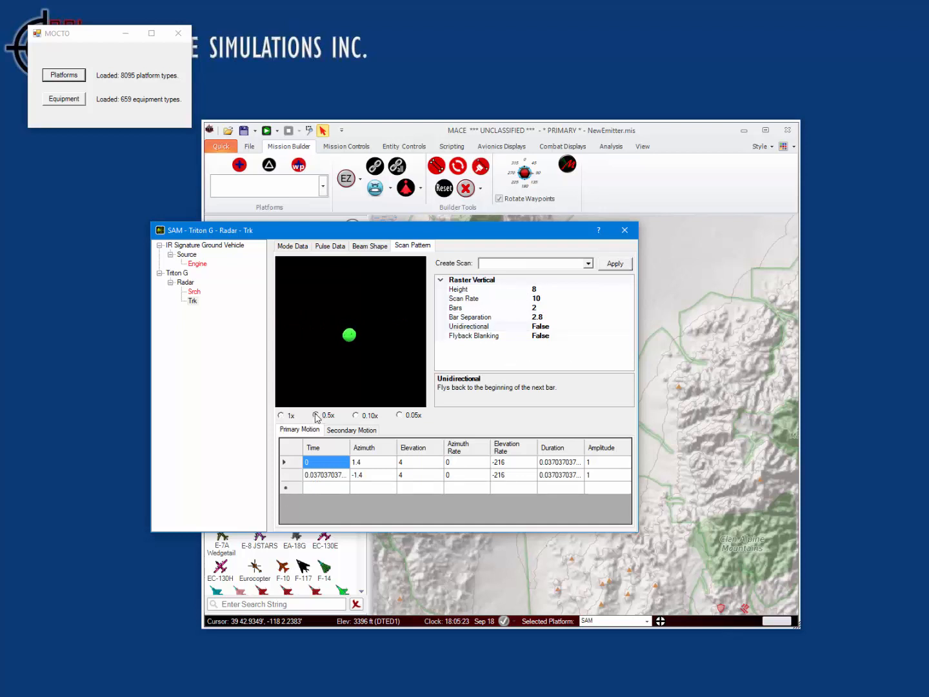
{"action": "left_click", "coordinate": [355, 415]}
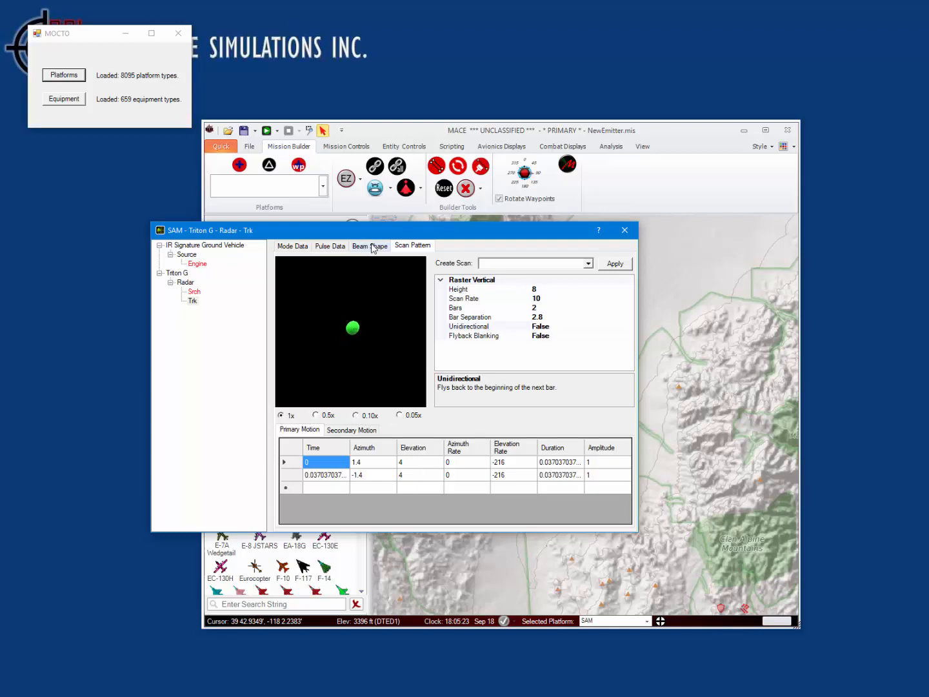
Review Trk's pulse and mode data (300 kW, 88.3 nm), then select Srch
{"action": "left_click", "coordinate": [330, 245]}
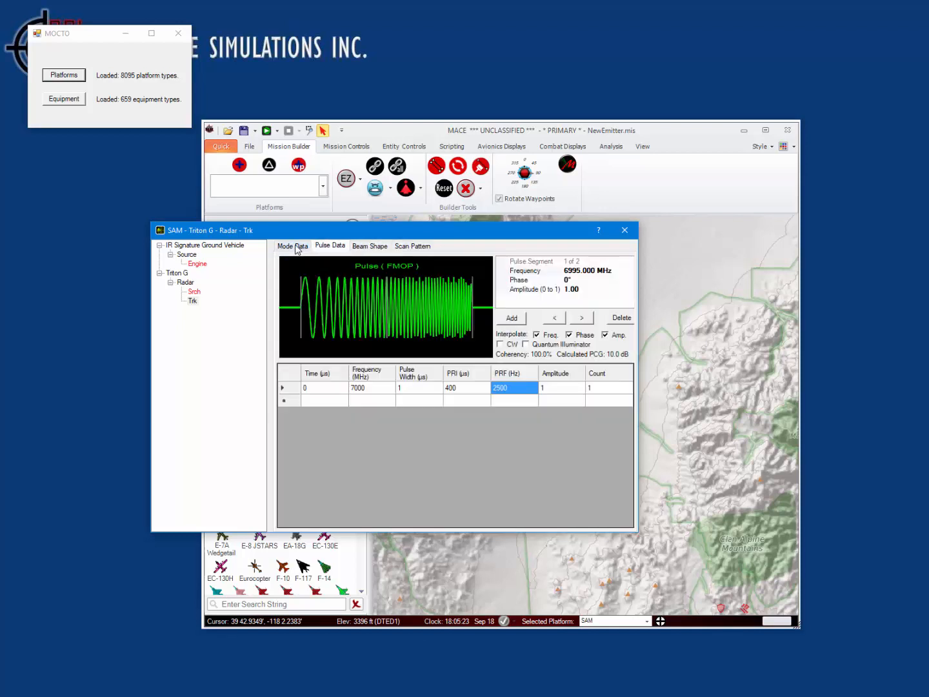
{"action": "left_click", "coordinate": [292, 246]}
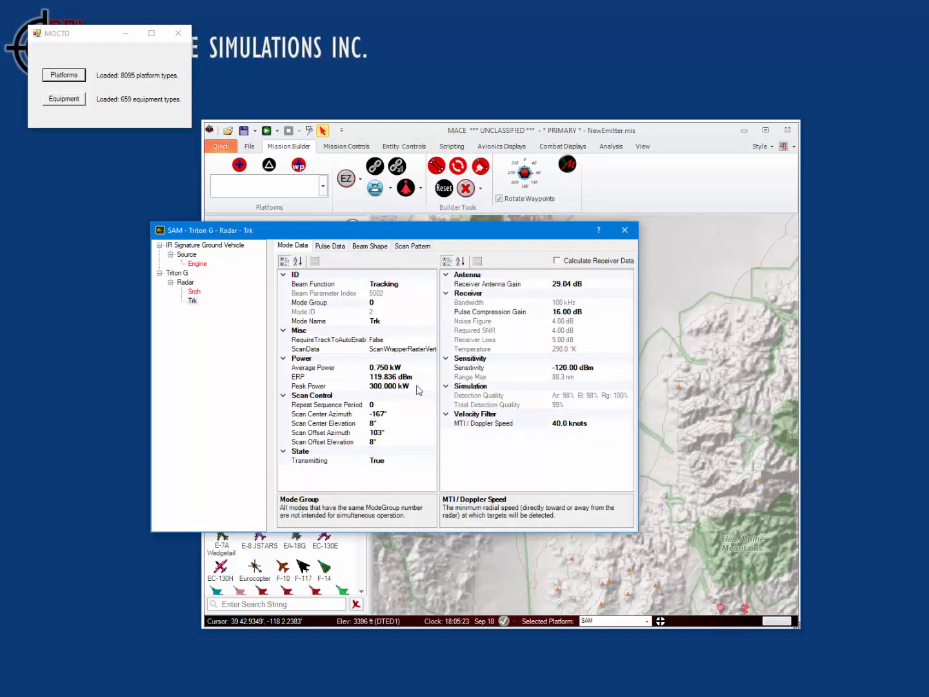
{"action": "mouse_move", "coordinate": [203, 304]}
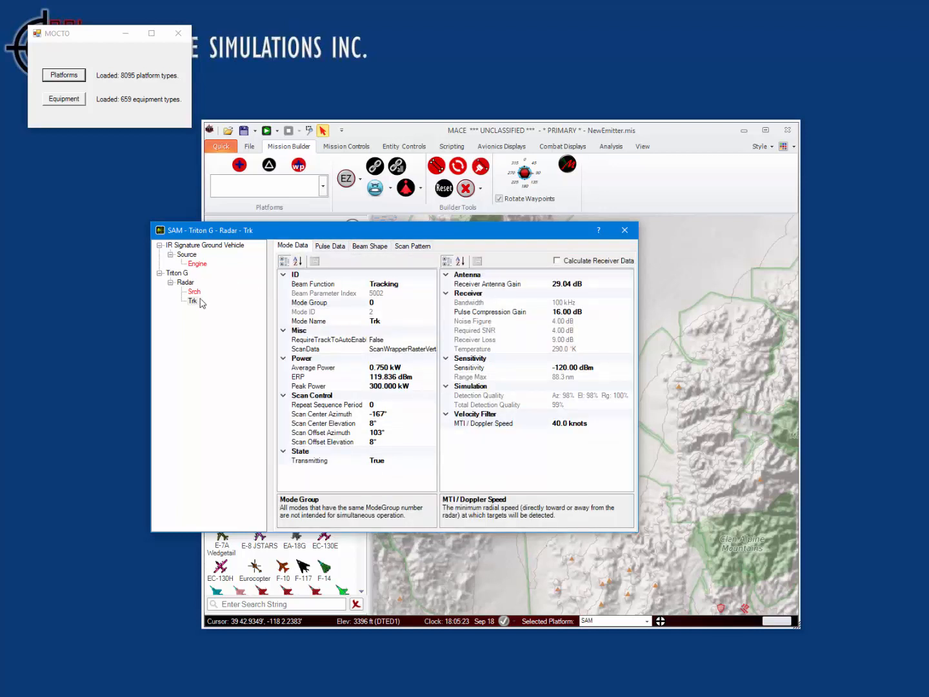
{"action": "left_click", "coordinate": [193, 292]}
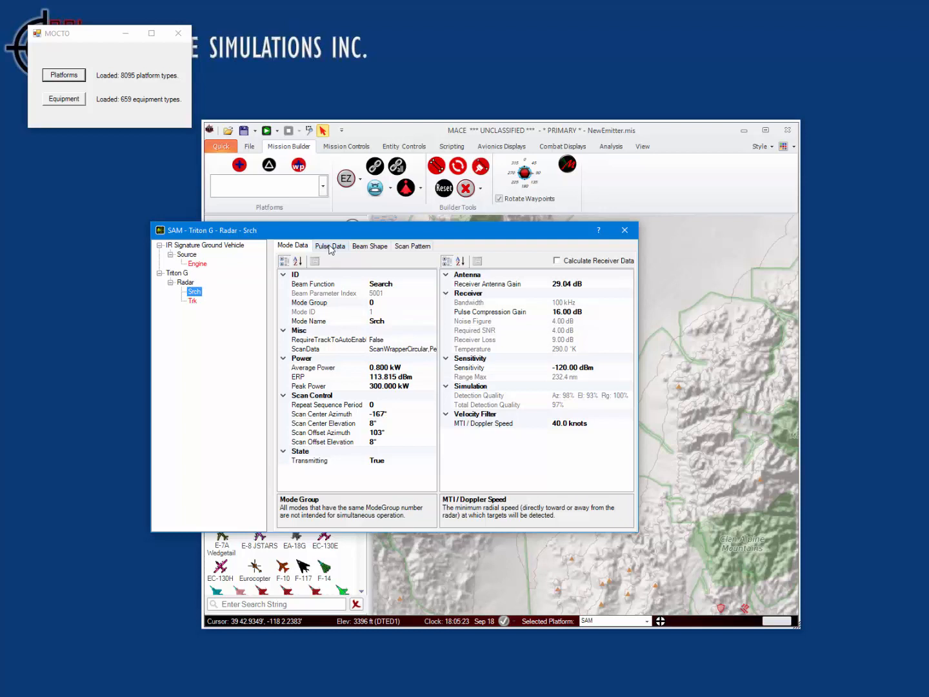
Change the Srch pulse frequency from 500 to 6500 MHz, then select Trk
{"action": "left_click", "coordinate": [330, 246]}
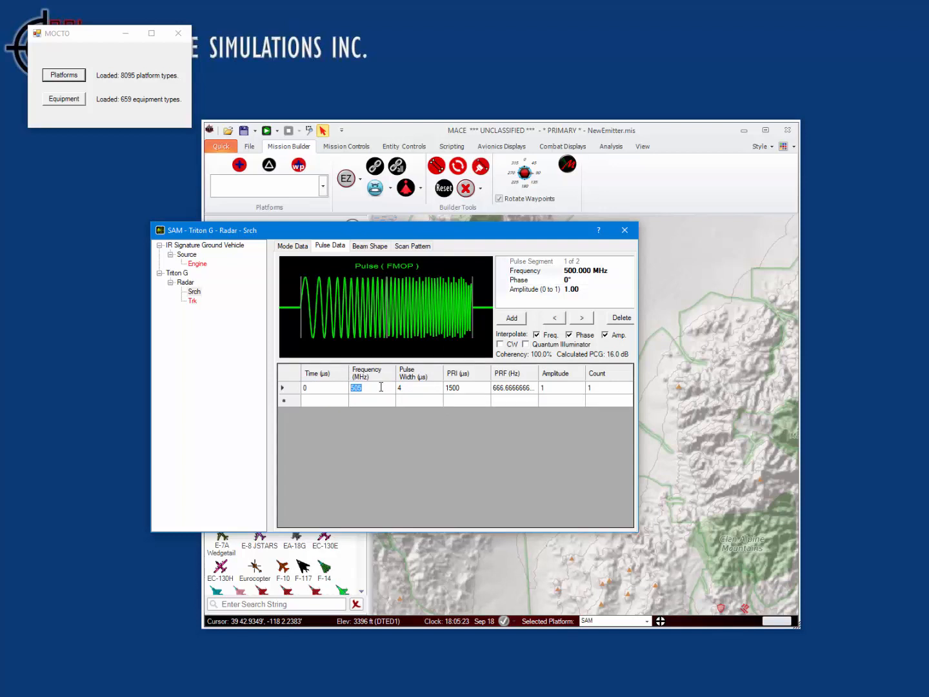
{"action": "type", "text": "6500"}
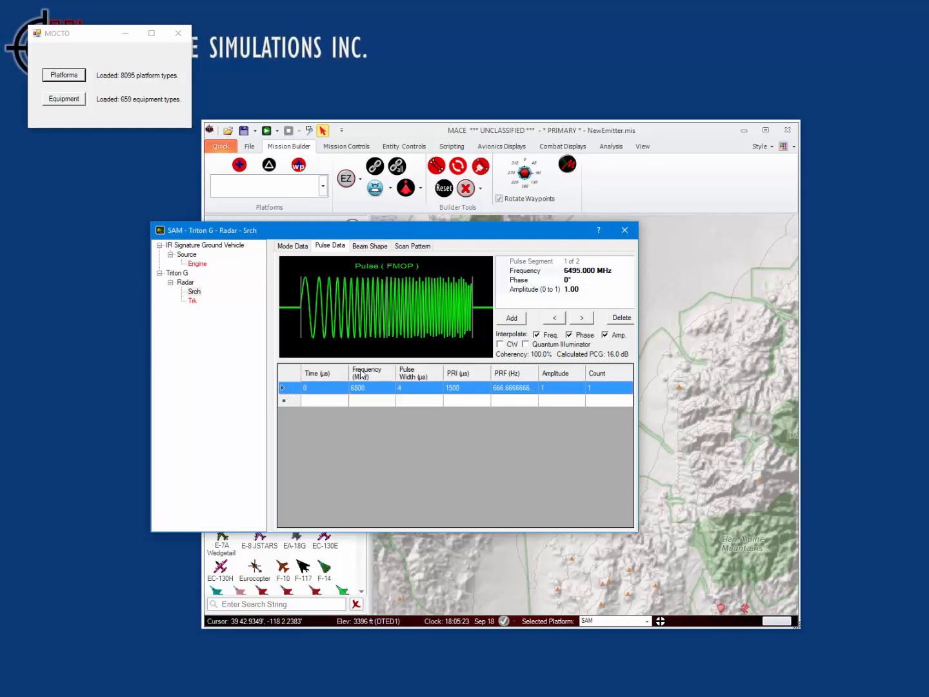
{"action": "left_click", "coordinate": [192, 301]}
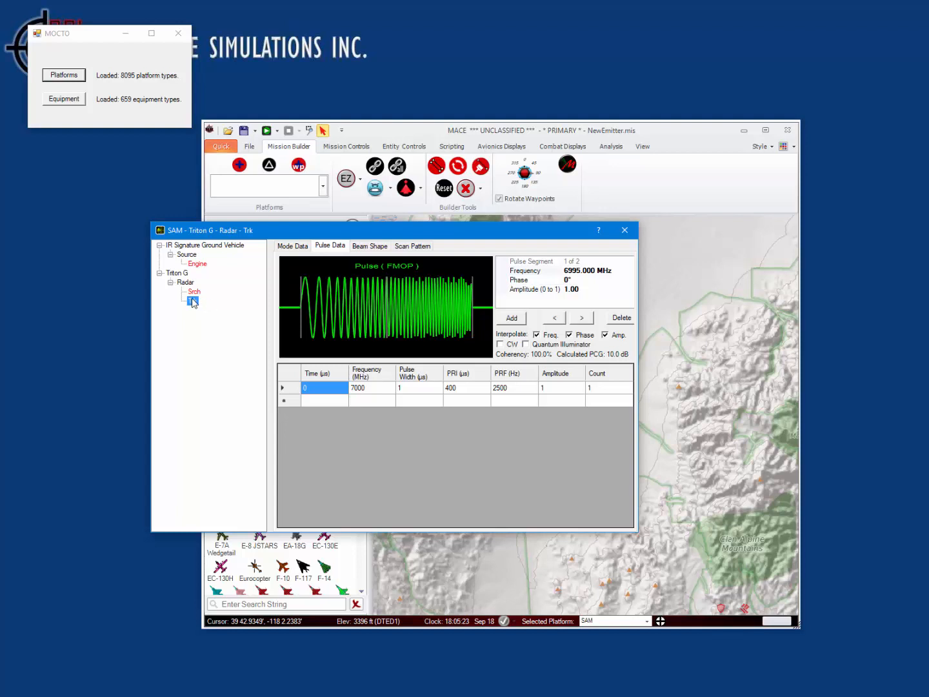
Paste Trk as a new radar mode named Mg with CommandGuidance beam function
{"action": "right_click", "coordinate": [191, 301]}
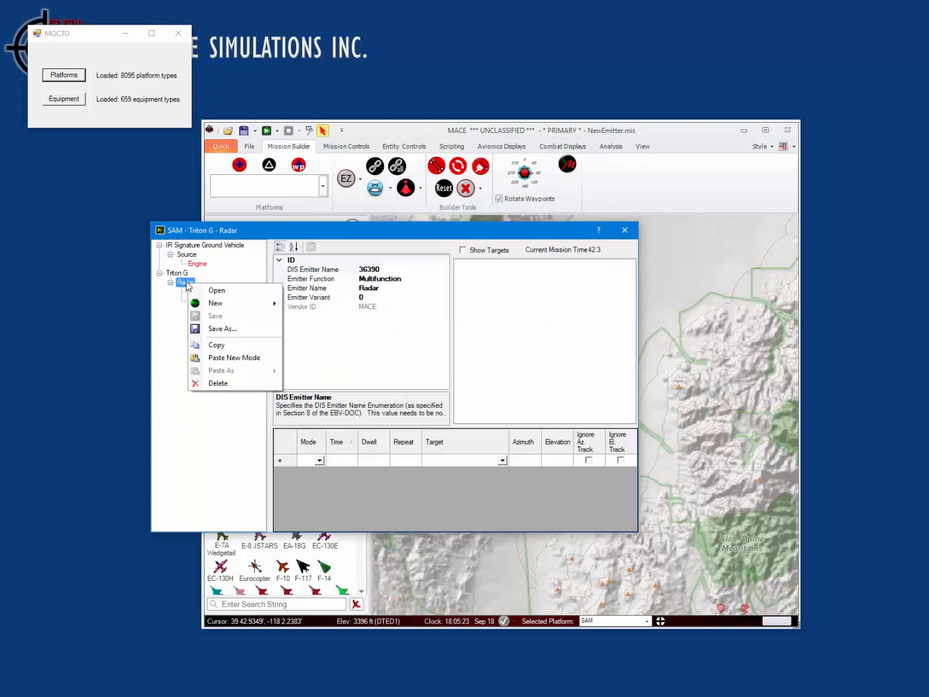
{"action": "mouse_move", "coordinate": [227, 329]}
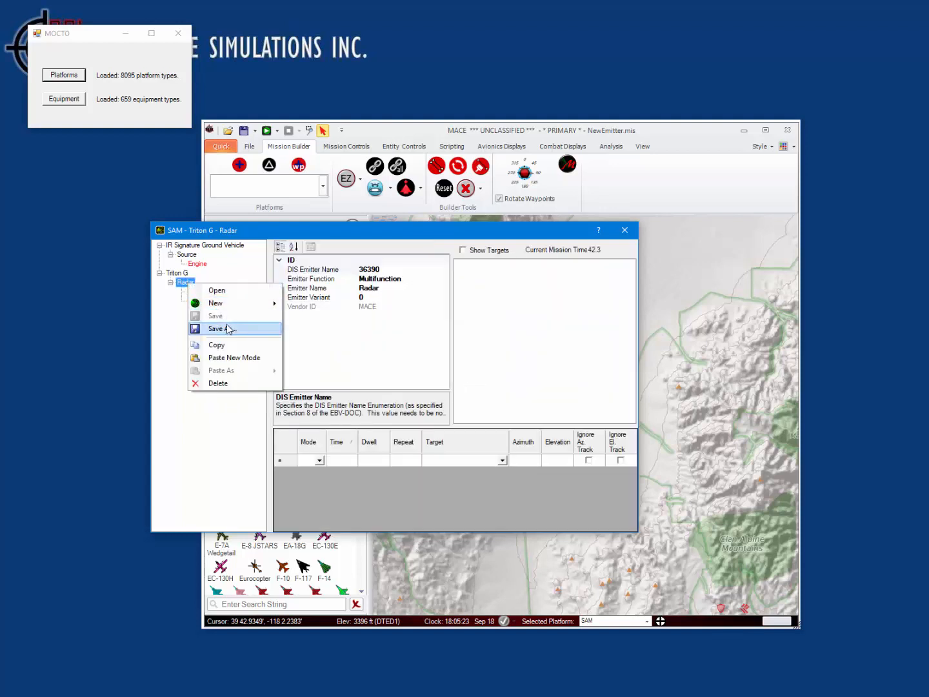
{"action": "mouse_move", "coordinate": [231, 365]}
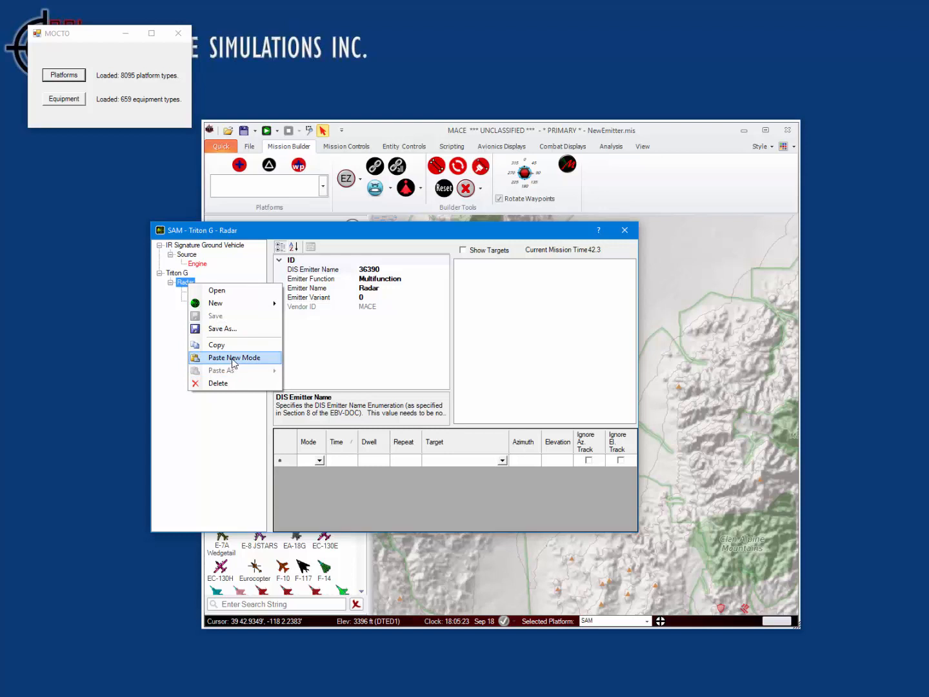
{"action": "left_click", "coordinate": [233, 357]}
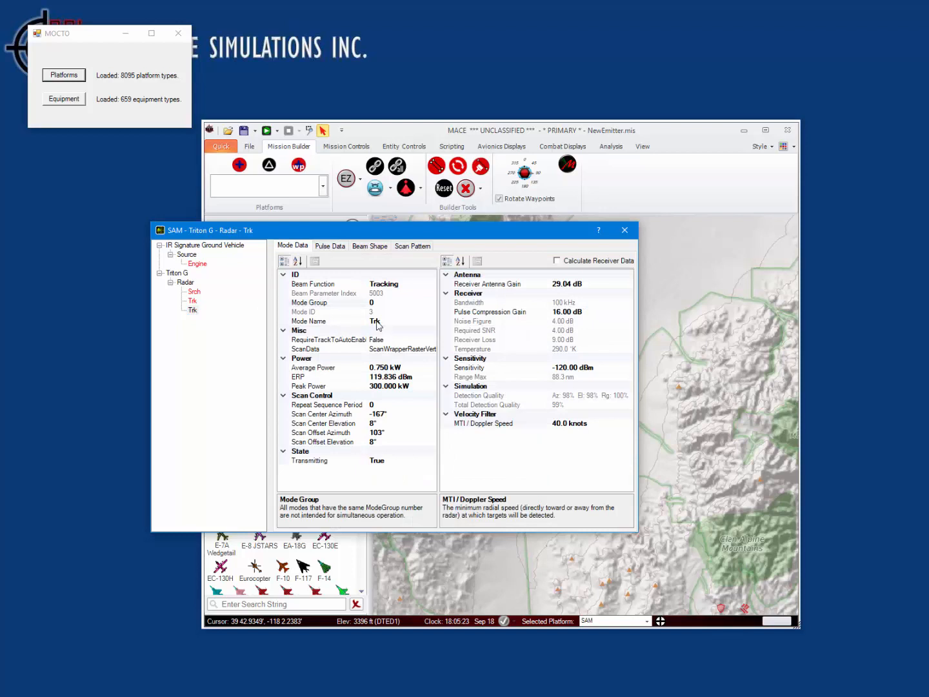
{"action": "left_click", "coordinate": [313, 284]}
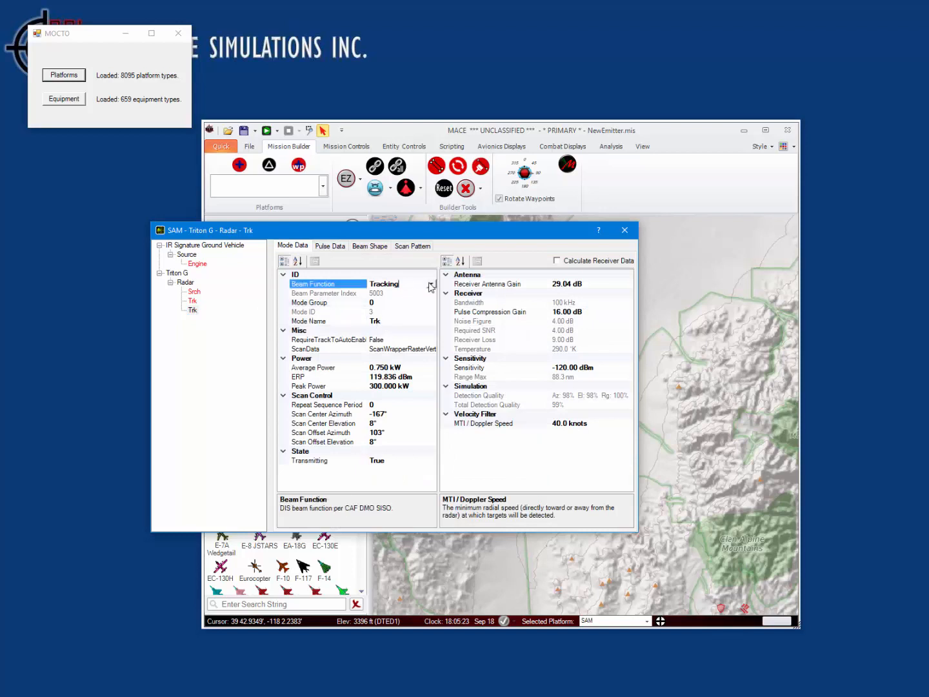
{"action": "left_click", "coordinate": [431, 284]}
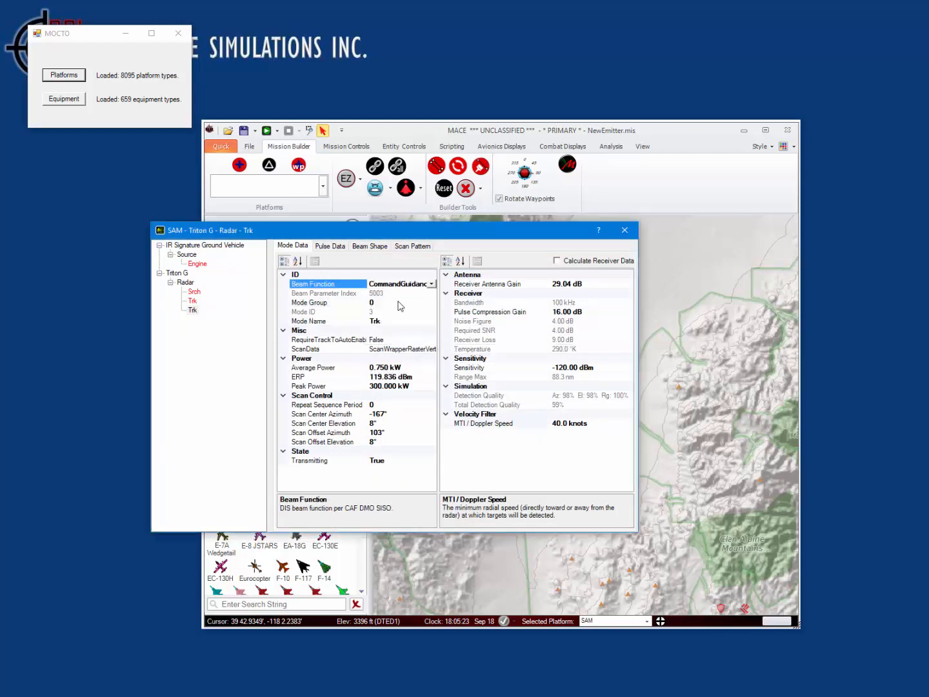
{"action": "left_click", "coordinate": [328, 321]}
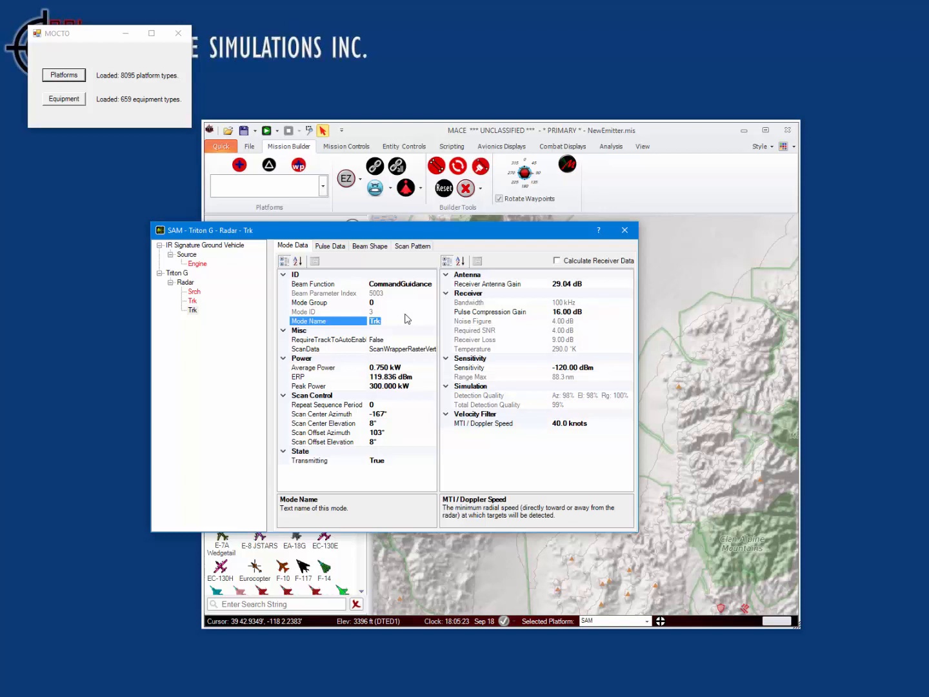
{"action": "type", "text": "Mg"}
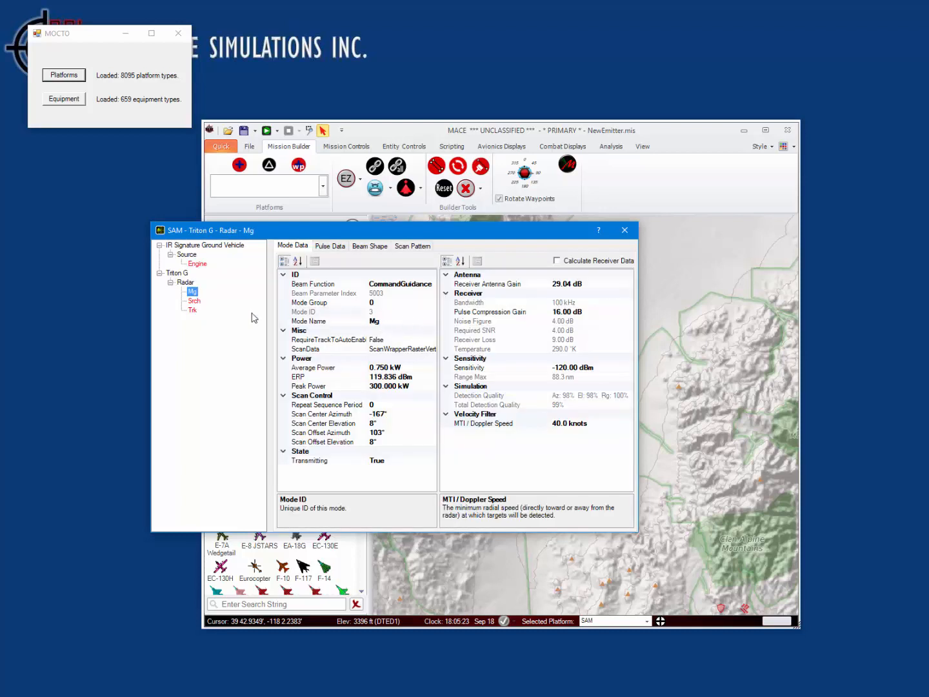
{"action": "left_click", "coordinate": [330, 246]}
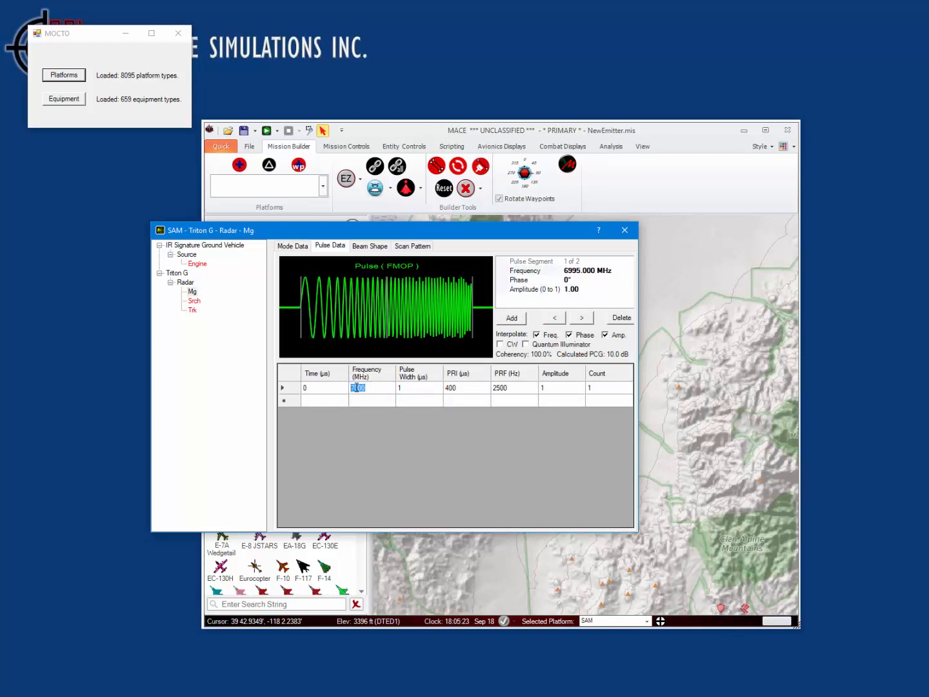
Set Mg's pulse frequency to 7700 MHz and bring up its beam shape
{"action": "type", "text": "7700"}
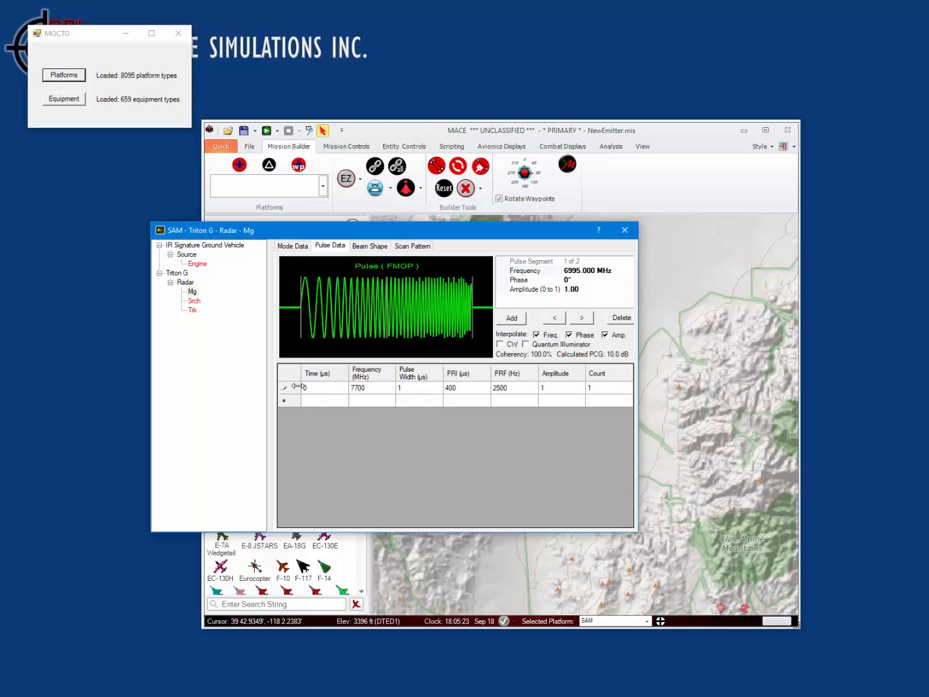
{"action": "left_click", "coordinate": [466, 388]}
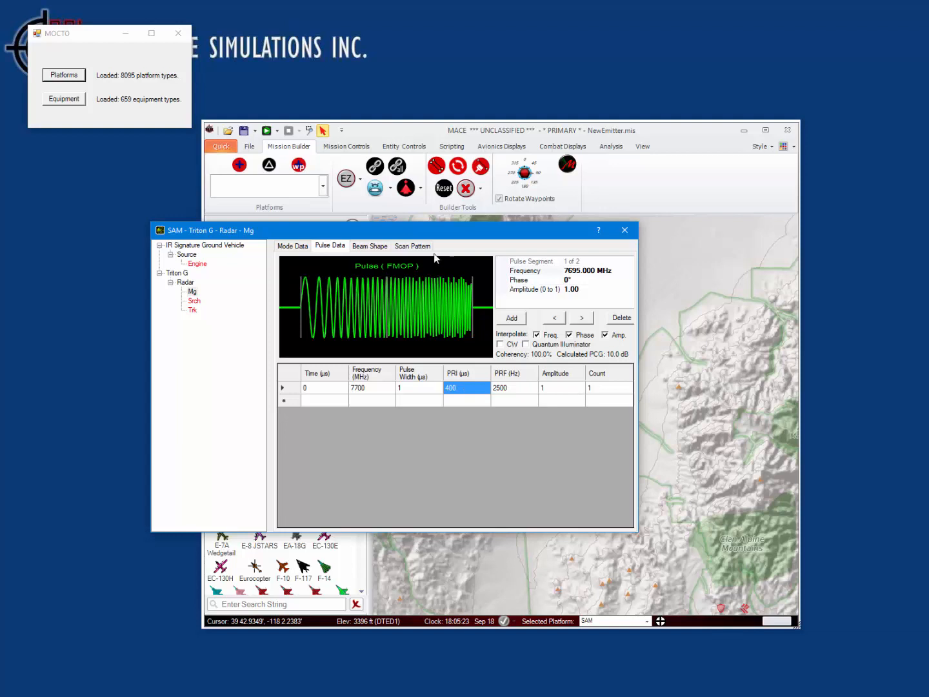
{"action": "left_click", "coordinate": [370, 246]}
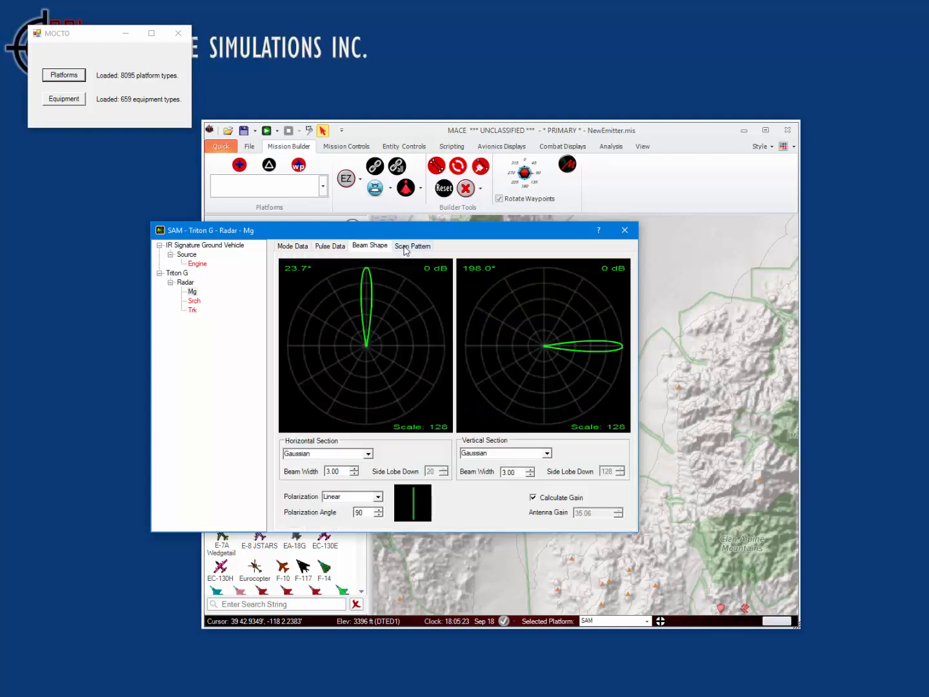
Give Mg a four-lobe Lobe Switcher scan with 1.4° angle offset at 10 Hz
{"action": "left_click", "coordinate": [413, 246]}
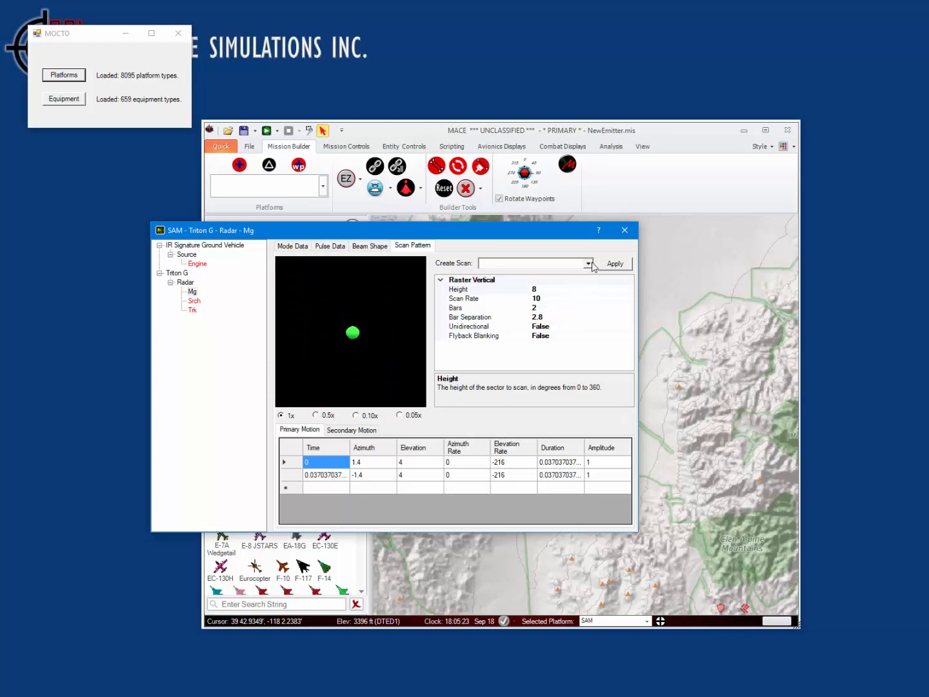
{"action": "left_click", "coordinate": [588, 263]}
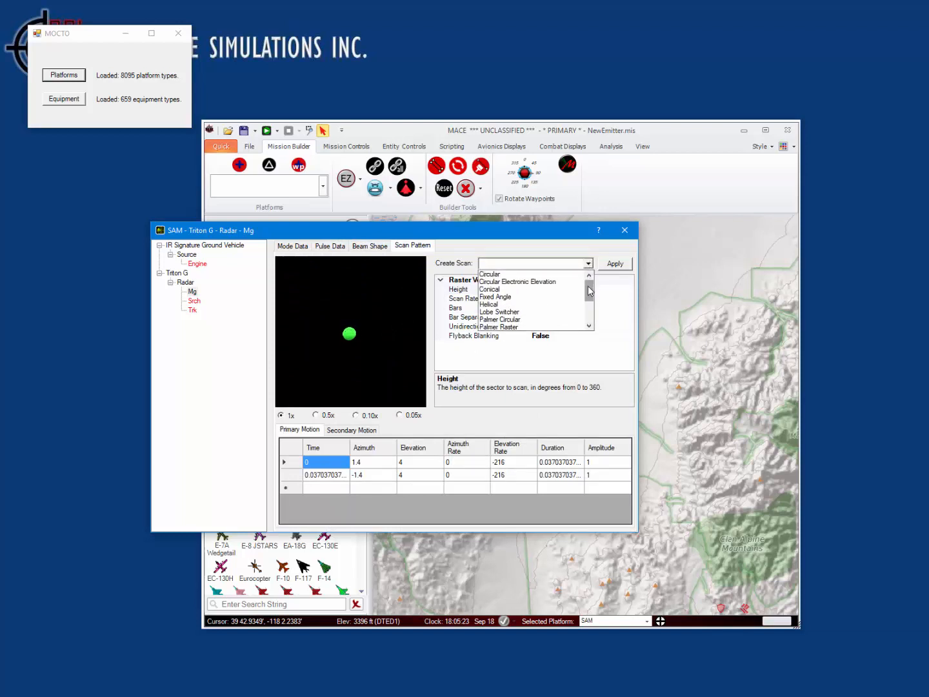
{"action": "mouse_move", "coordinate": [510, 297]}
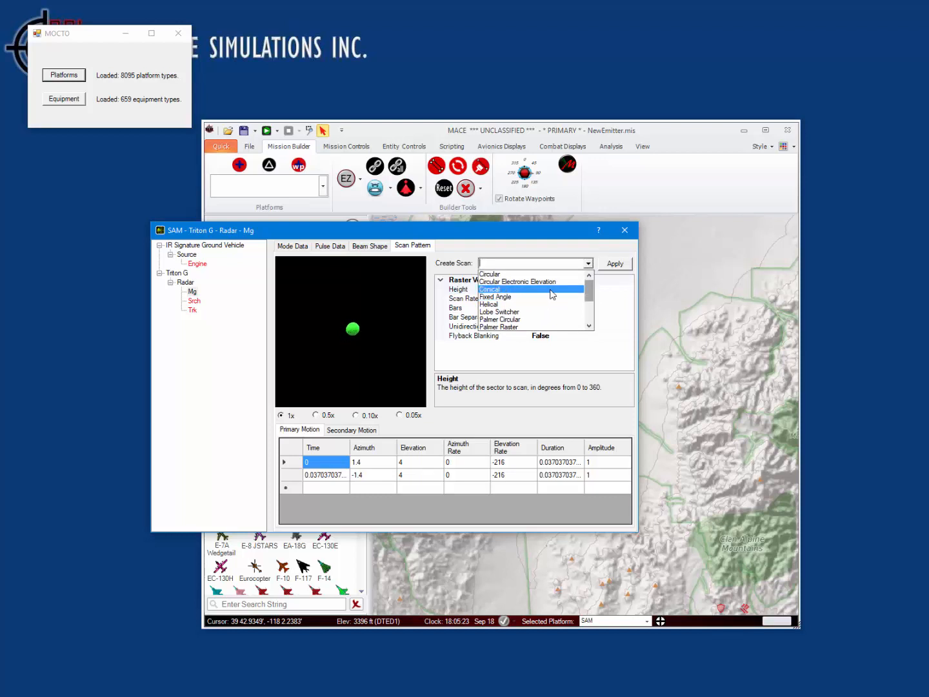
{"action": "left_click", "coordinate": [499, 312]}
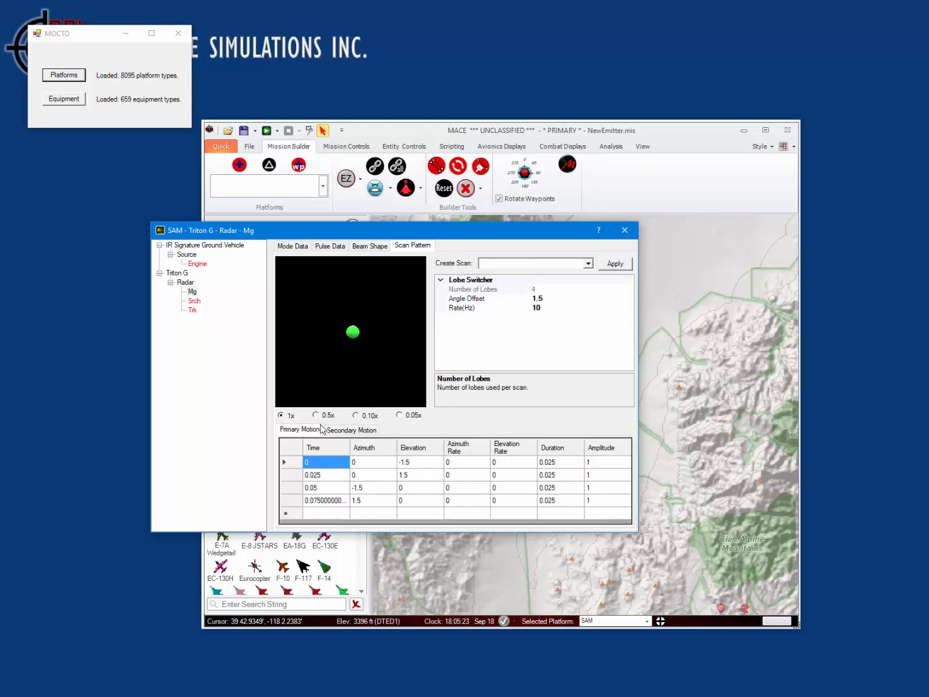
{"action": "left_click", "coordinate": [357, 415]}
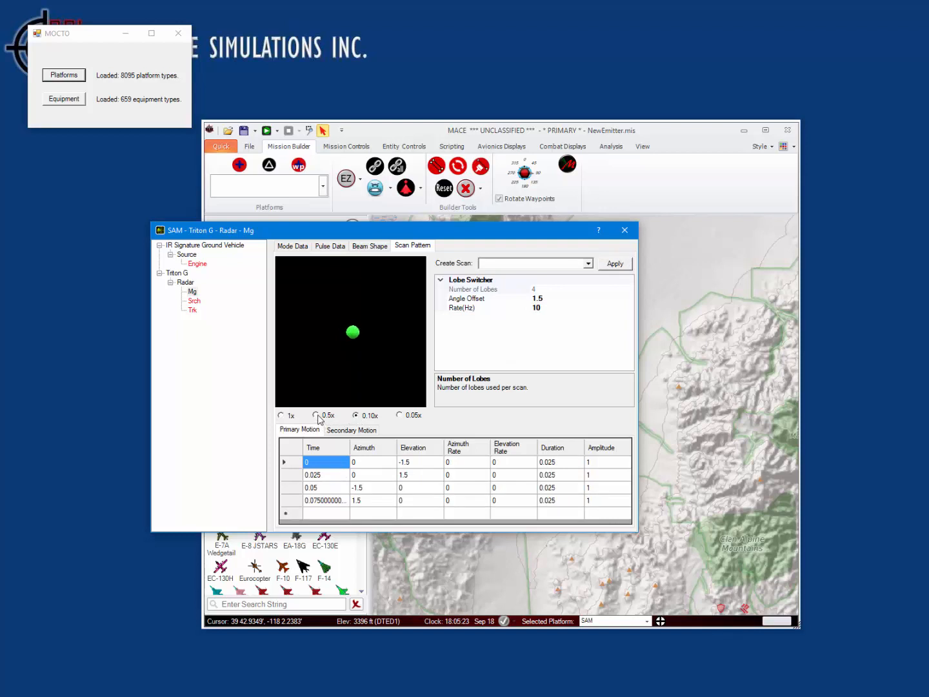
{"action": "left_click", "coordinate": [317, 415]}
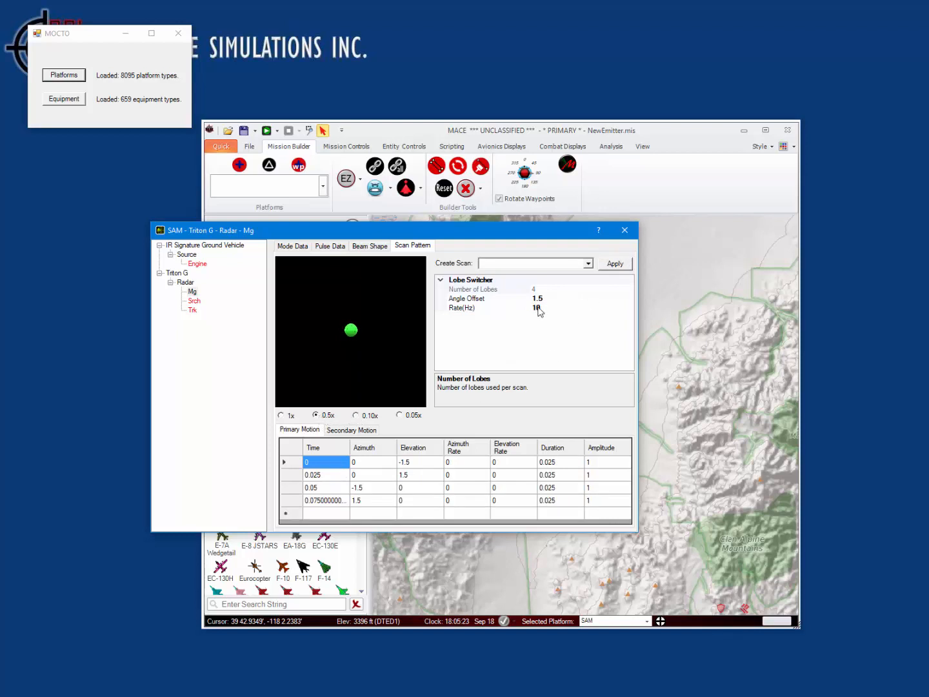
{"action": "left_click", "coordinate": [467, 299]}
{"action": "type", "text": "1.4"}
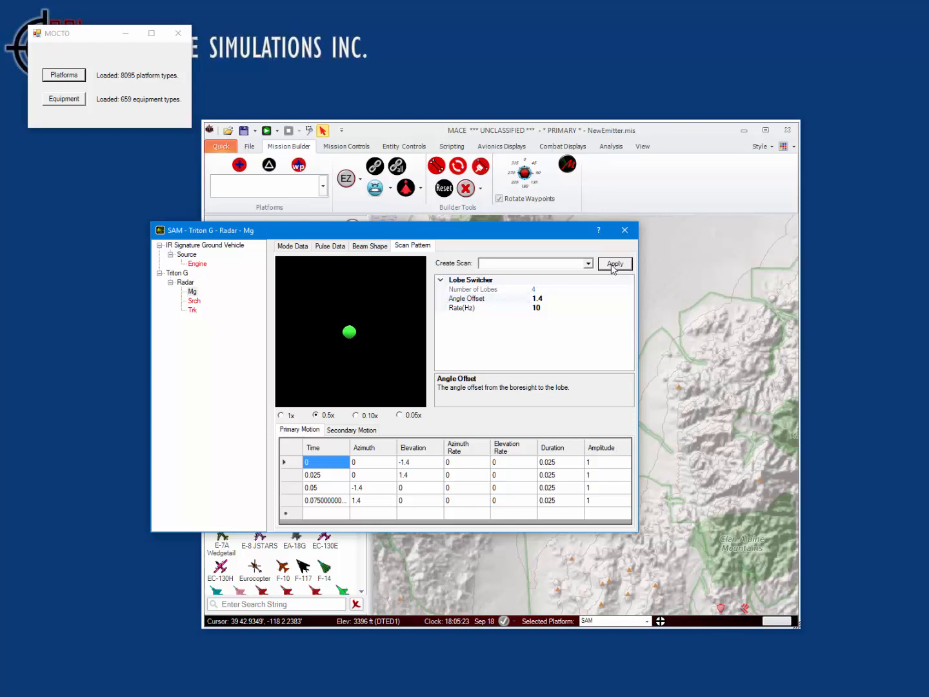
{"action": "left_click", "coordinate": [330, 246]}
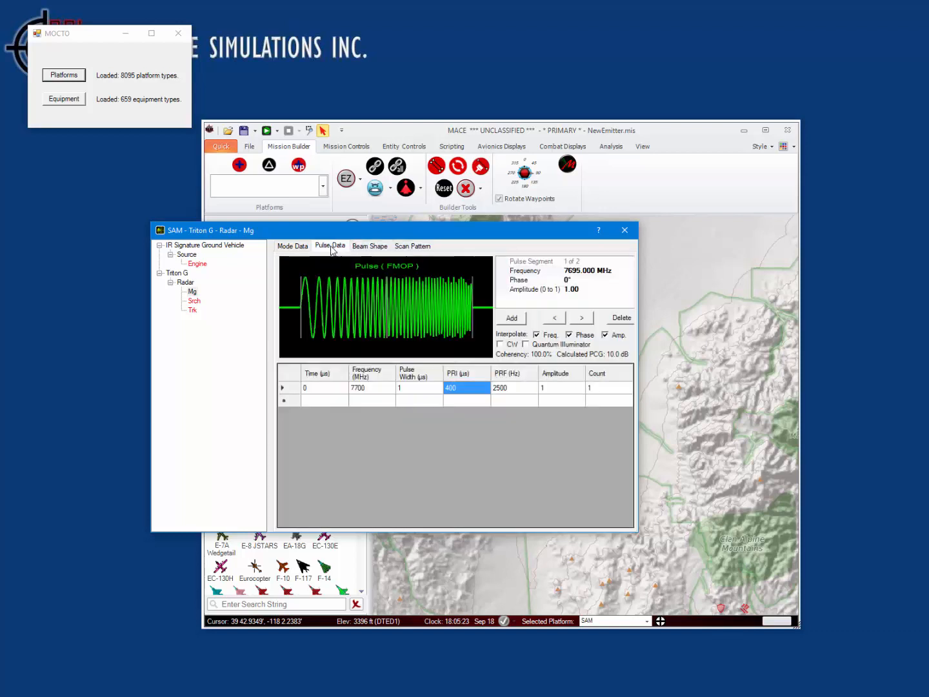
{"action": "left_click", "coordinate": [293, 246]}
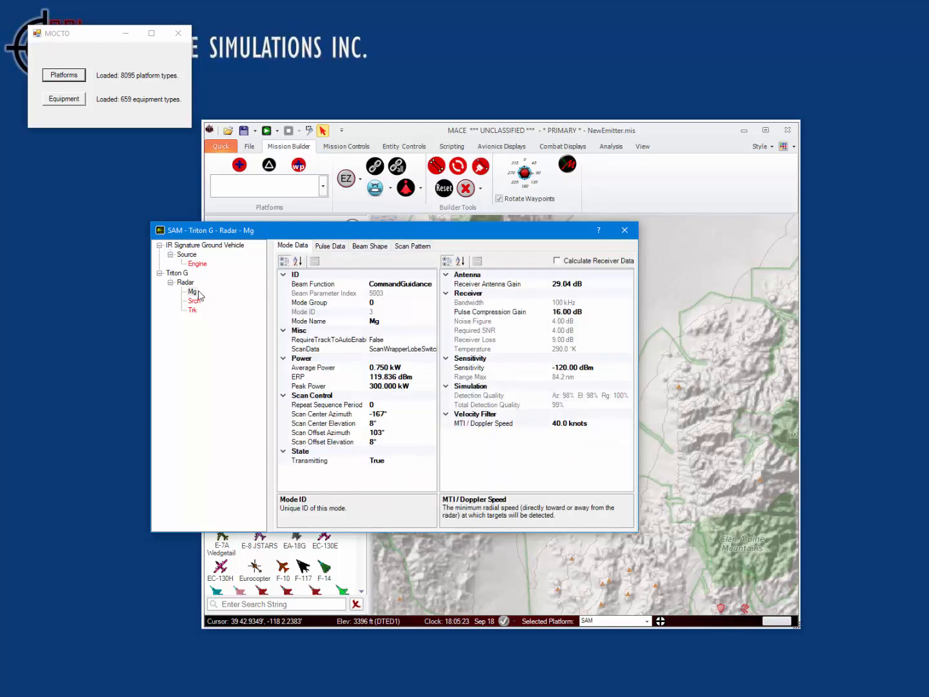
Set the Mode Group property to 1 for Srch, 2 for Trk, 3 for Mg
{"action": "left_click", "coordinate": [194, 300]}
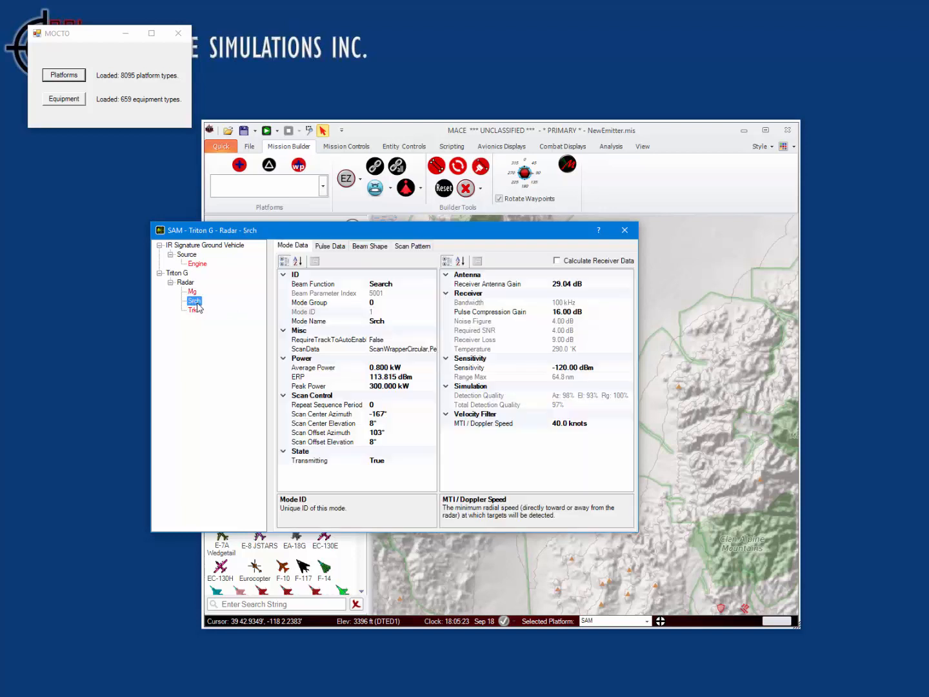
{"action": "mouse_move", "coordinate": [327, 309]}
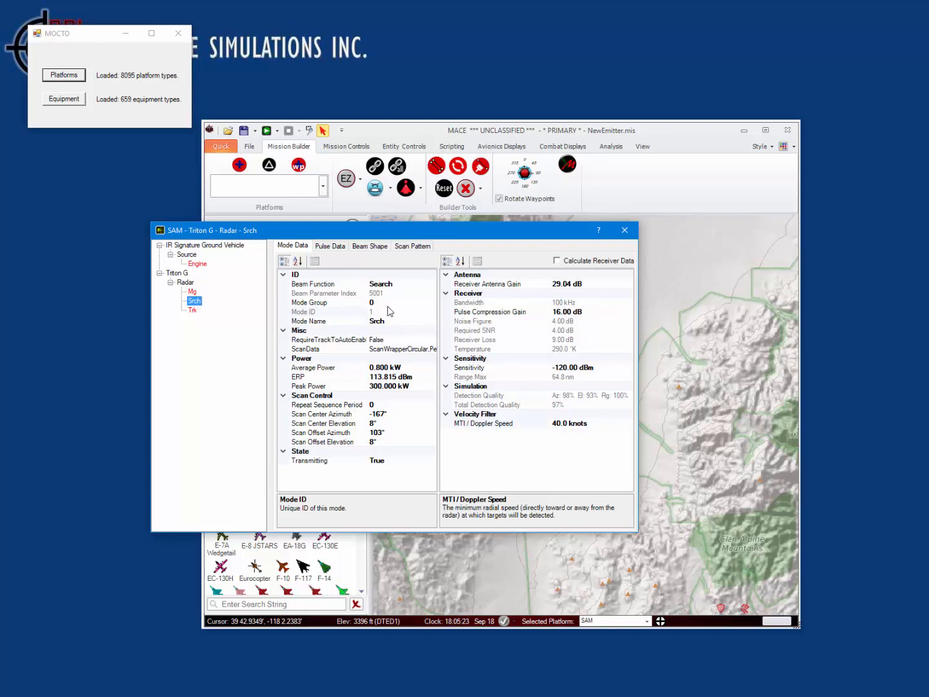
{"action": "mouse_move", "coordinate": [339, 317]}
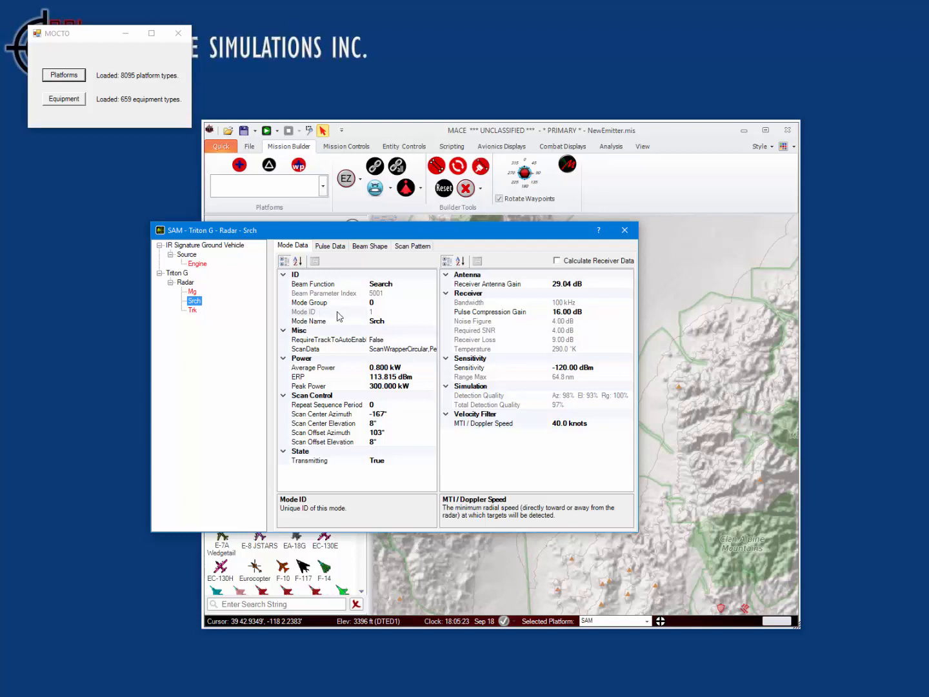
{"action": "mouse_move", "coordinate": [253, 316]}
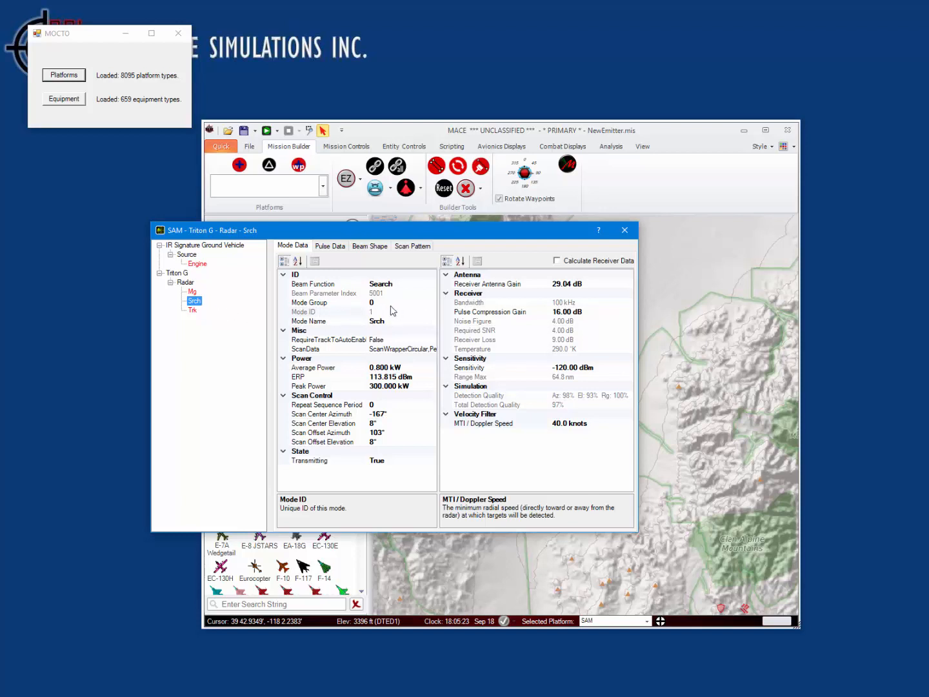
{"action": "left_click", "coordinate": [326, 303]}
{"action": "type", "text": "1"}
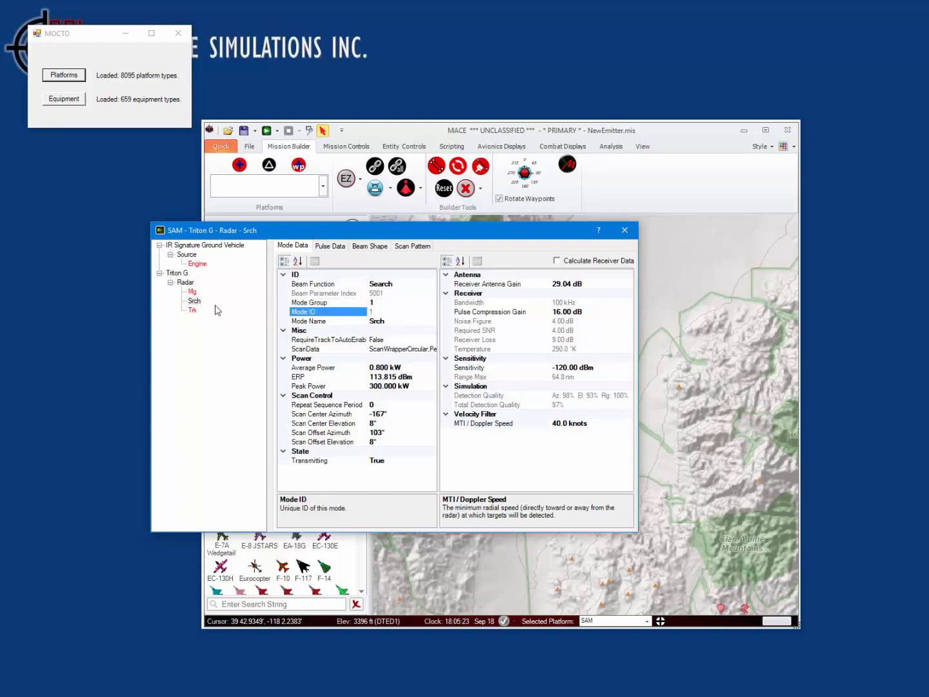
{"action": "left_click", "coordinate": [192, 310]}
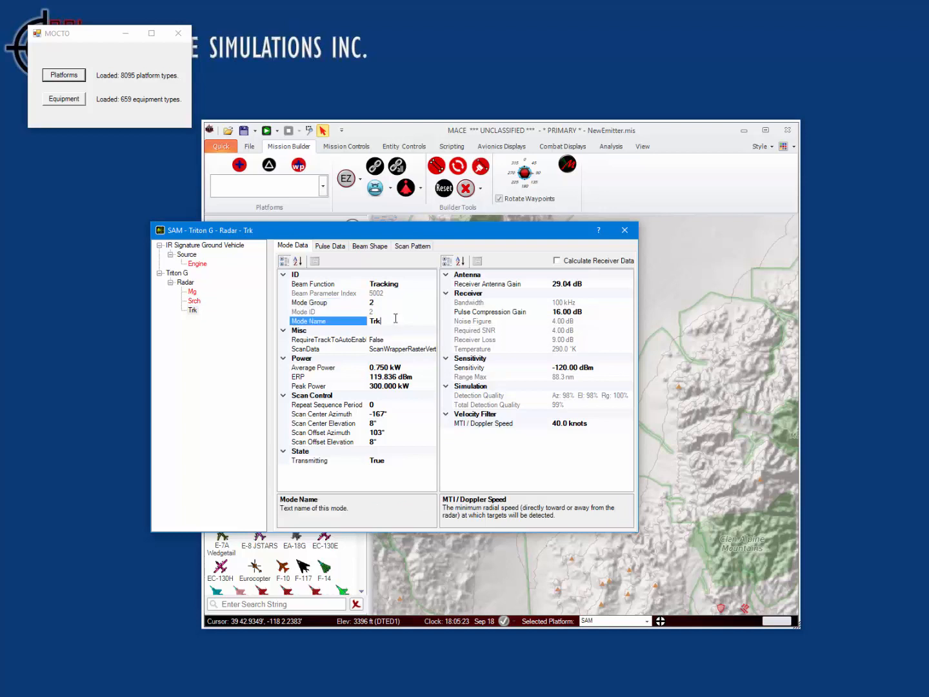
{"action": "left_click", "coordinate": [192, 292]}
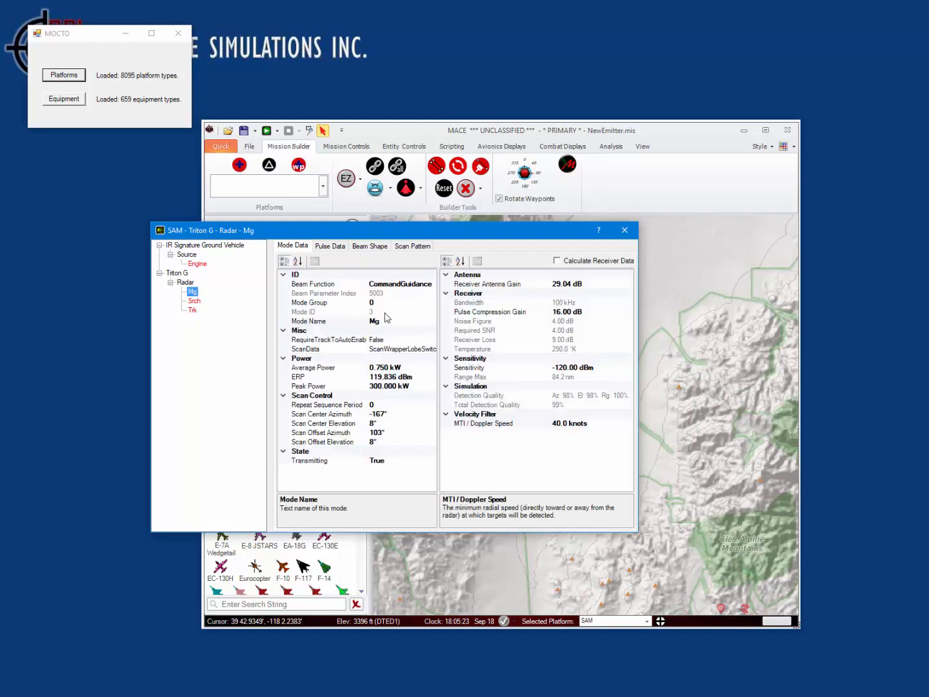
{"action": "left_click", "coordinate": [326, 302]}
{"action": "type", "text": "3"}
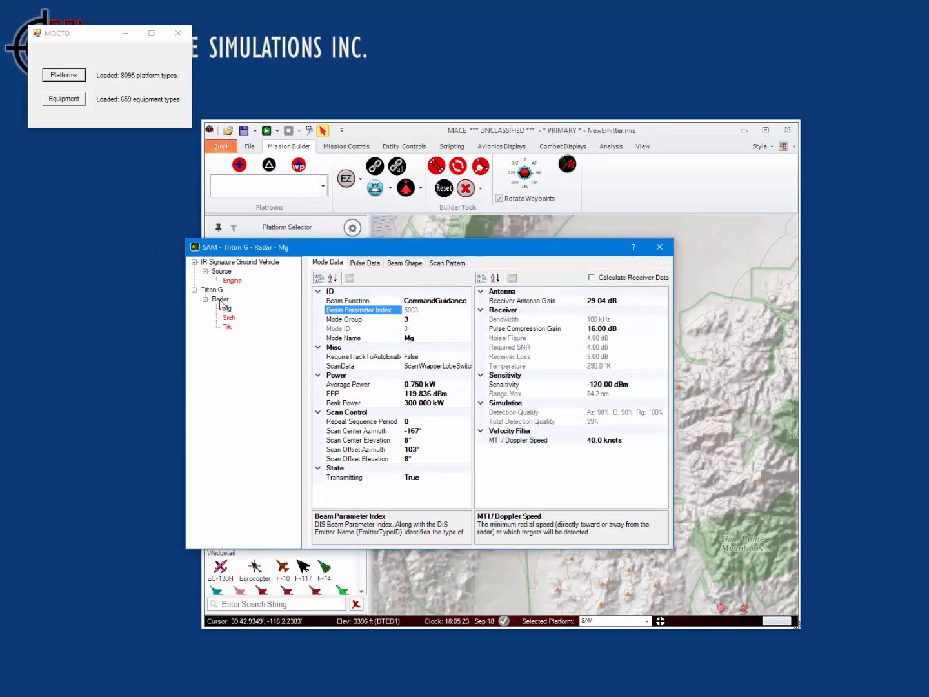
Save Triton G over the existing Triton G.xml and close the emitter editor
{"action": "left_click", "coordinate": [221, 299]}
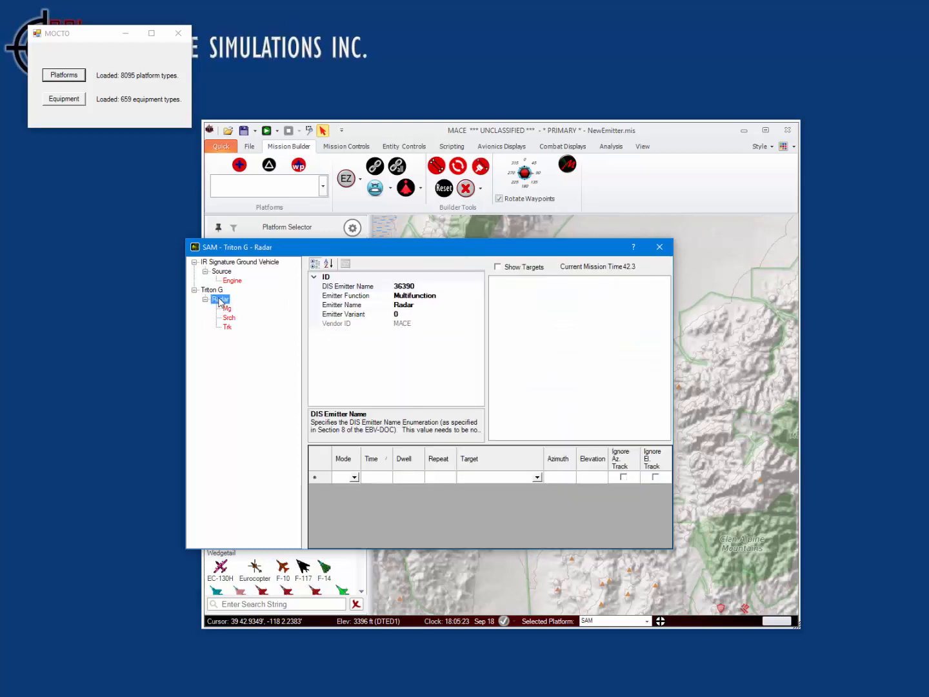
{"action": "right_click", "coordinate": [212, 290]}
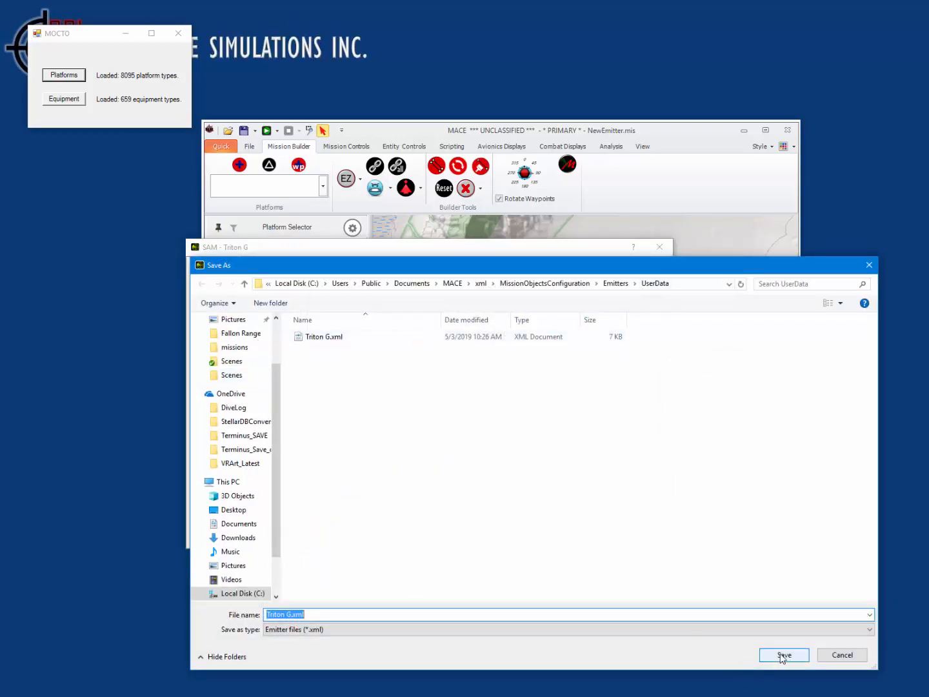
{"action": "left_click", "coordinate": [783, 655]}
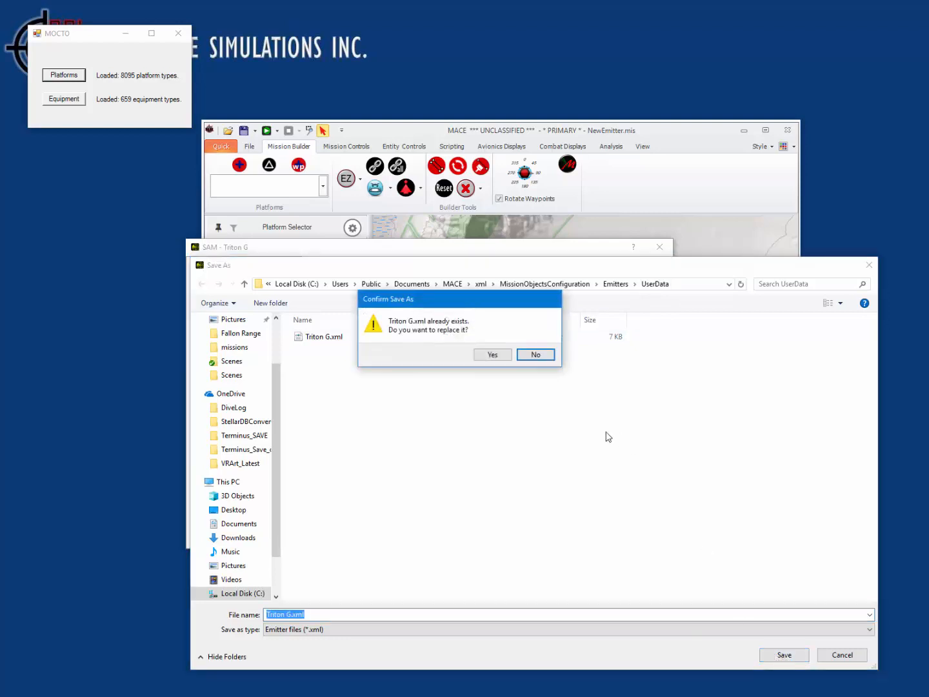
{"action": "left_click", "coordinate": [493, 354]}
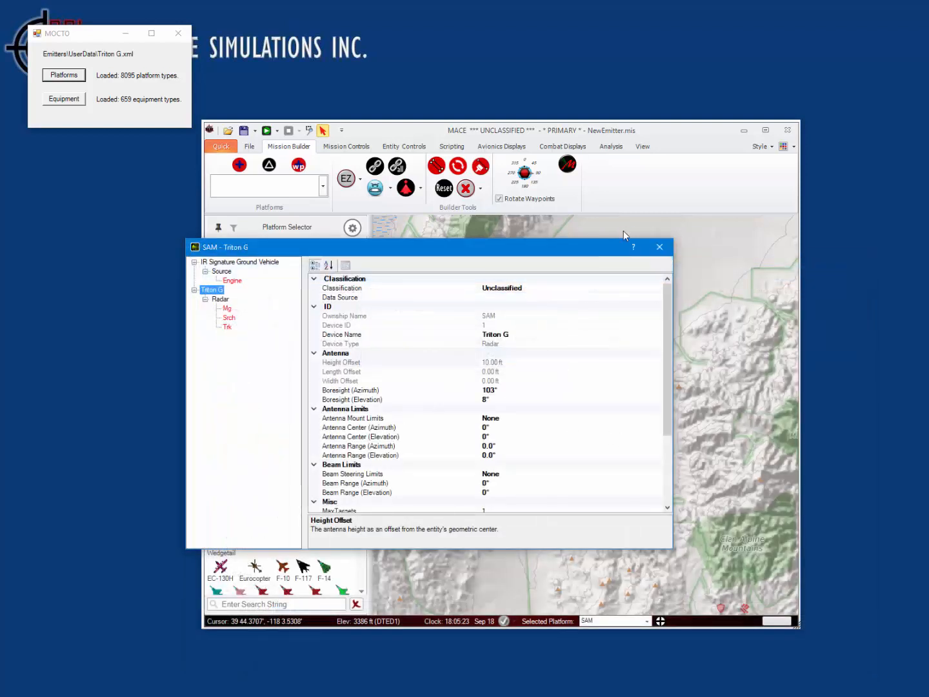
{"action": "left_click", "coordinate": [659, 246]}
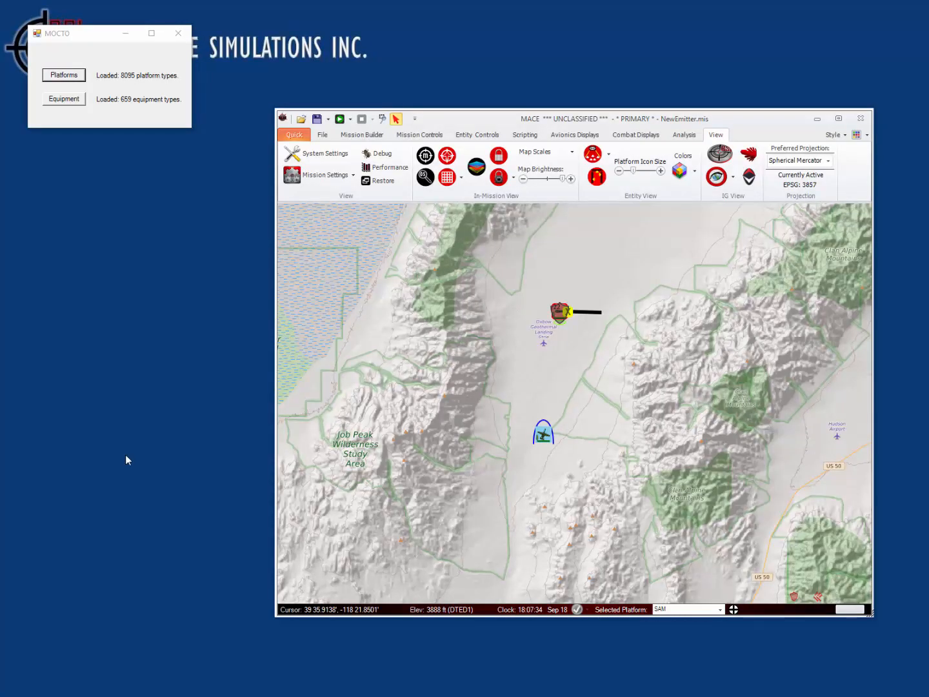
{"action": "mouse_move", "coordinate": [273, 94]}
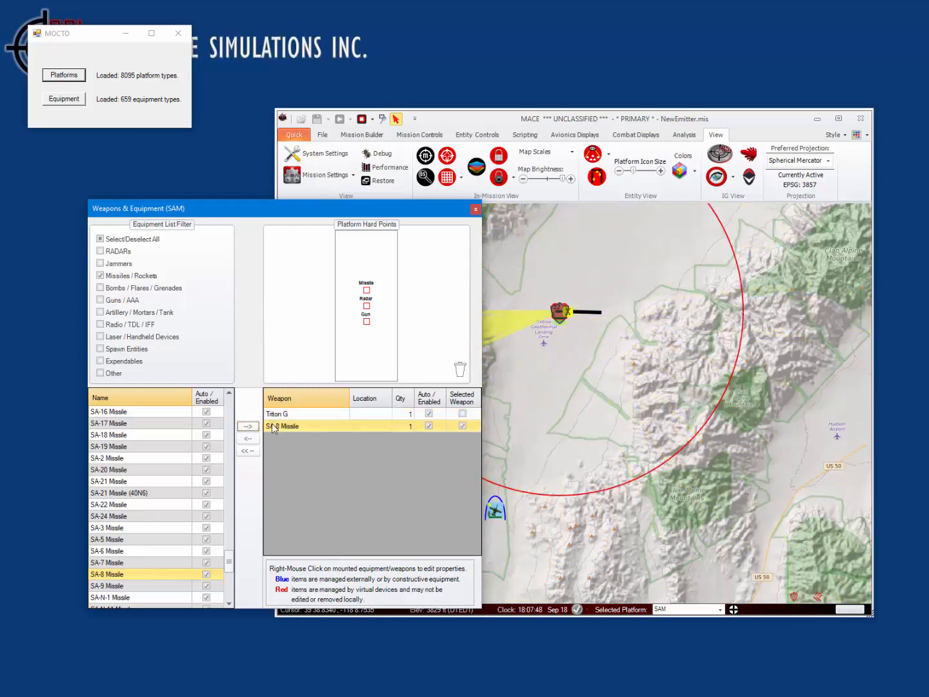
Select the SA-8 missile under Weapons & Equipment, then open the SAM platform's properties
{"action": "left_click", "coordinate": [475, 208]}
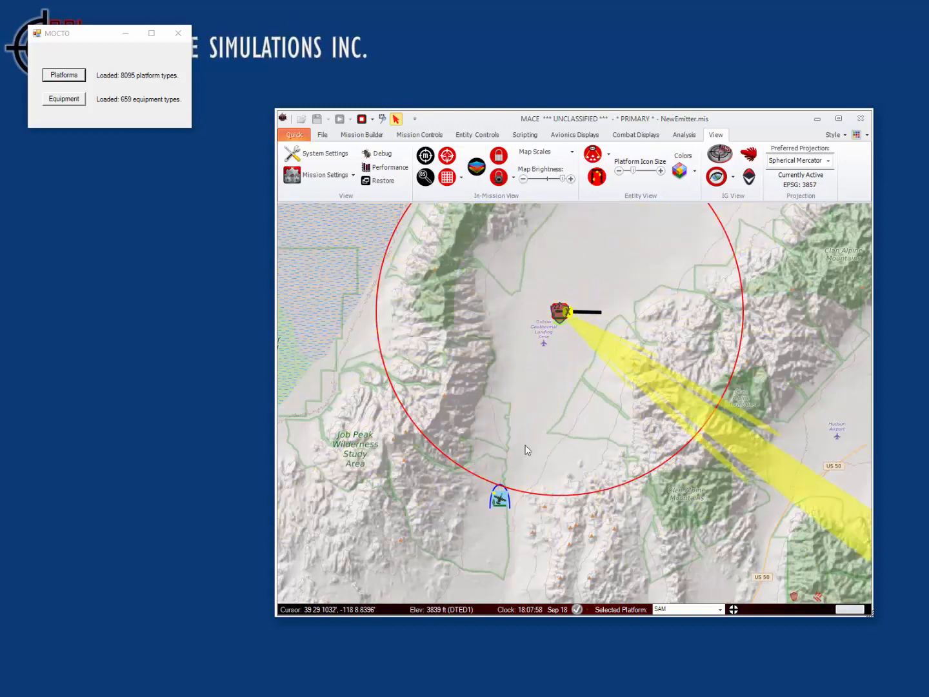
{"action": "right_click", "coordinate": [562, 312]}
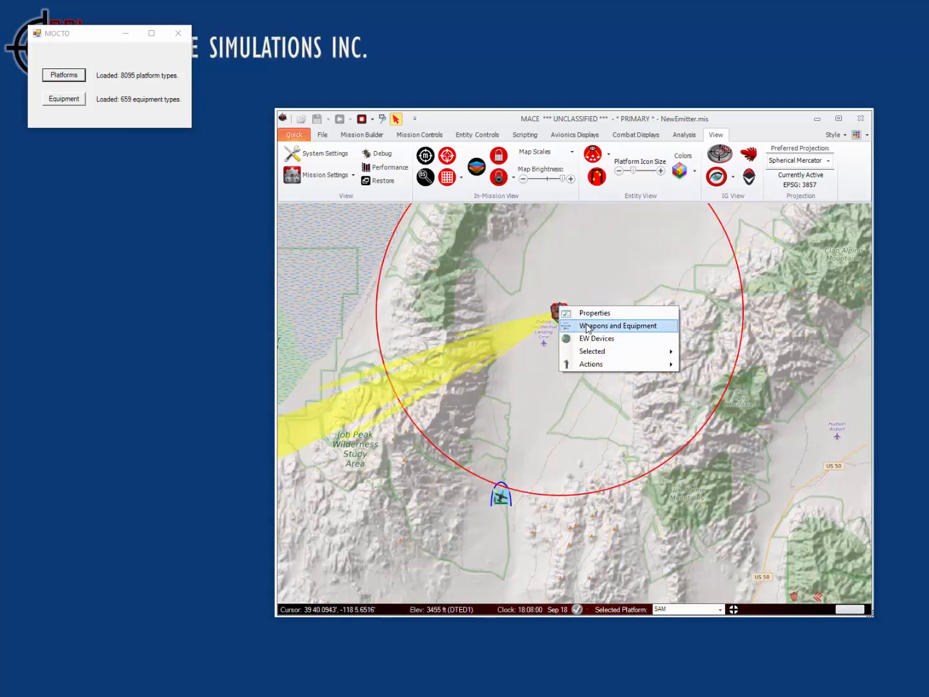
{"action": "left_click", "coordinate": [593, 312]}
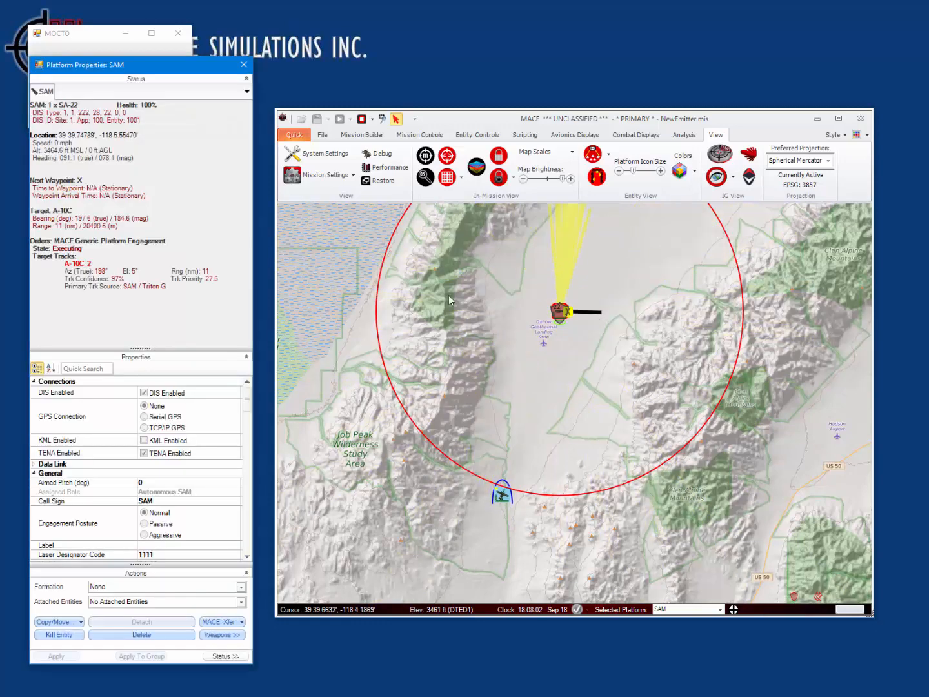